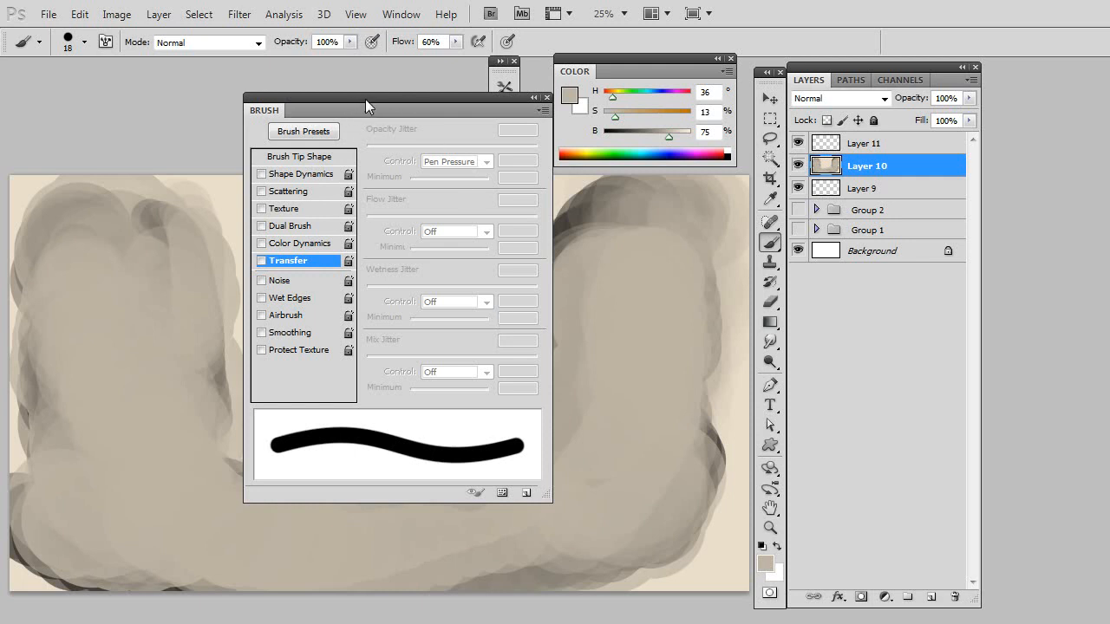
mouse_move(395, 160)
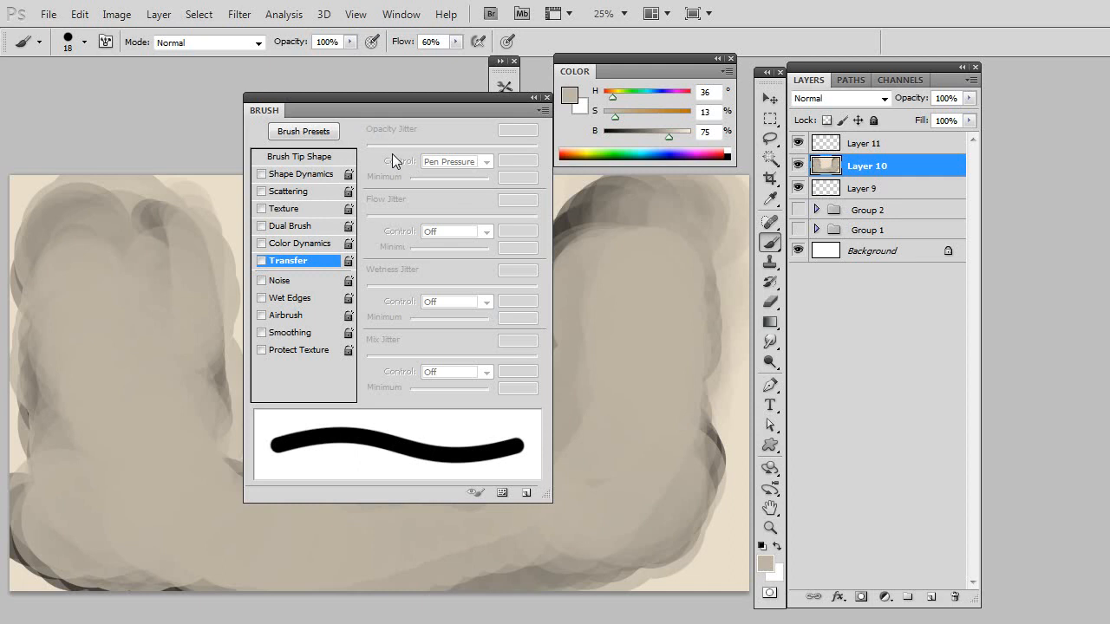
mouse_move(303, 188)
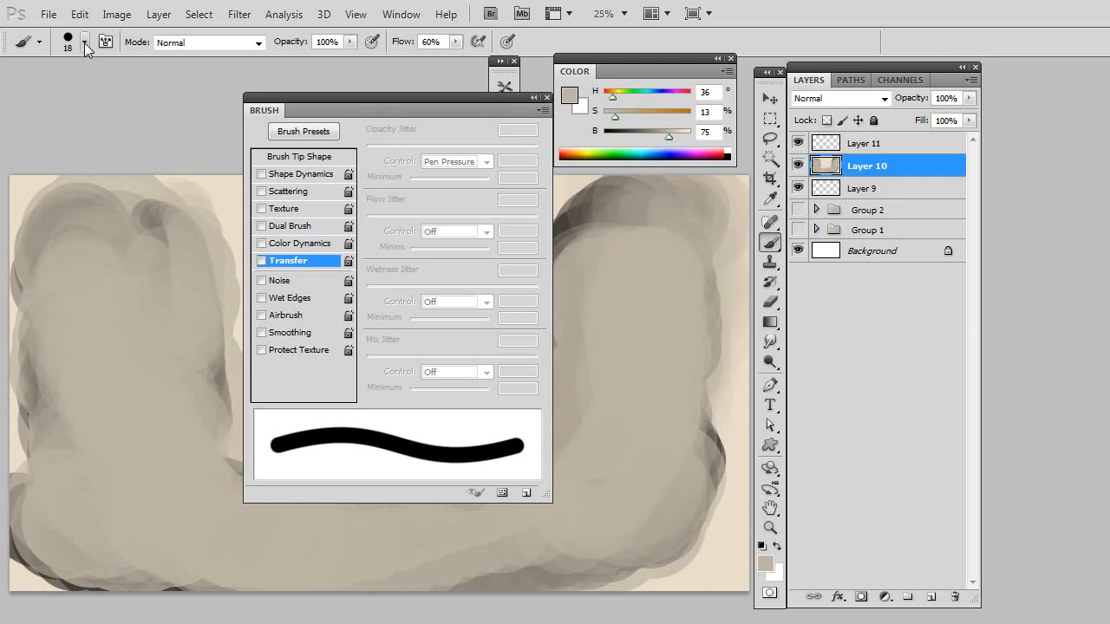
Open the Brush Preset picker to enlarge the brush from 18 px to 35 px.
click(85, 41)
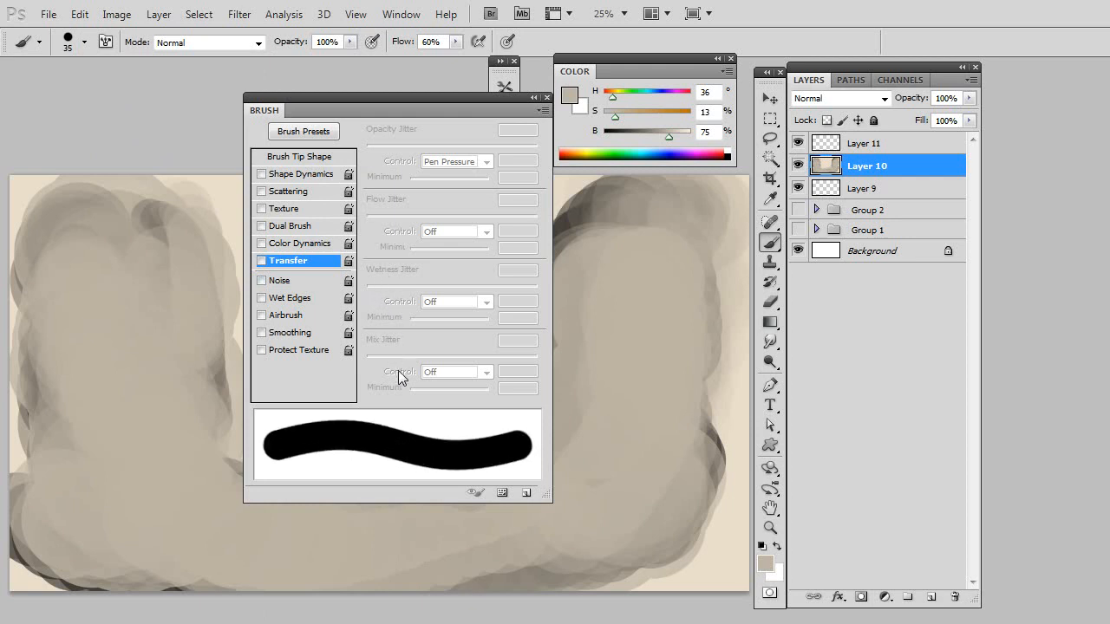
mouse_move(557, 331)
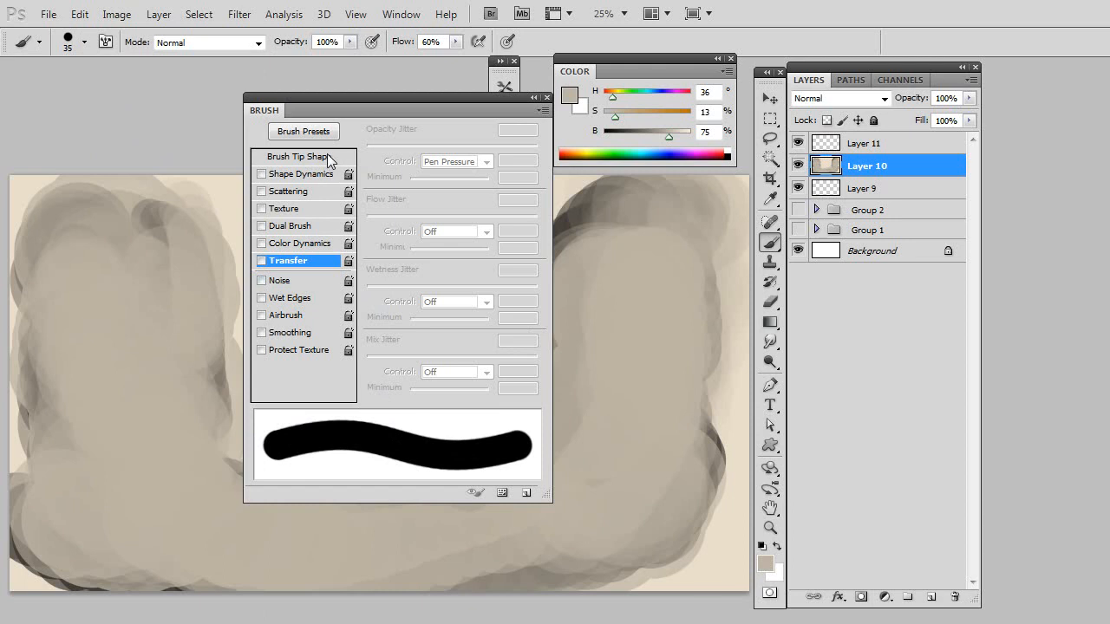
mouse_move(325, 158)
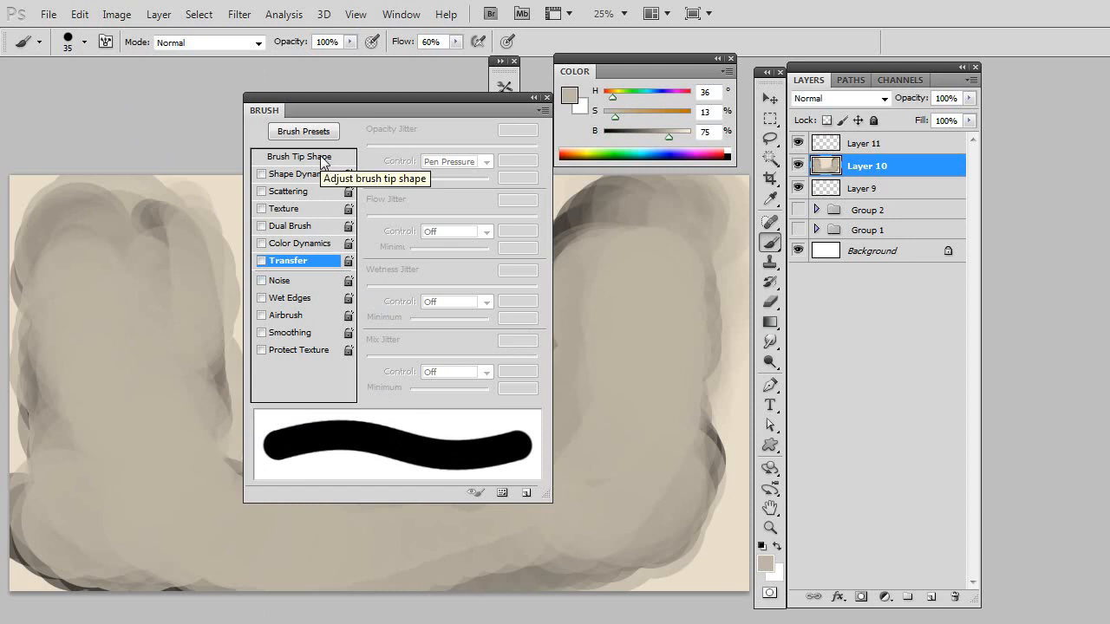
mouse_move(404, 252)
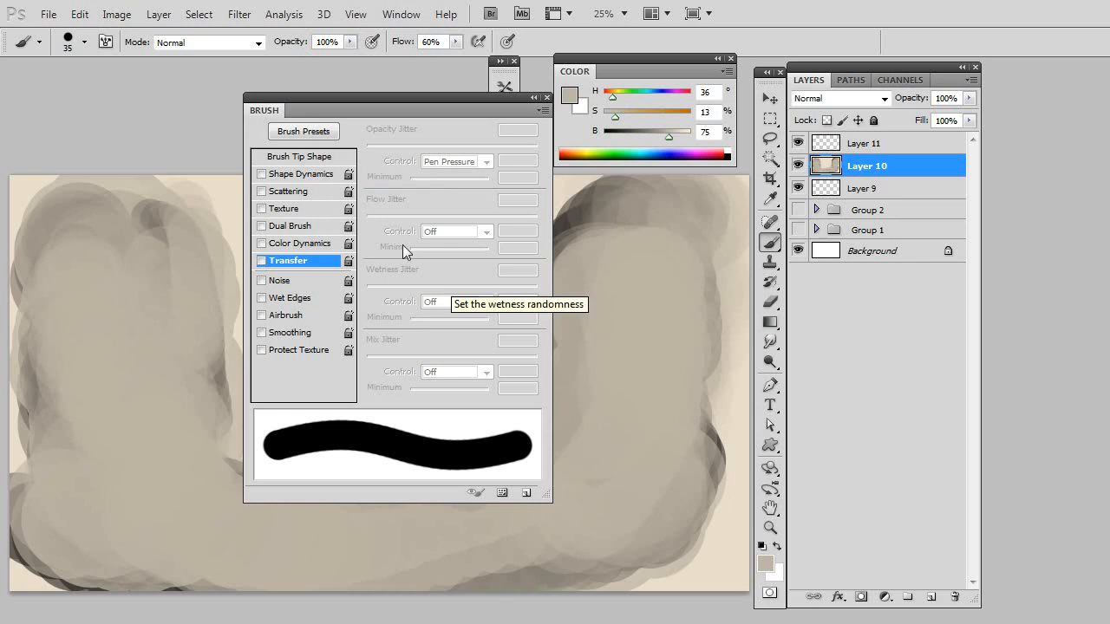
mouse_move(310, 268)
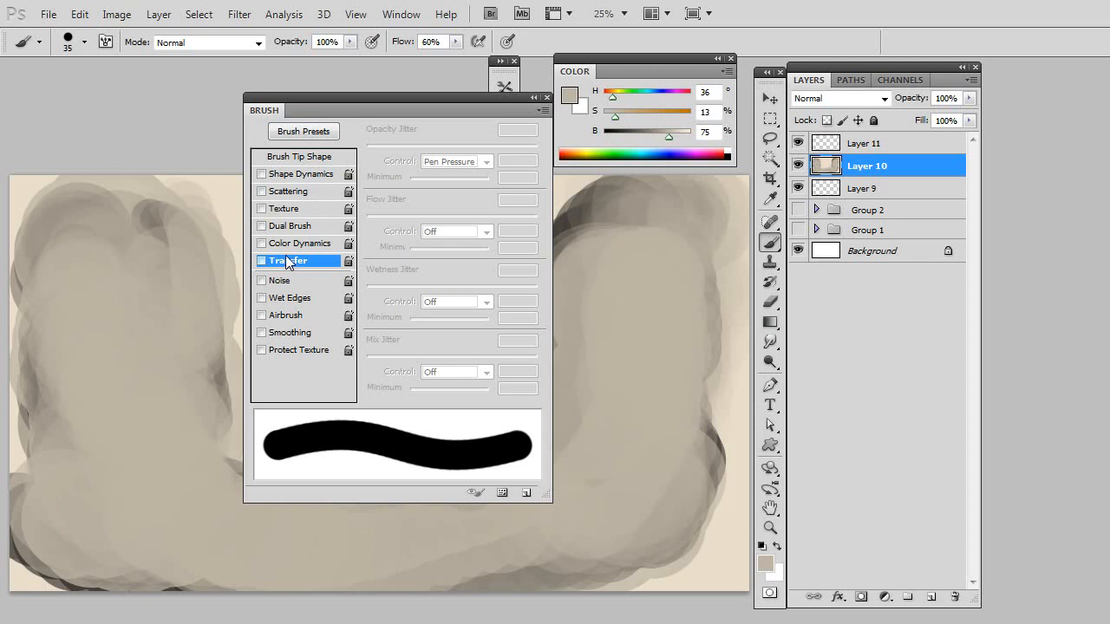
mouse_move(445, 119)
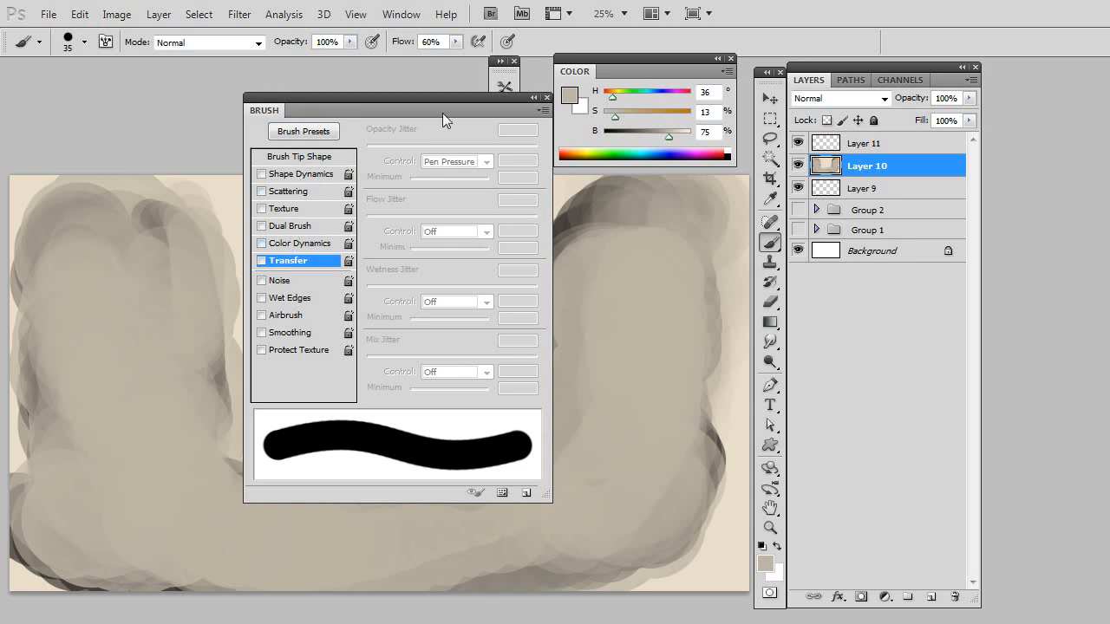
Toggle Brush Presets, restore the Brush panel, and drag it lower-left over the canvas.
click(401, 14)
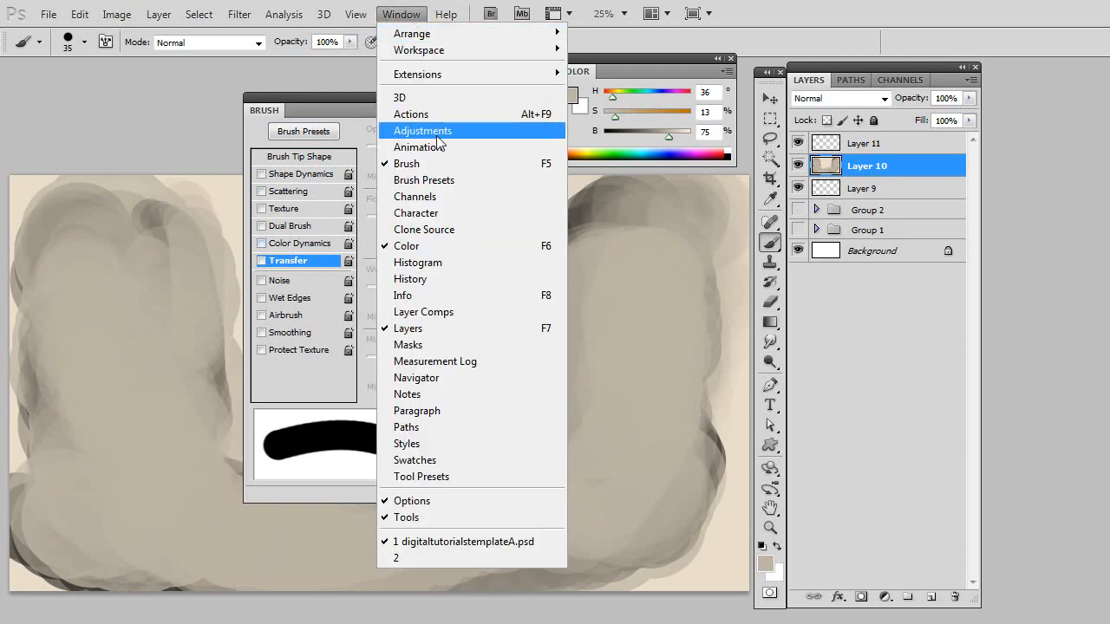
mouse_move(441, 180)
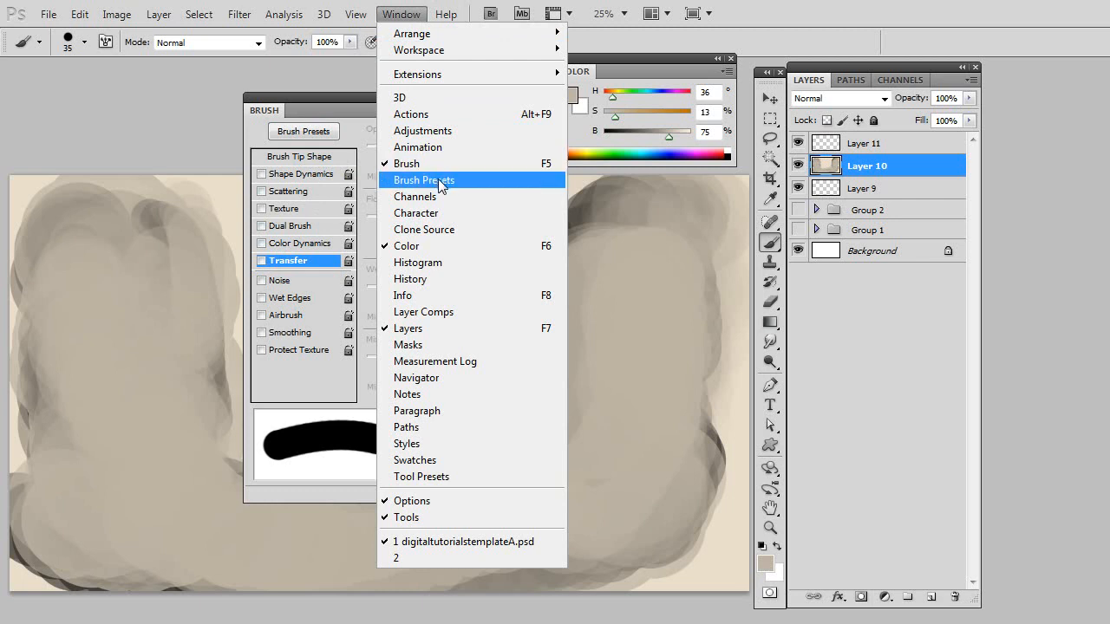
click(424, 180)
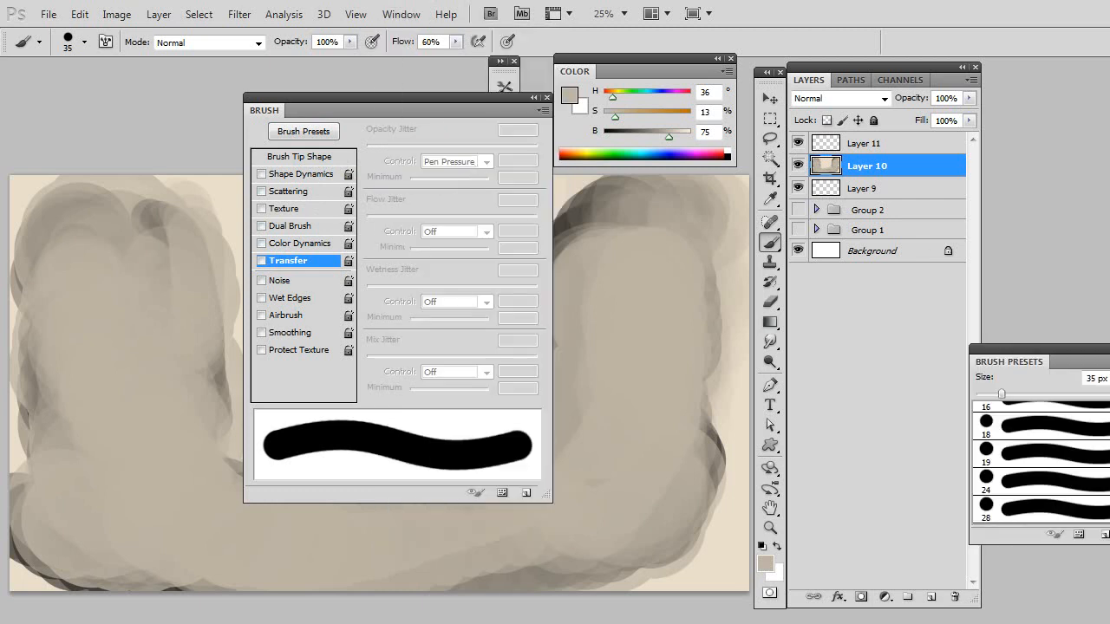
click(400, 14)
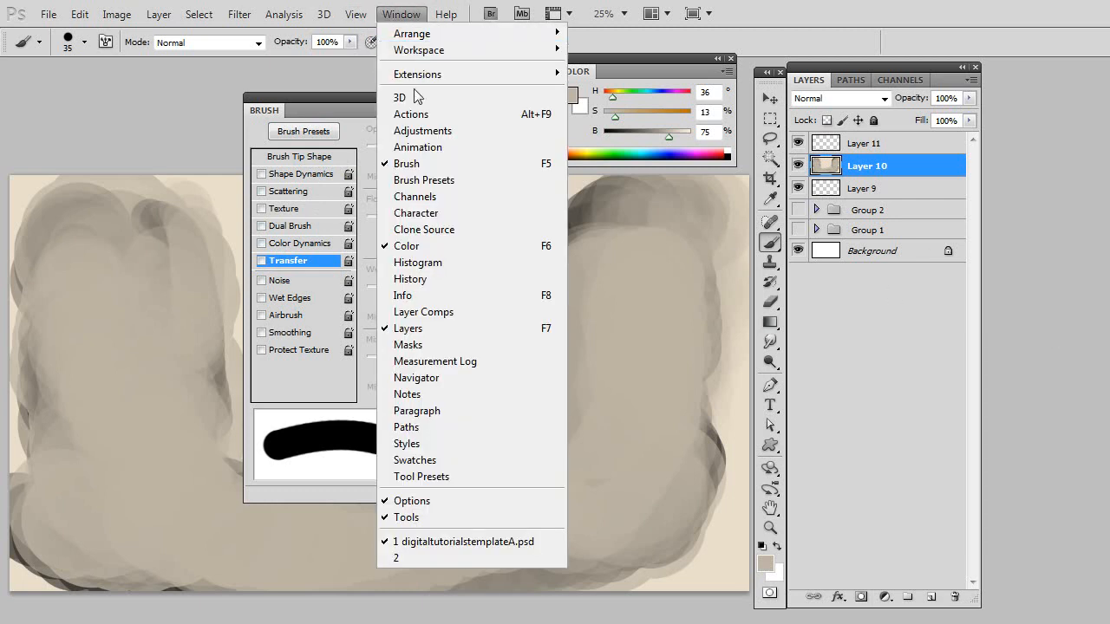
mouse_move(418, 49)
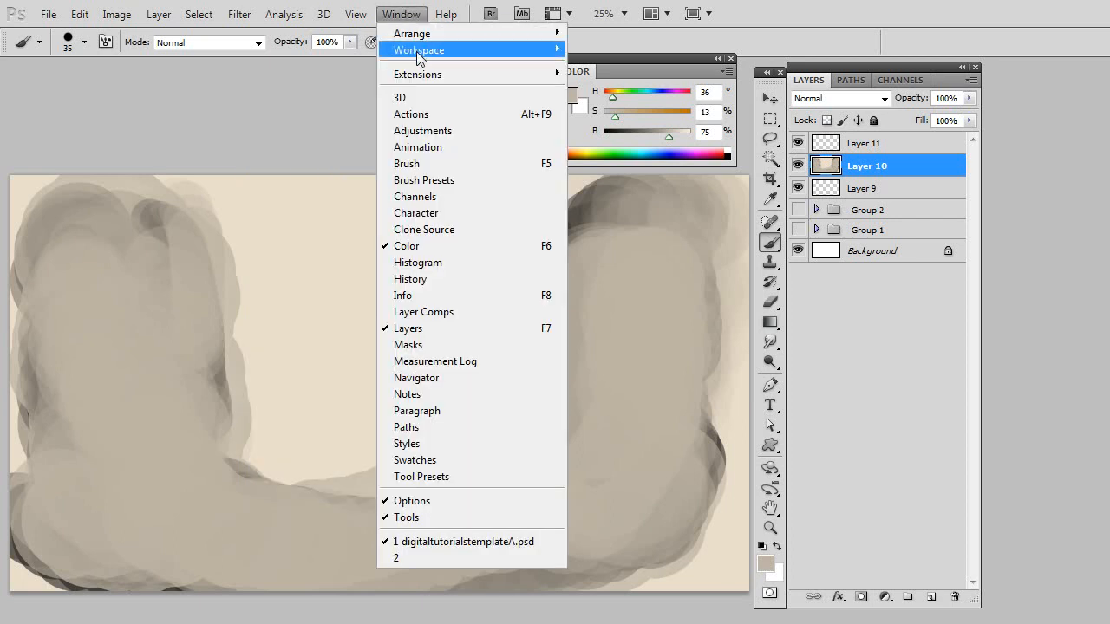
click(407, 163)
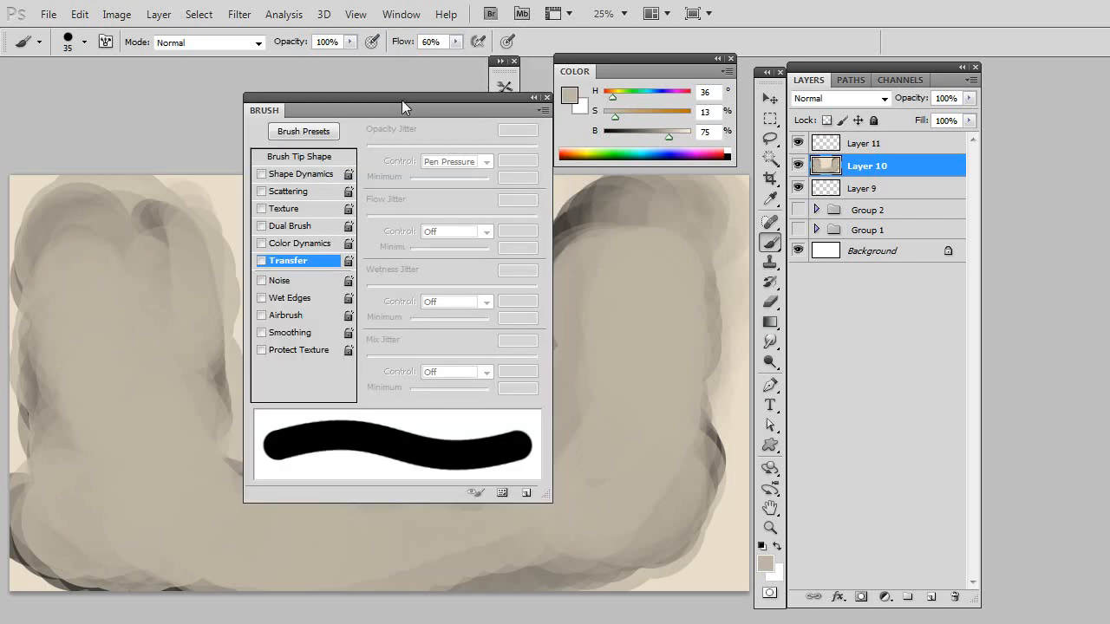
drag(404, 105, 379, 119)
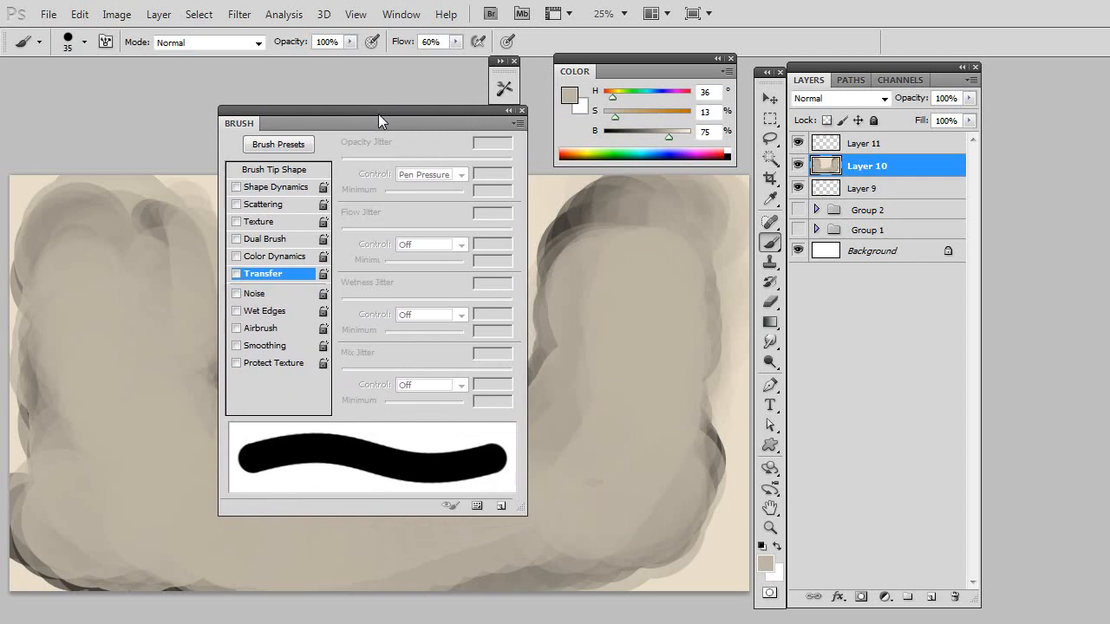
drag(379, 122, 379, 133)
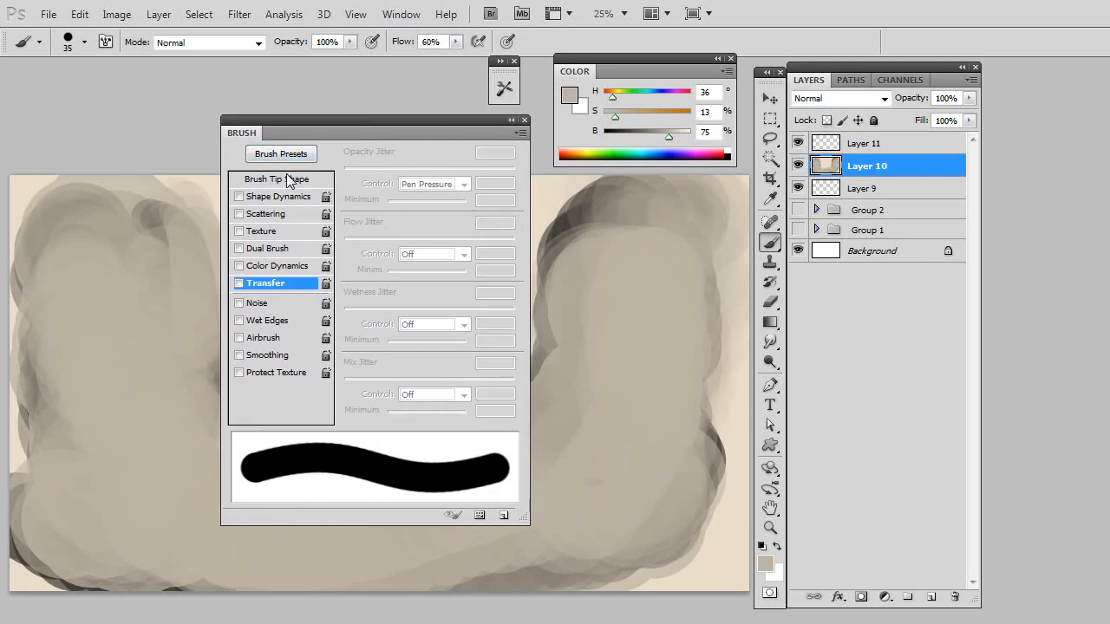
Show Brush Tip Shape options and choose the 24 px hard round tip.
click(279, 179)
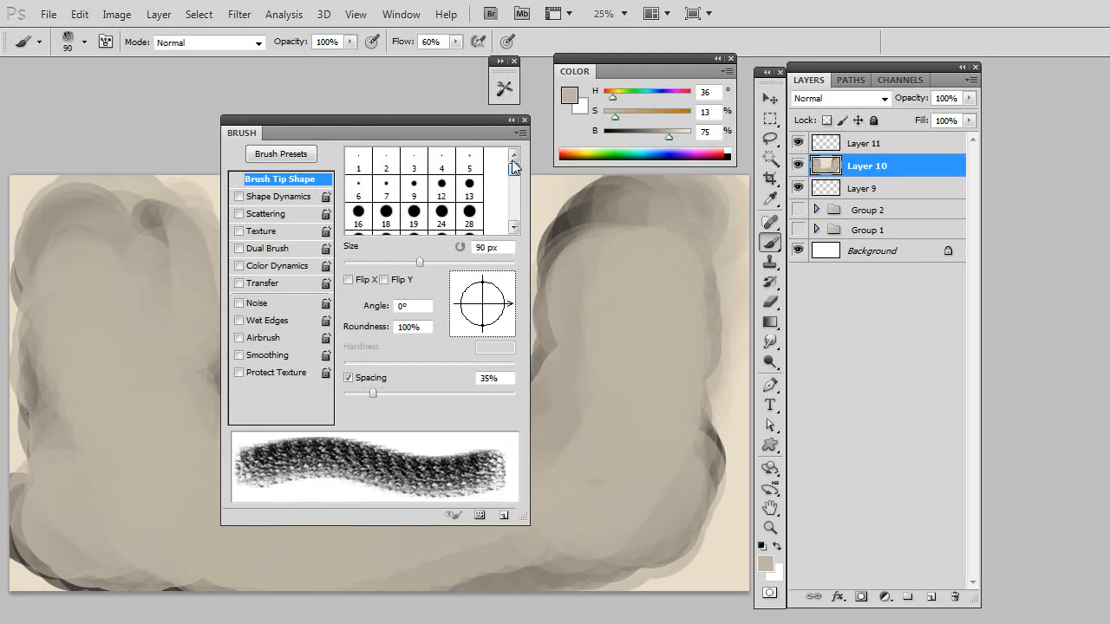
click(442, 215)
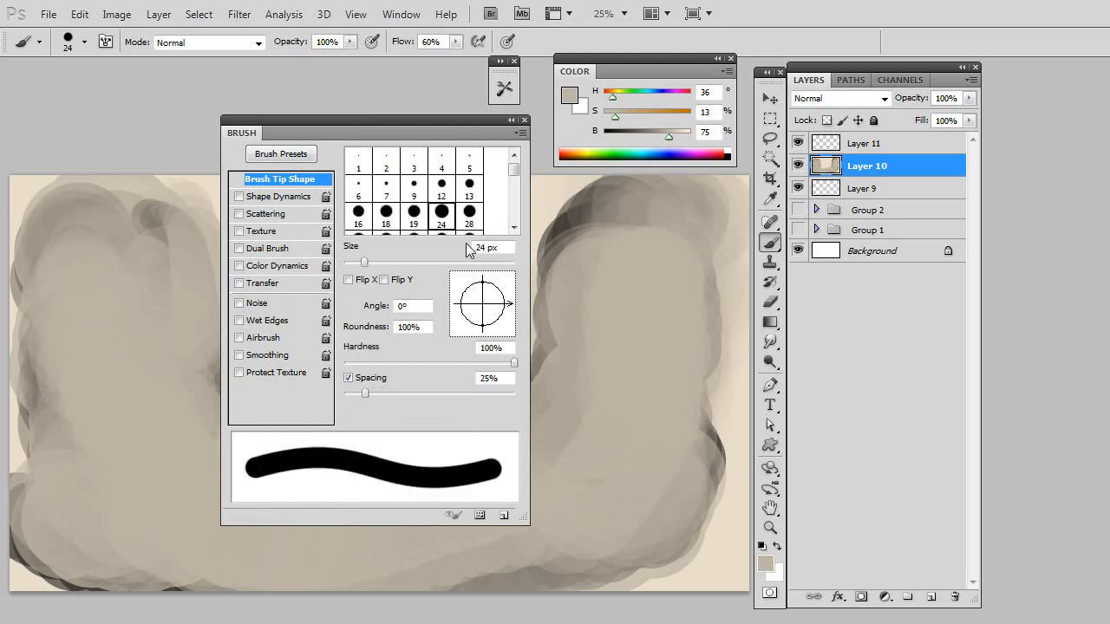
mouse_move(367, 264)
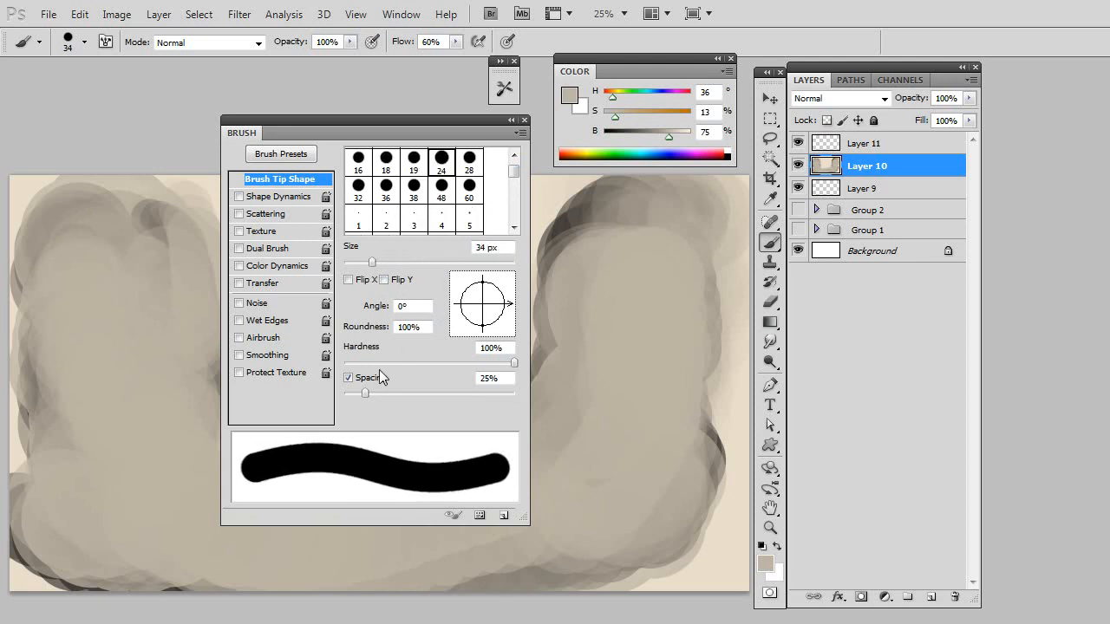
mouse_move(314, 466)
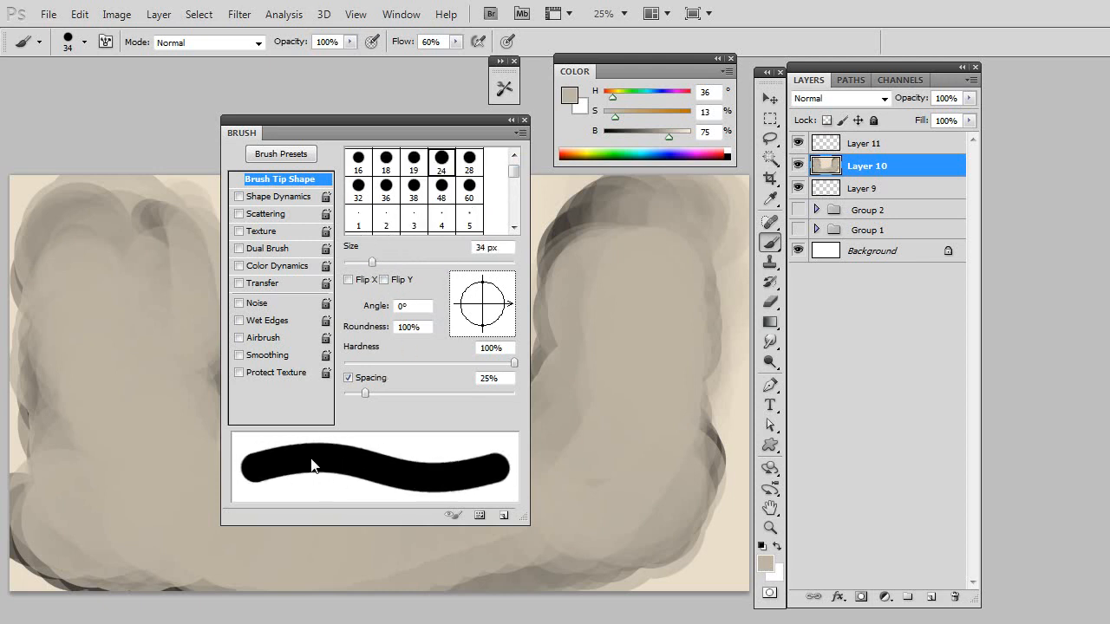
mouse_move(367, 461)
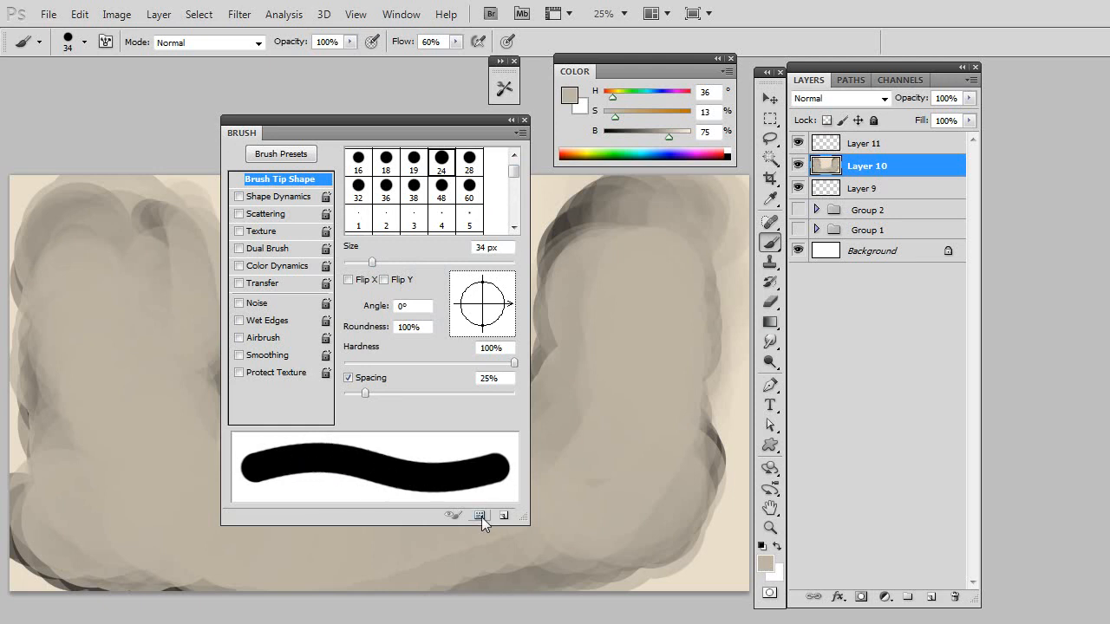
mouse_move(373, 264)
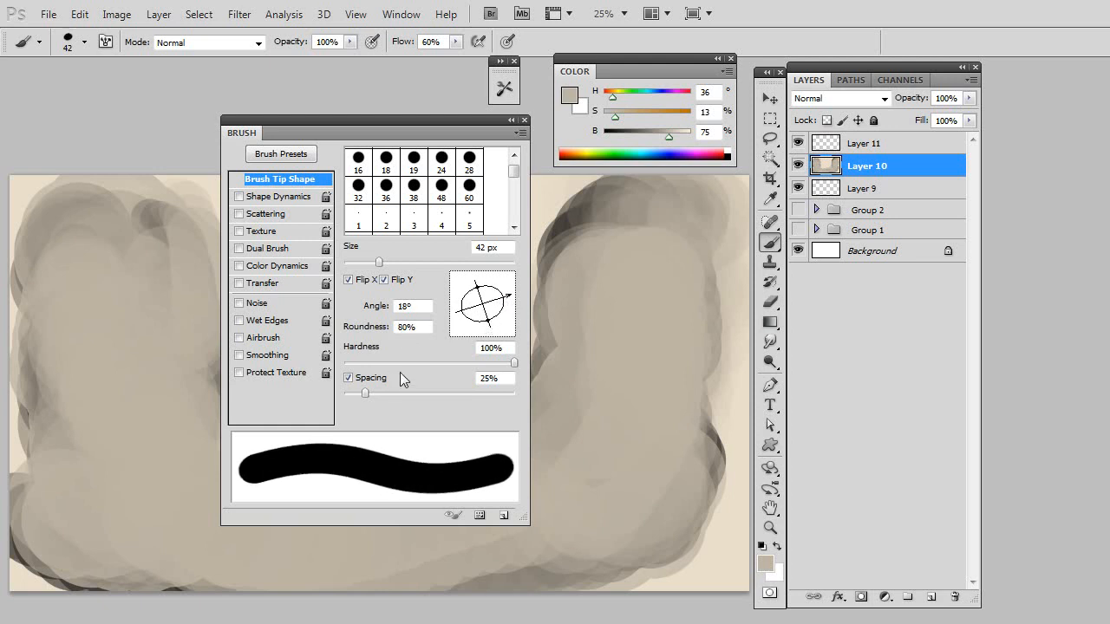
Test brush hardness near 0% and about 10%, then restore full hardness.
drag(514, 363, 377, 363)
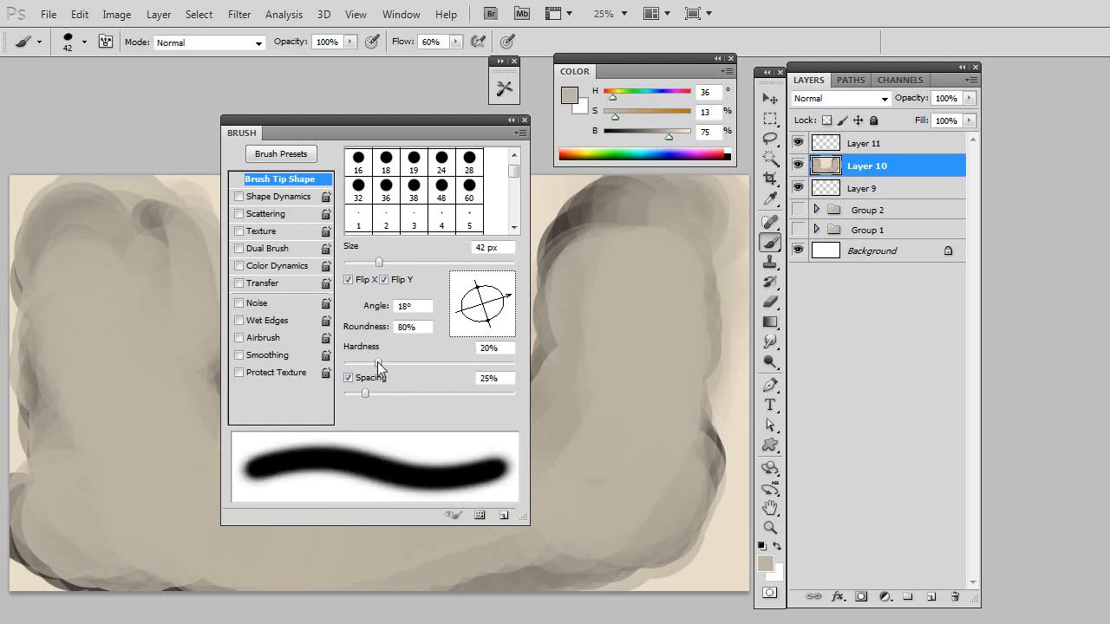
drag(378, 359, 346, 359)
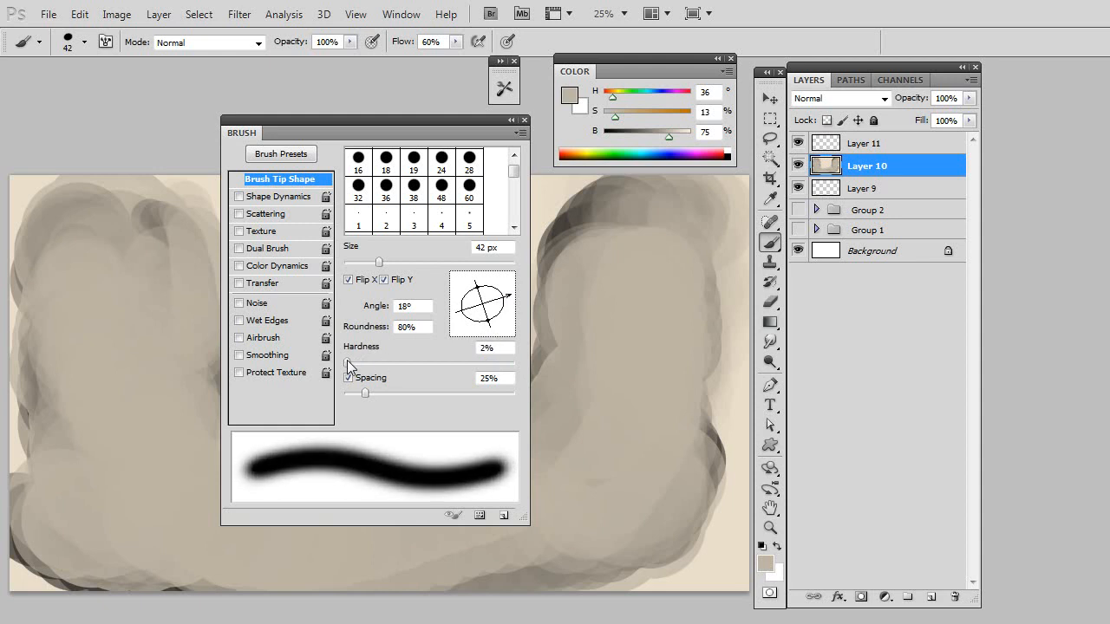
drag(349, 364, 363, 365)
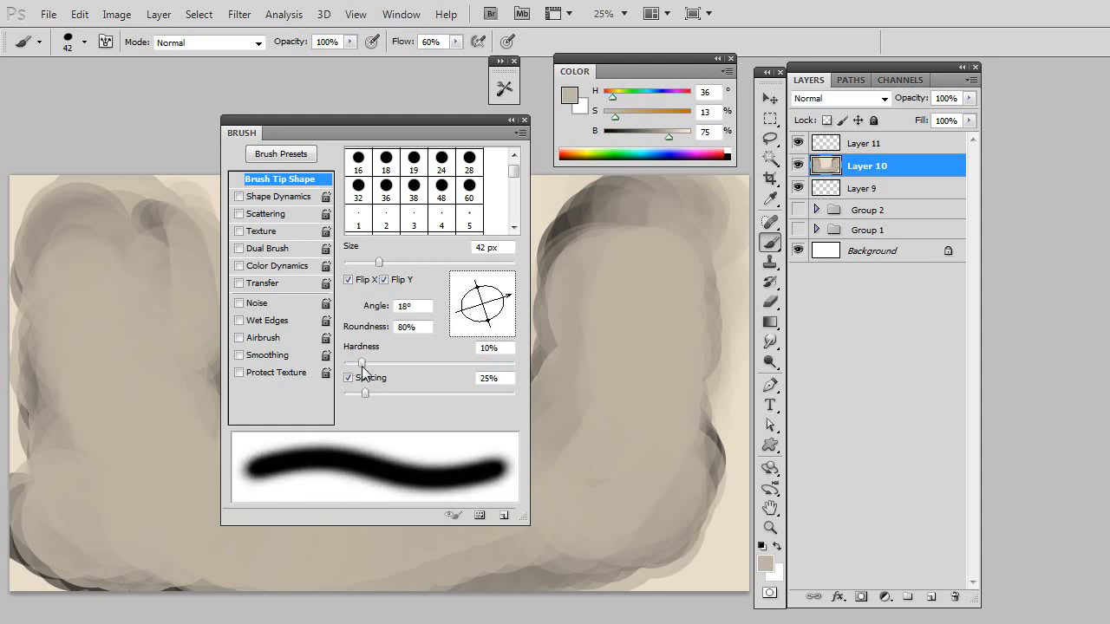
drag(363, 365, 514, 364)
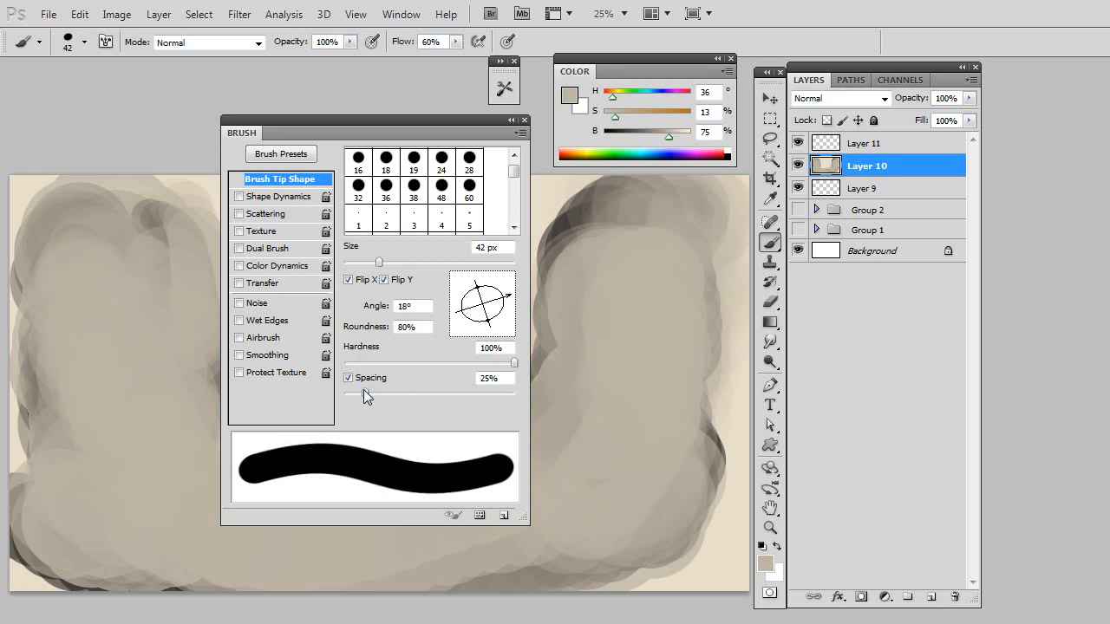
Try wider and tighter dab spacing, finally setting Spacing to 9%.
drag(377, 390, 465, 390)
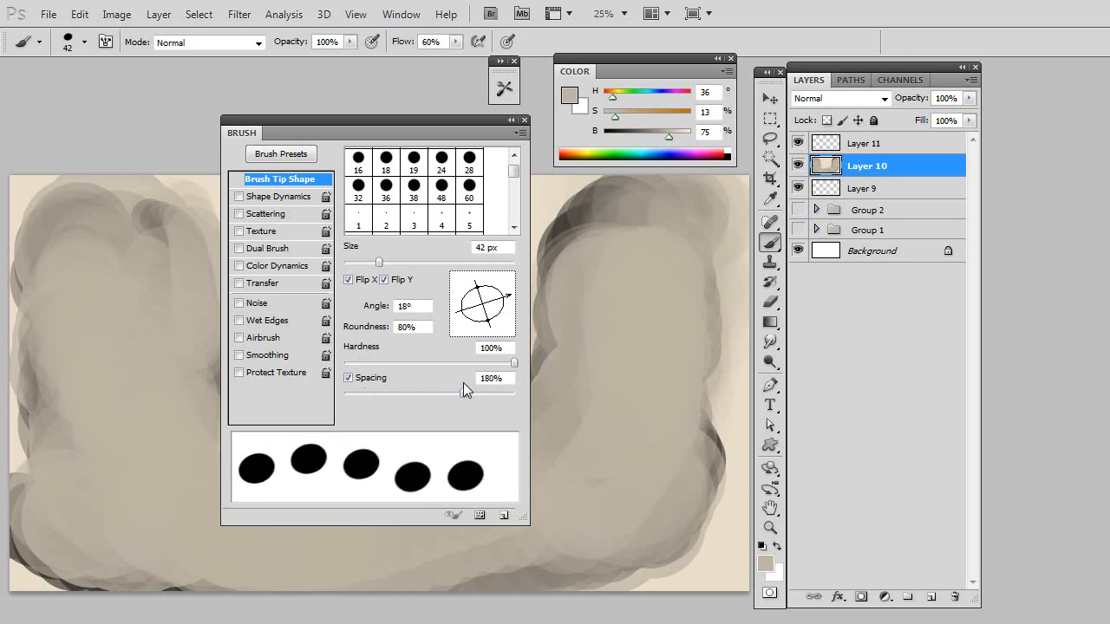
drag(466, 387, 451, 384)
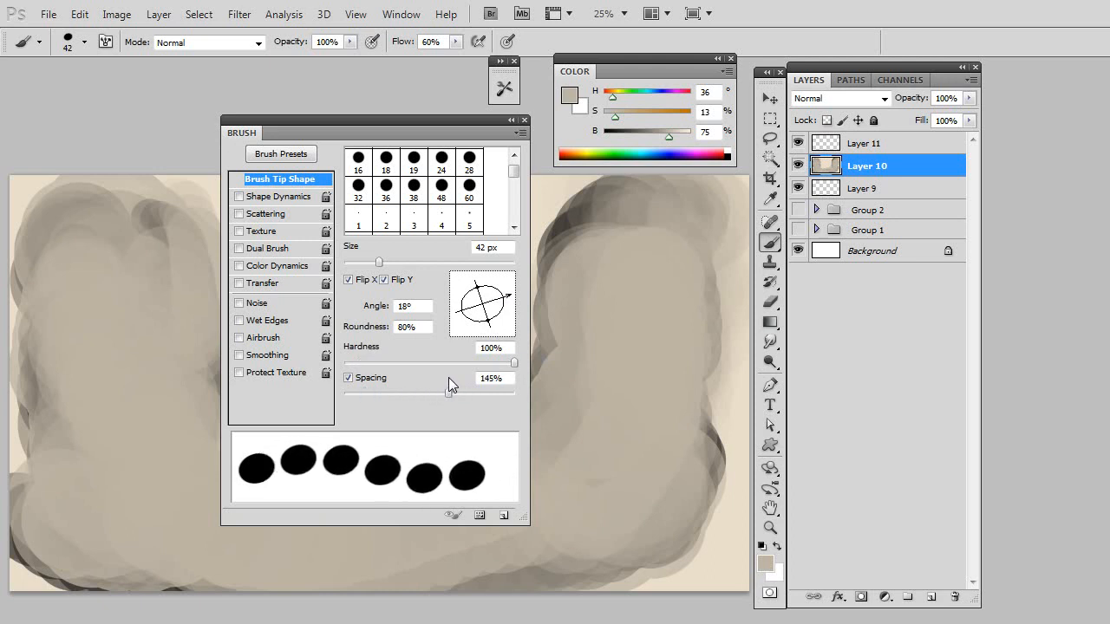
drag(451, 384, 423, 385)
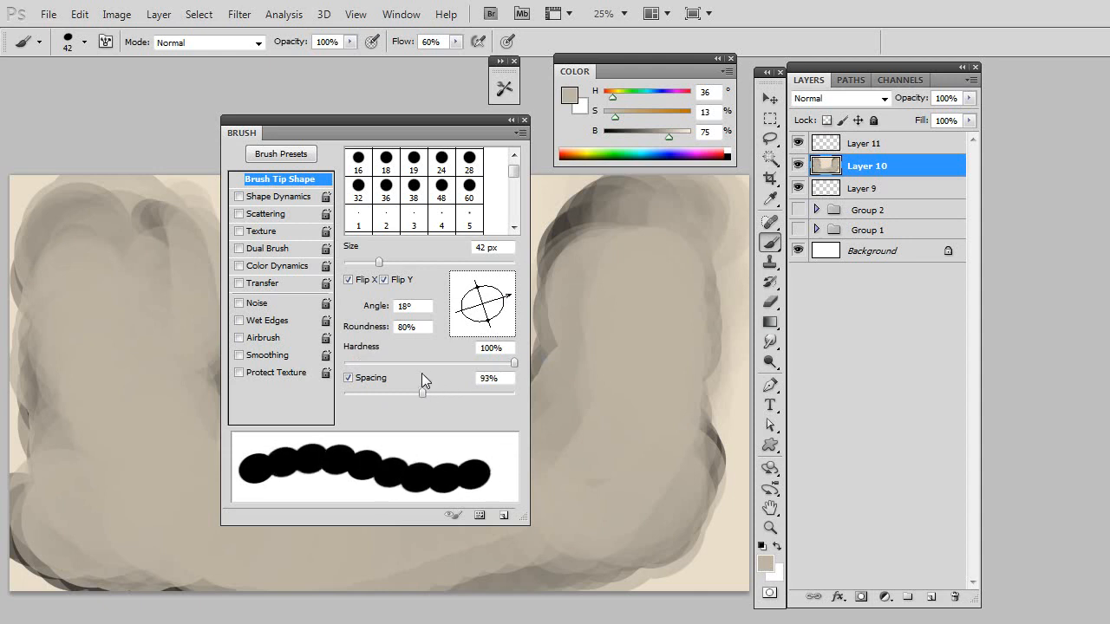
drag(422, 391, 442, 391)
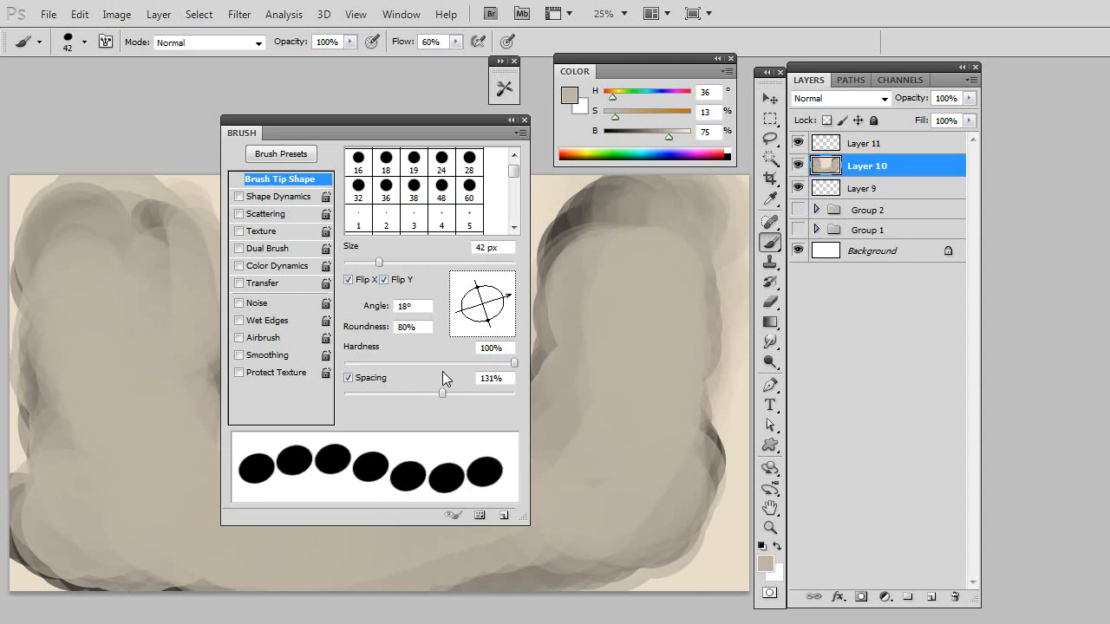
drag(443, 392, 404, 392)
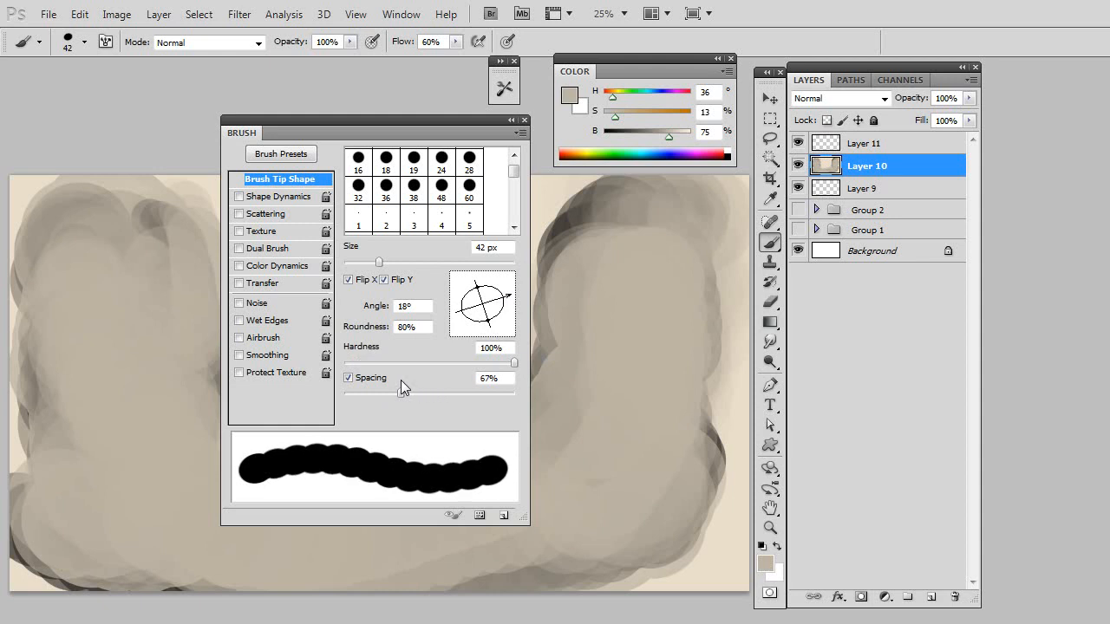
drag(403, 390, 356, 395)
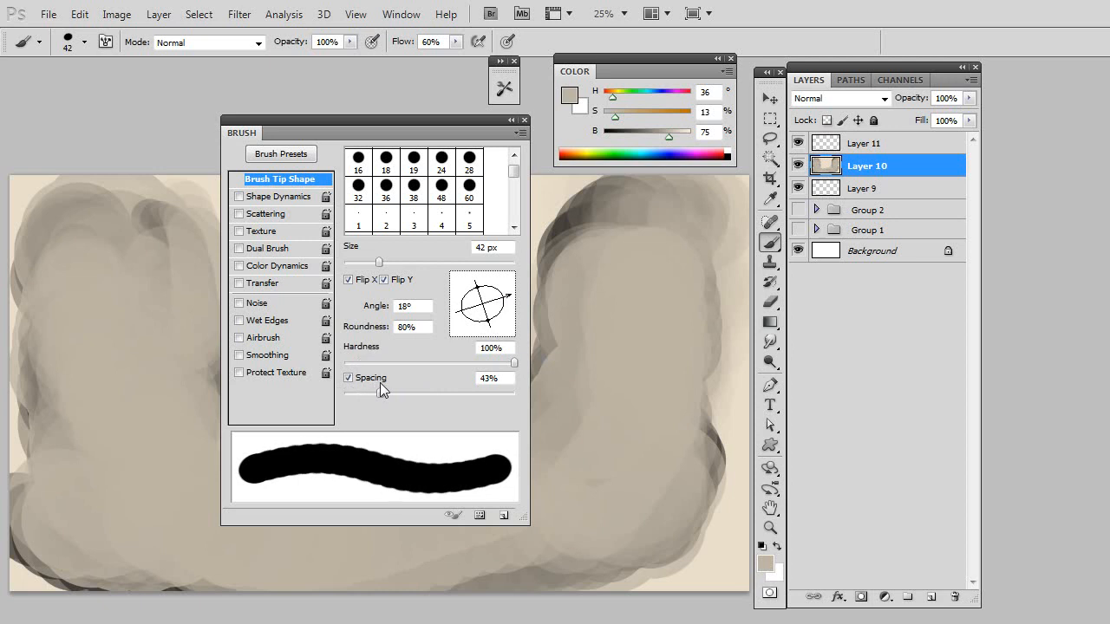
drag(379, 386, 362, 391)
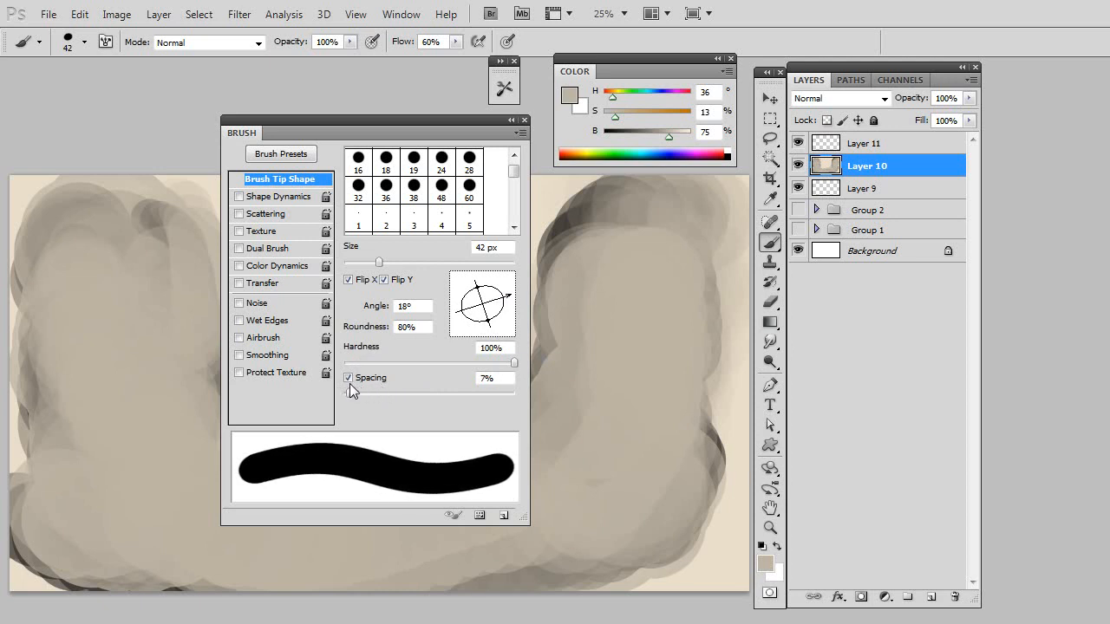
drag(379, 392, 351, 393)
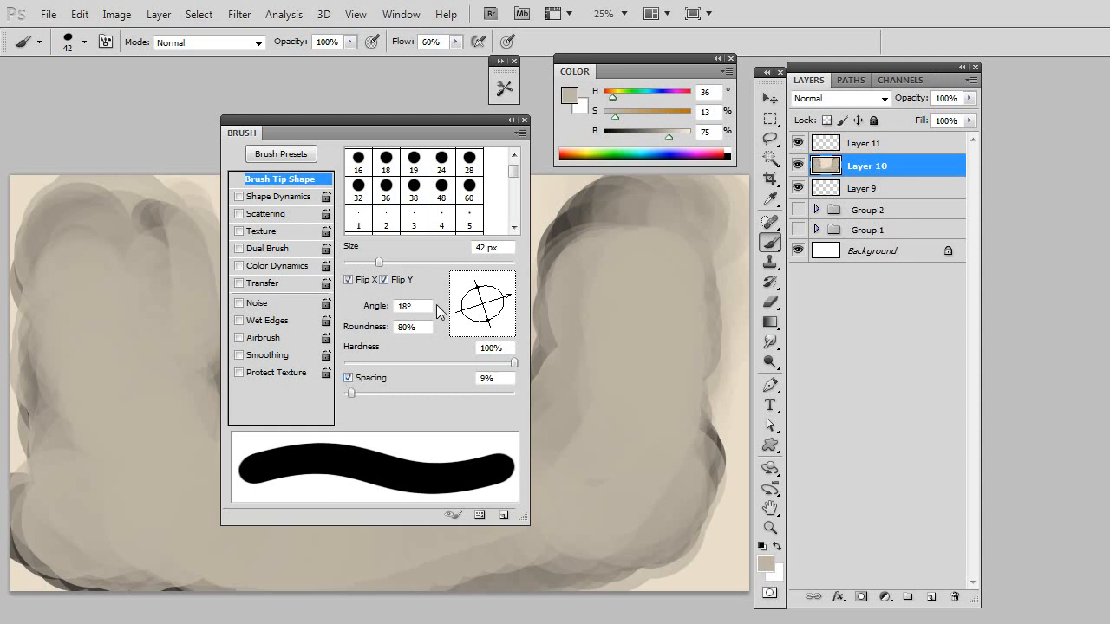
mouse_move(331, 350)
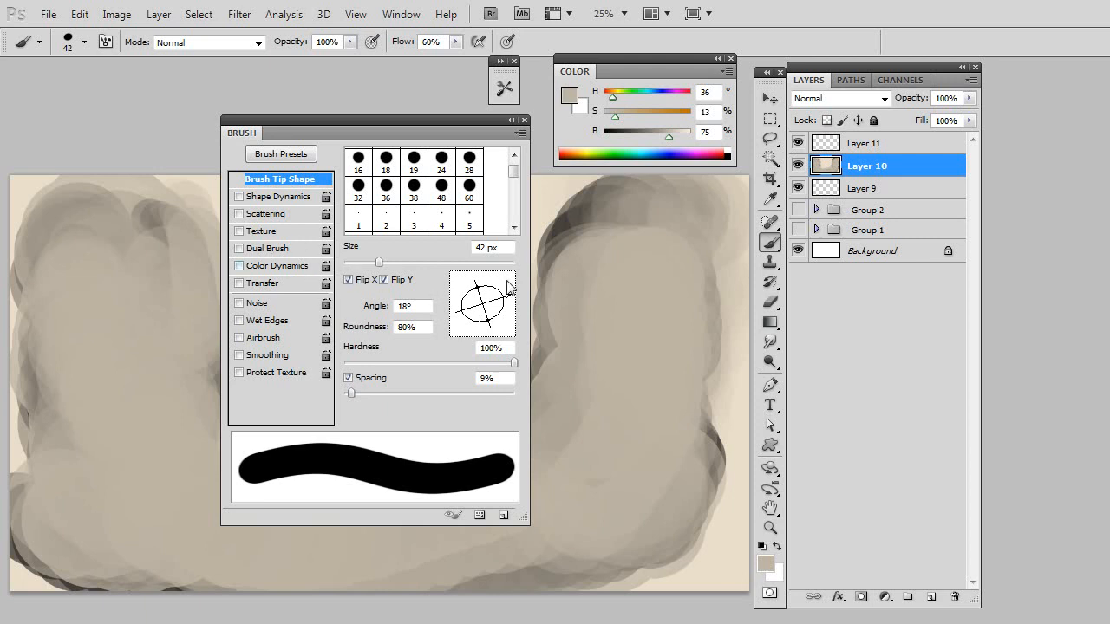
Uncheck Flip X and Flip Y on the brush tip.
click(348, 280)
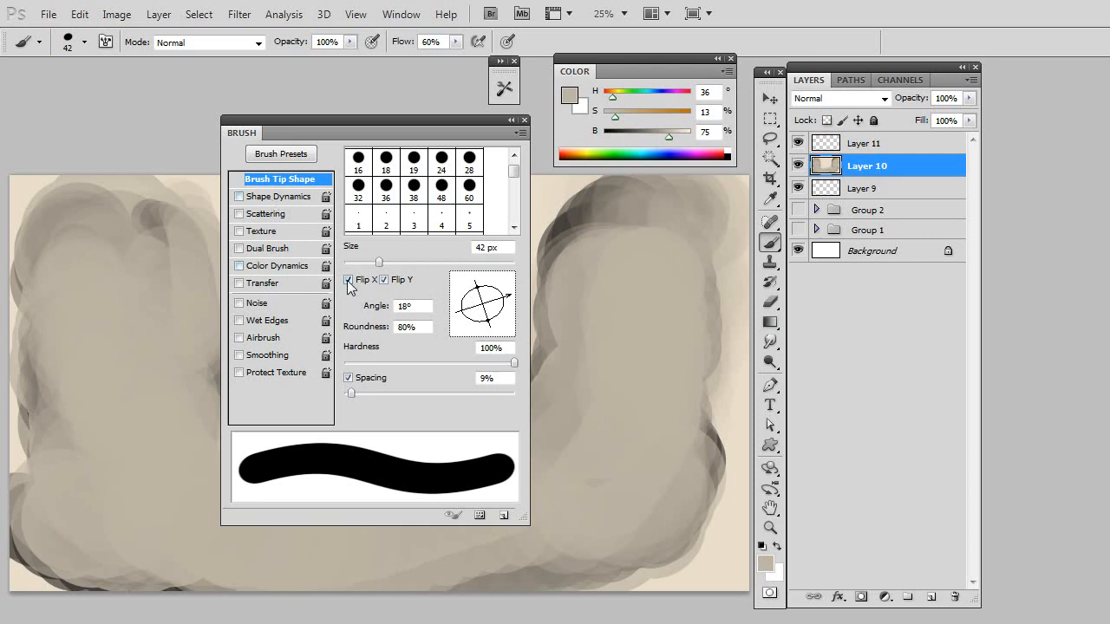
click(348, 279)
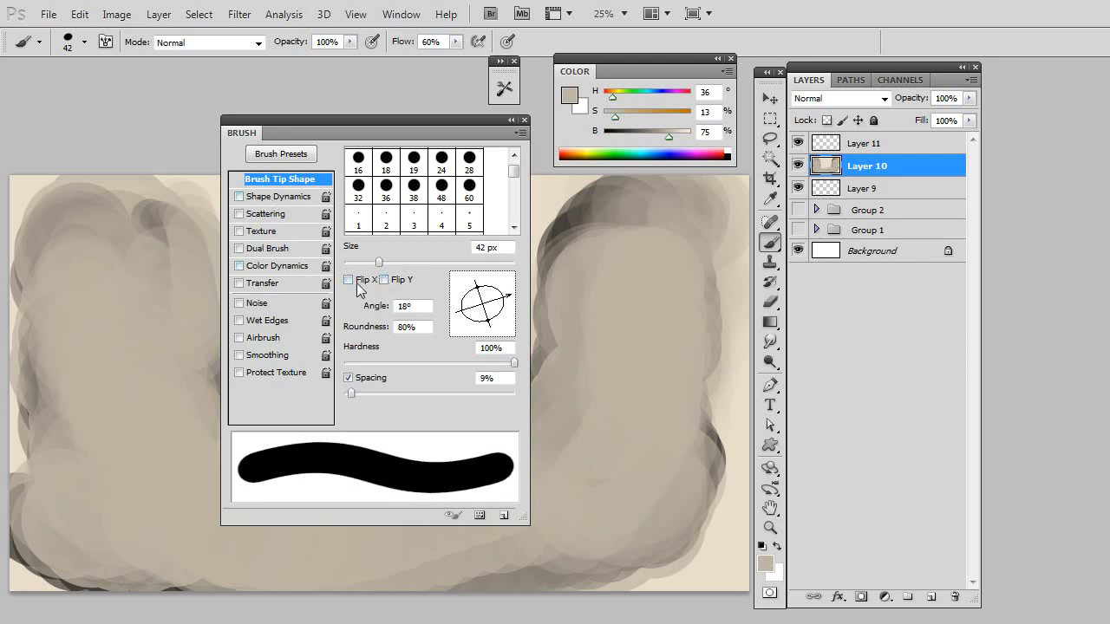
click(385, 280)
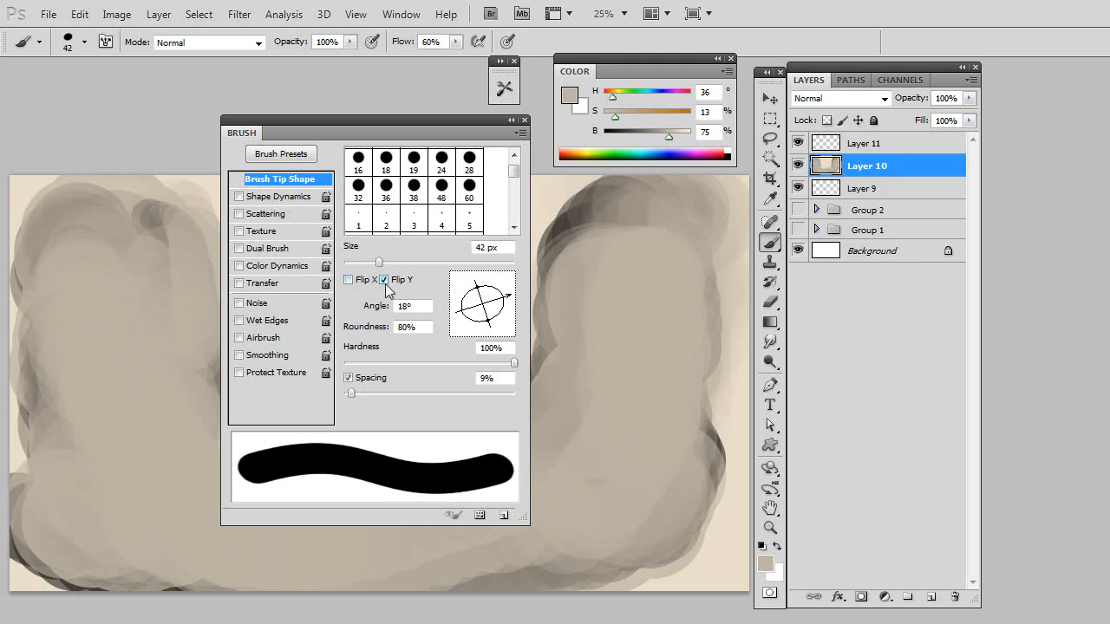
click(384, 279)
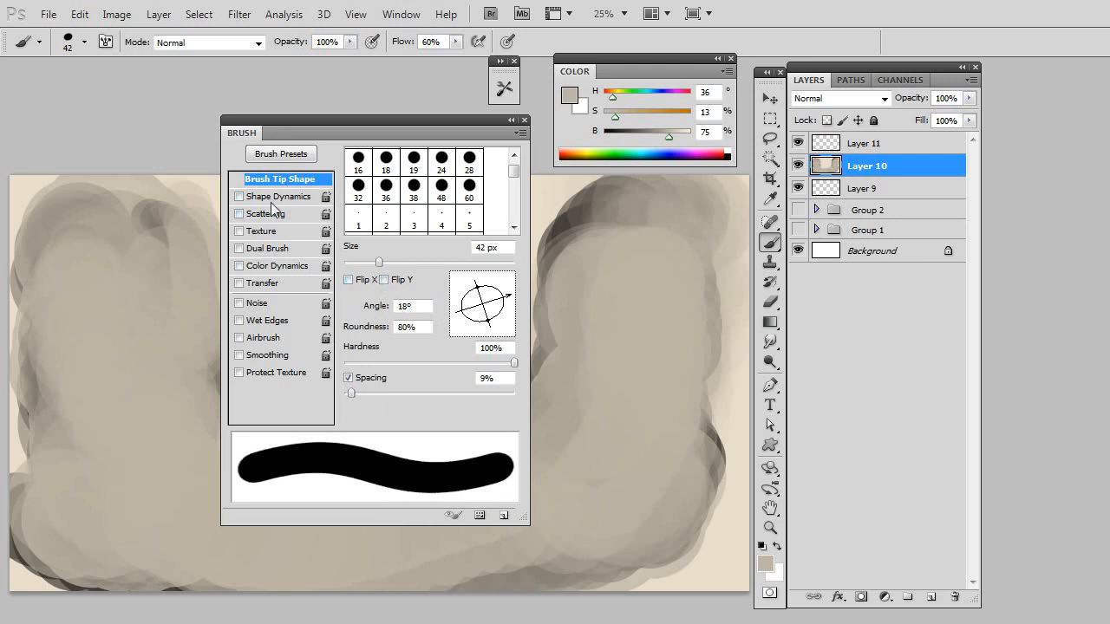
Enable Shape Dynamics, make black the foreground, and paint a test stroke on the left.
click(279, 196)
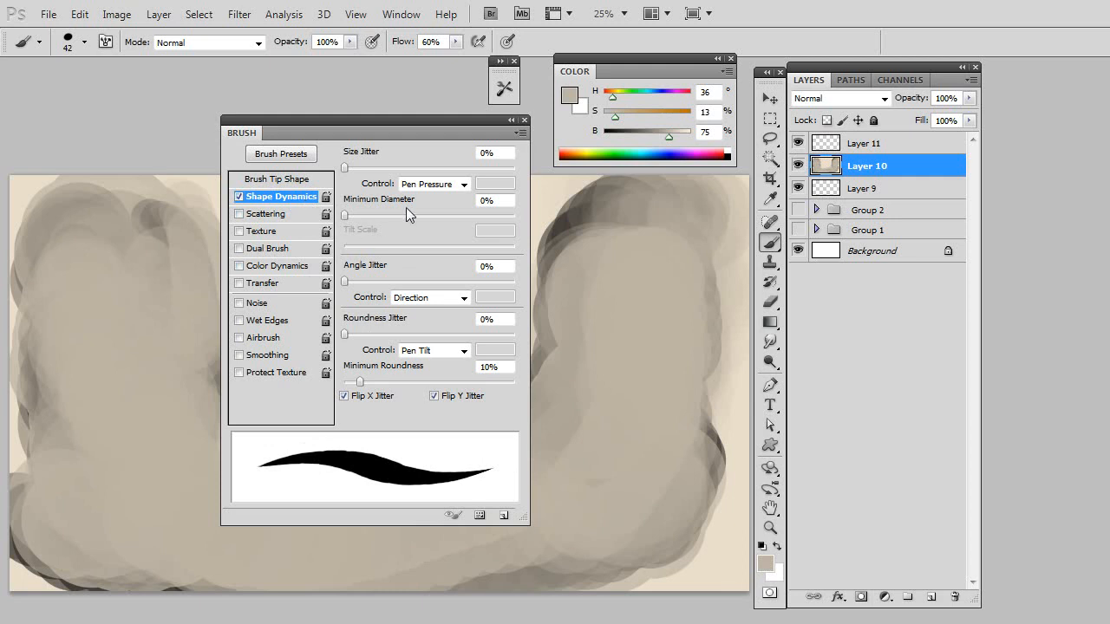
mouse_move(117, 325)
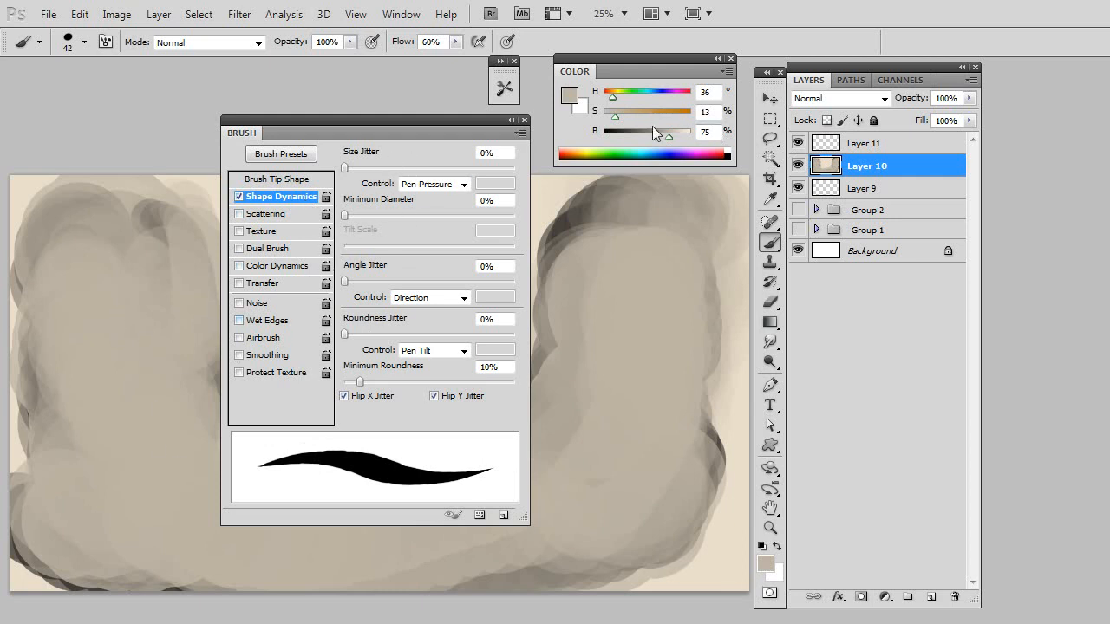
drag(88, 276, 148, 447)
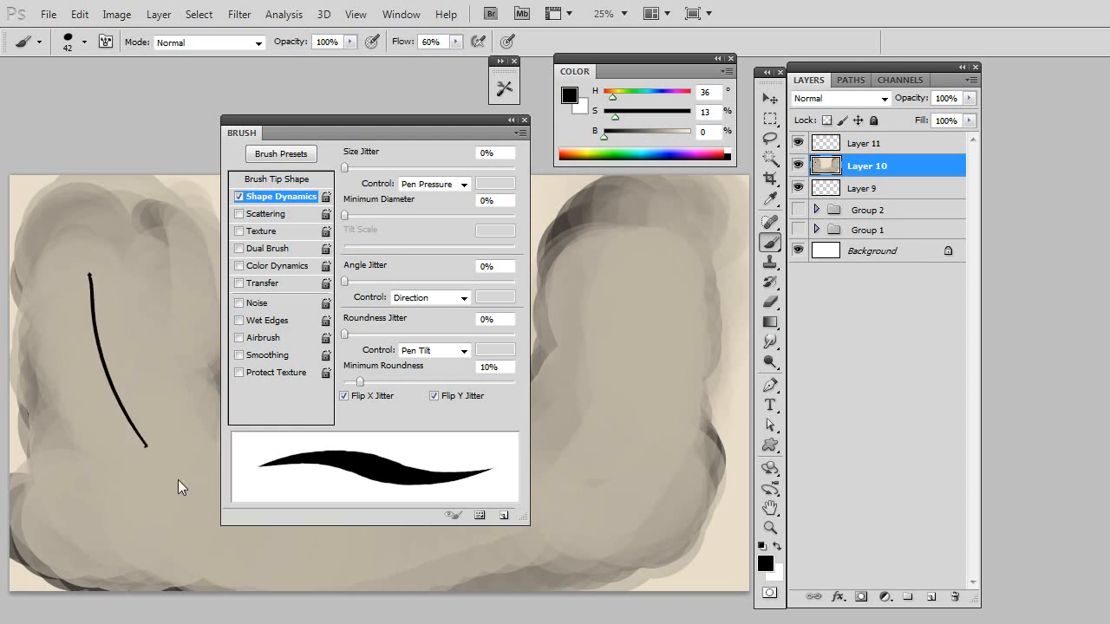
drag(117, 294, 183, 486)
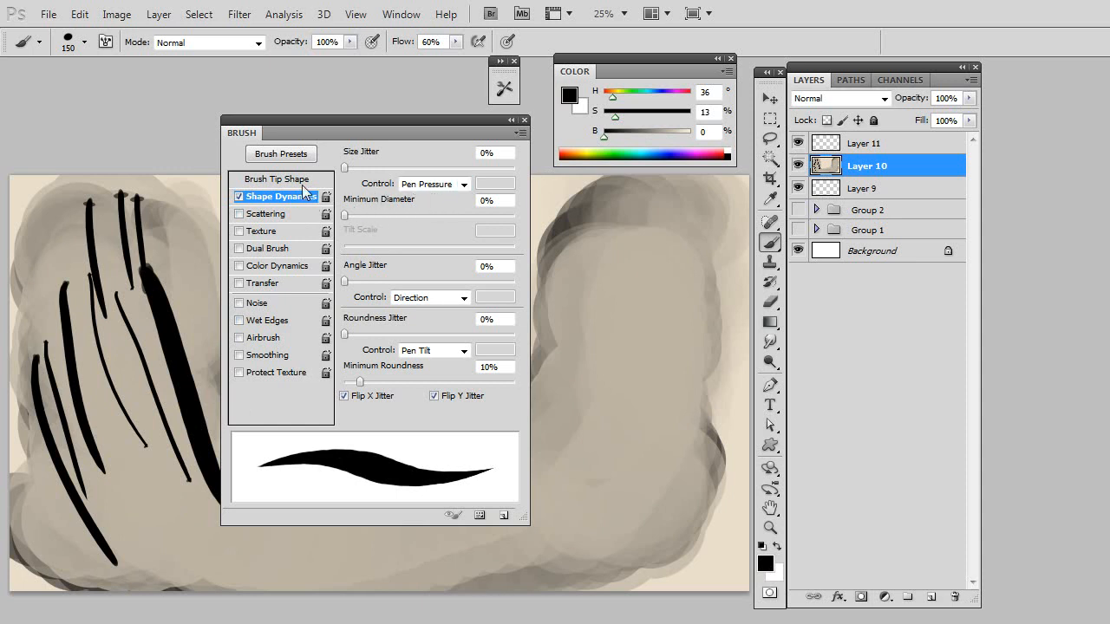
mouse_move(347, 169)
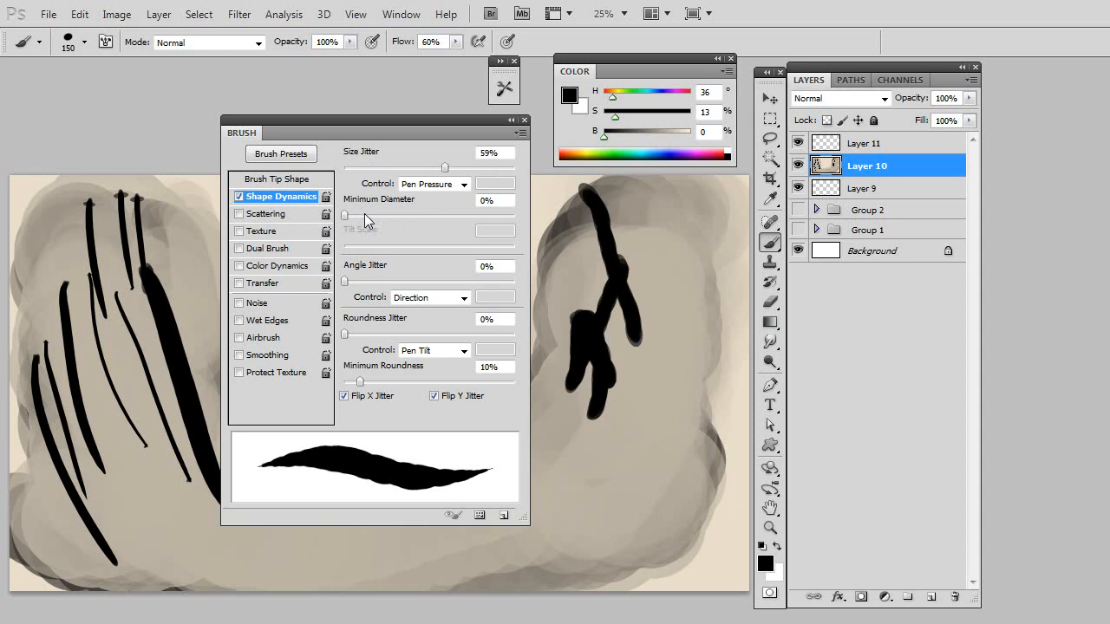
mouse_move(385, 293)
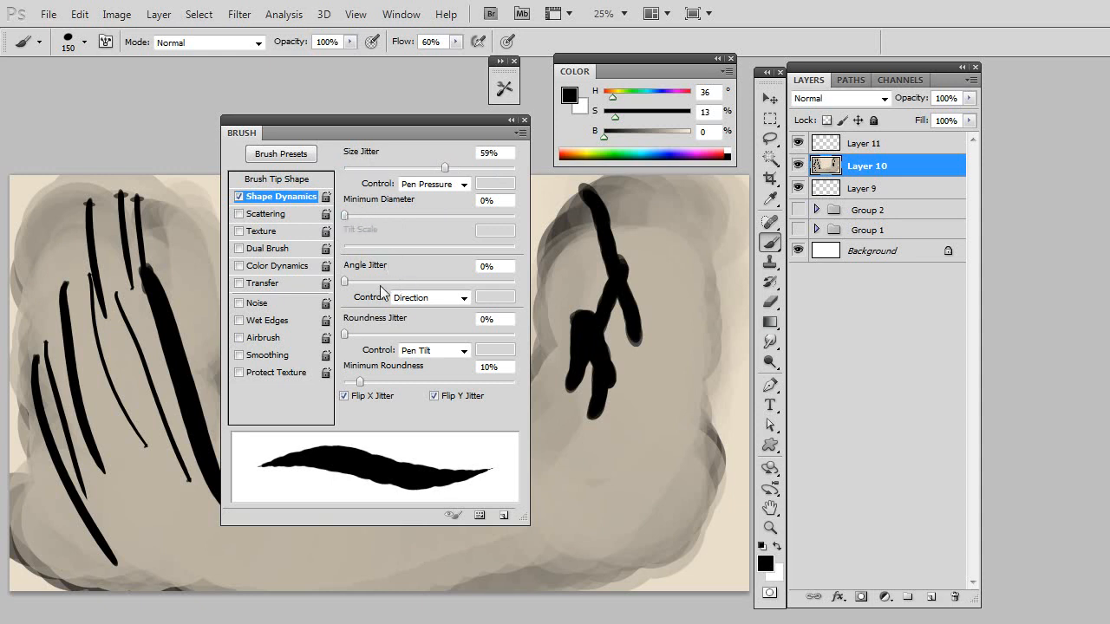
Add 20% angle jitter and try Pen Tilt, then Pen Rotation as its control.
drag(346, 280, 382, 280)
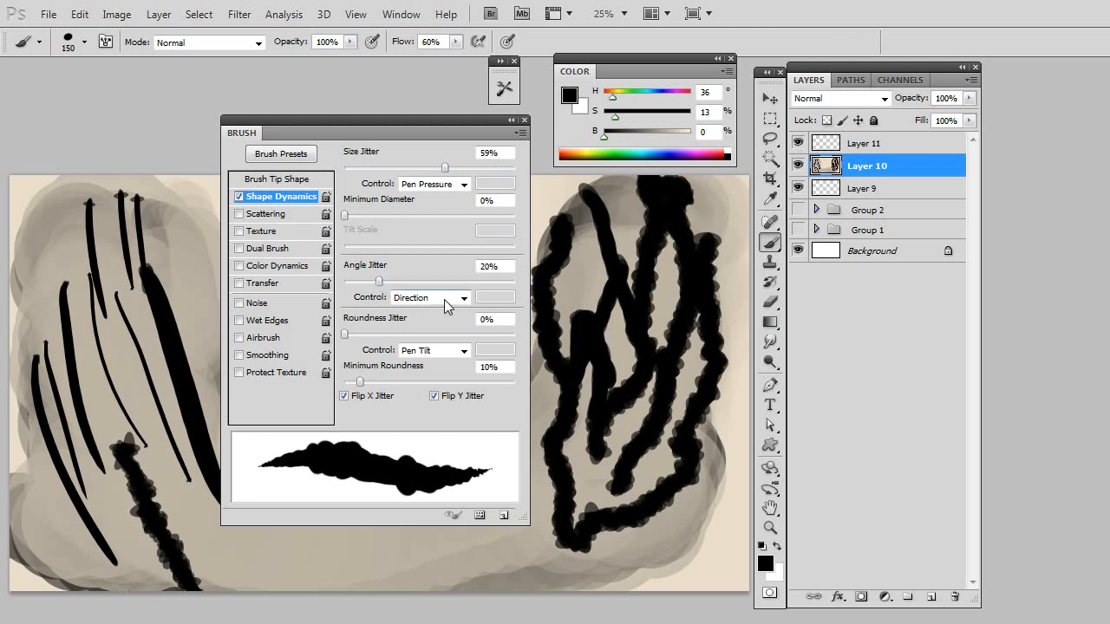
click(462, 297)
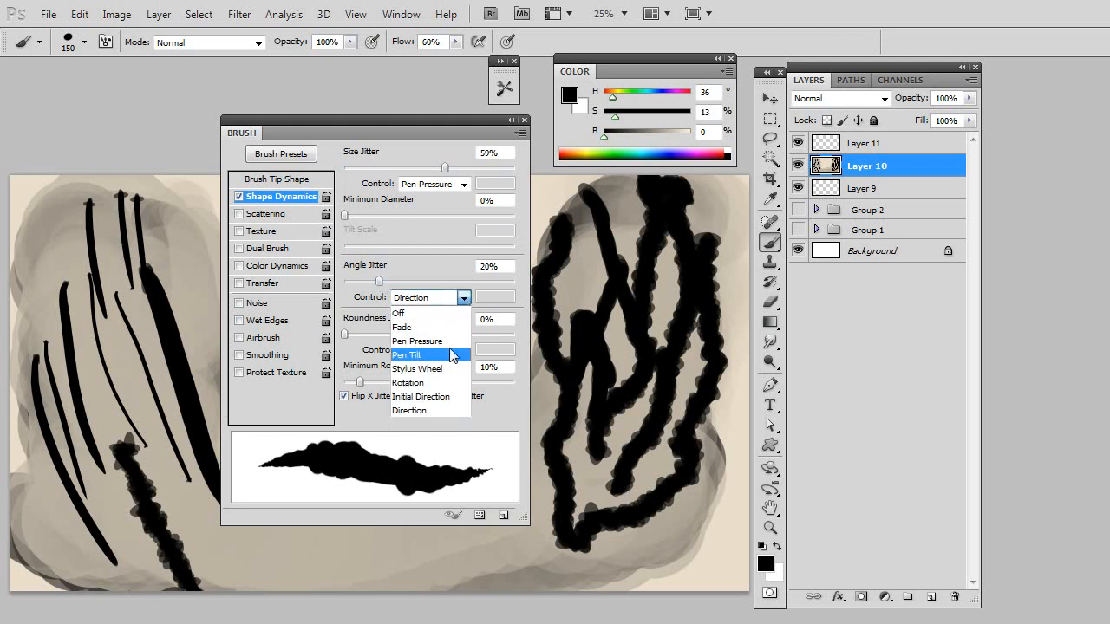
click(407, 355)
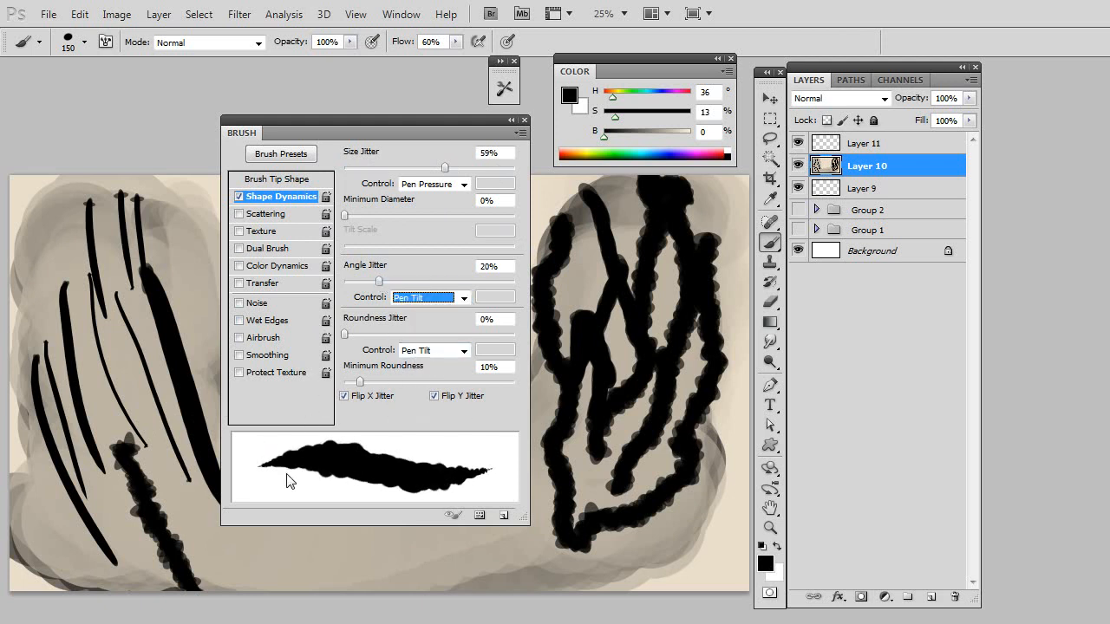
click(304, 564)
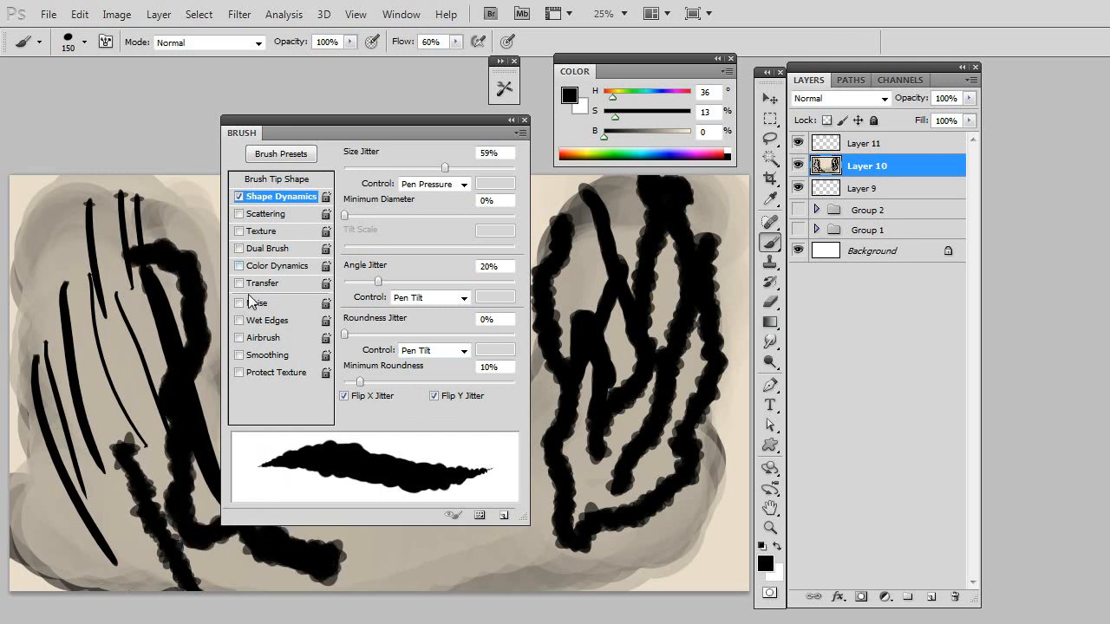
mouse_move(431, 282)
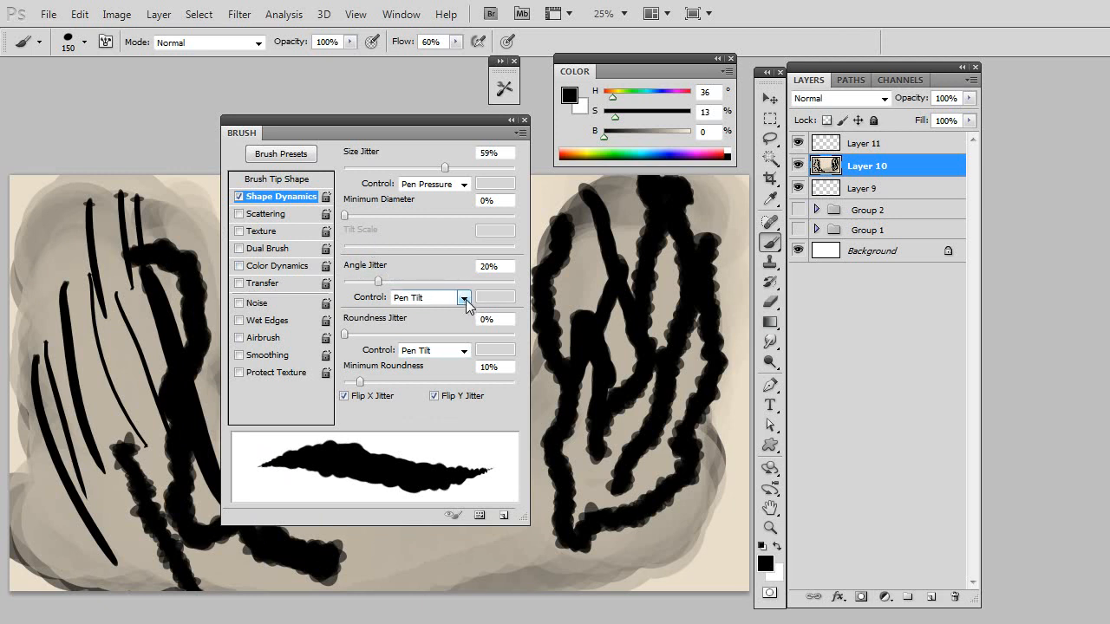
click(464, 297)
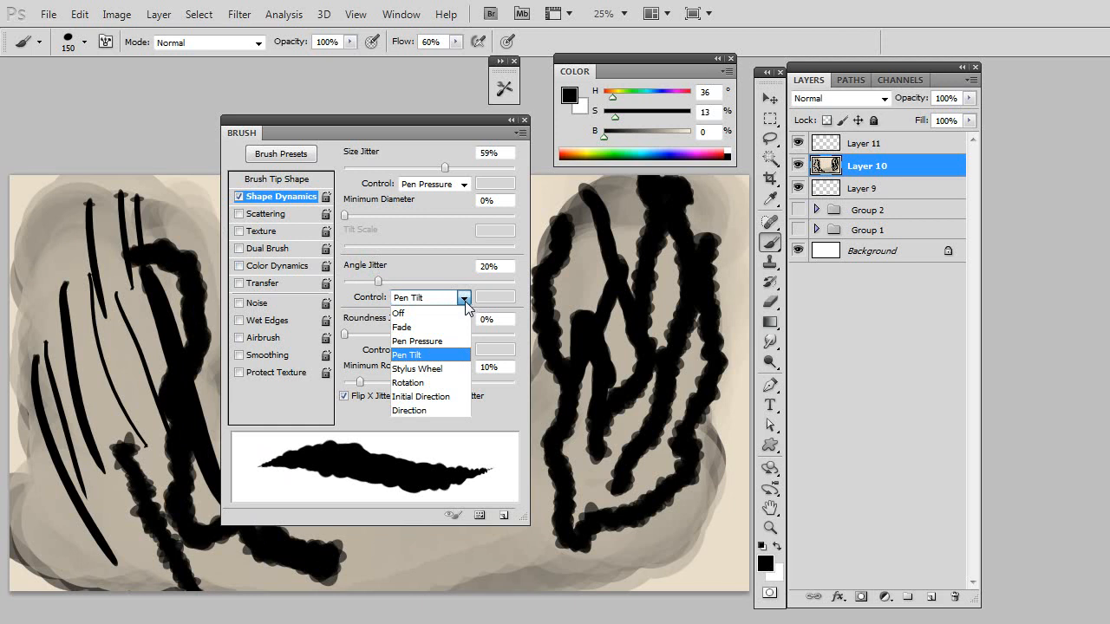
mouse_move(441, 382)
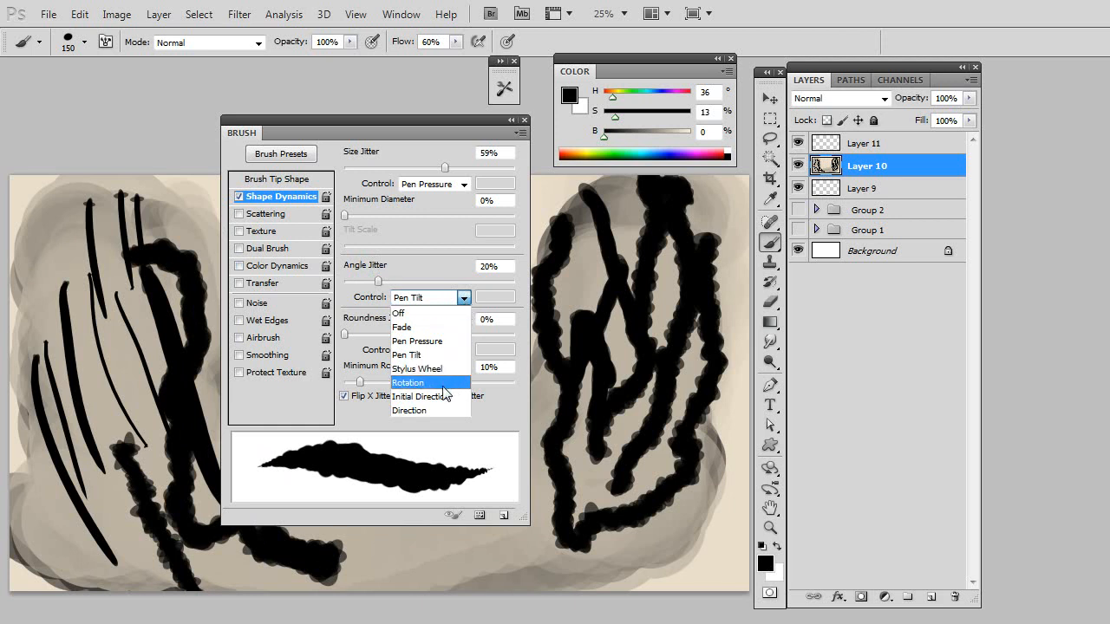
click(408, 382)
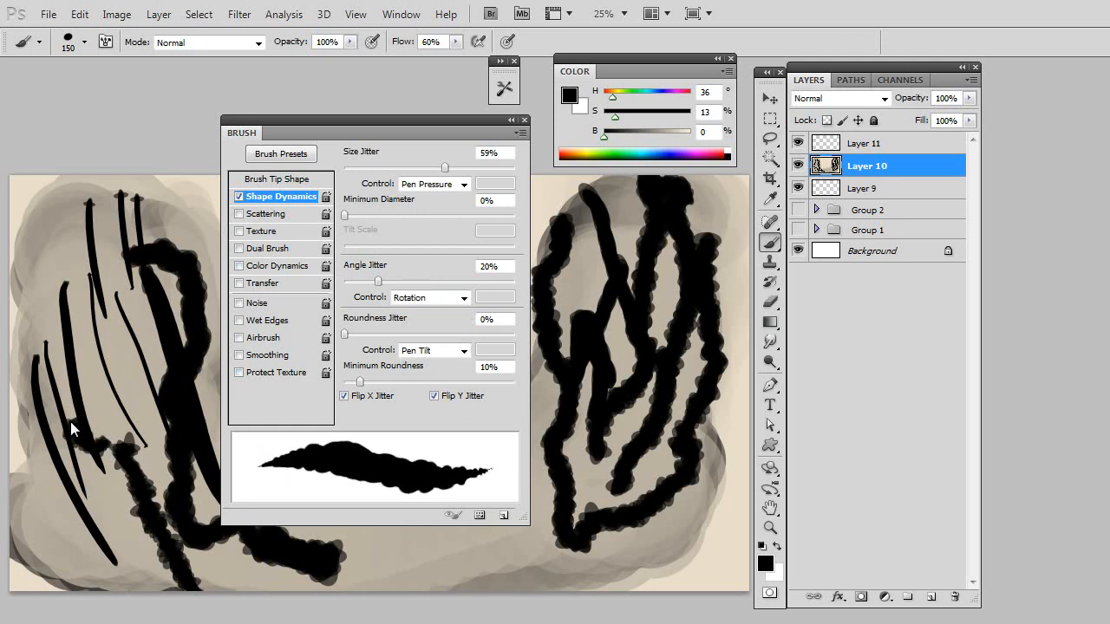
Paint black strokes on the left figure, set angle control to Direction, keep Pen Tilt for roundness.
drag(74, 429, 43, 278)
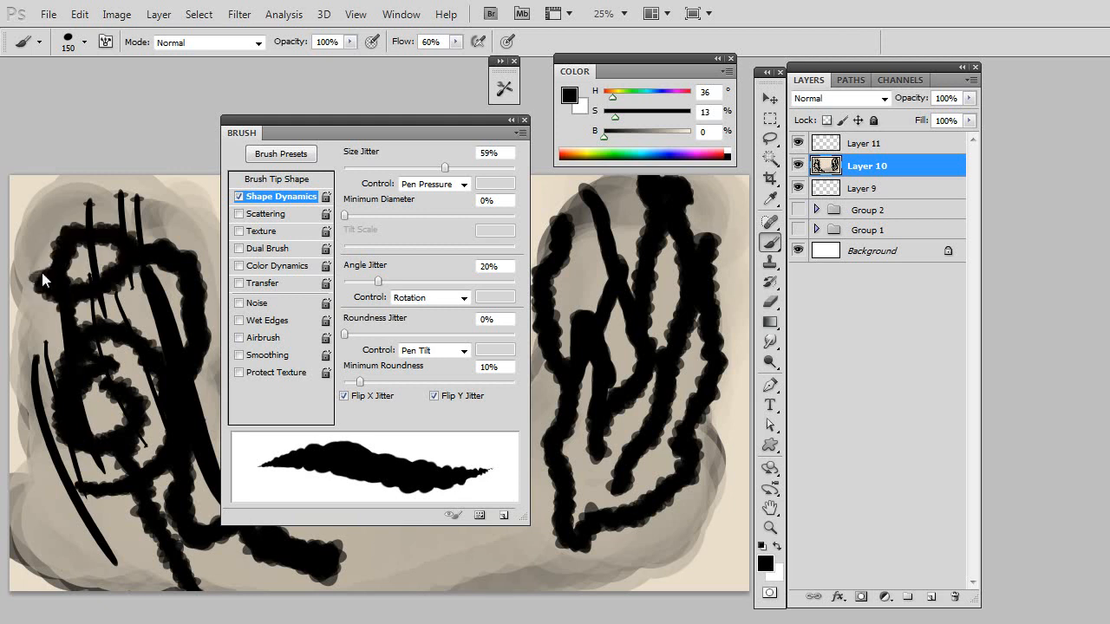
drag(43, 277, 101, 464)
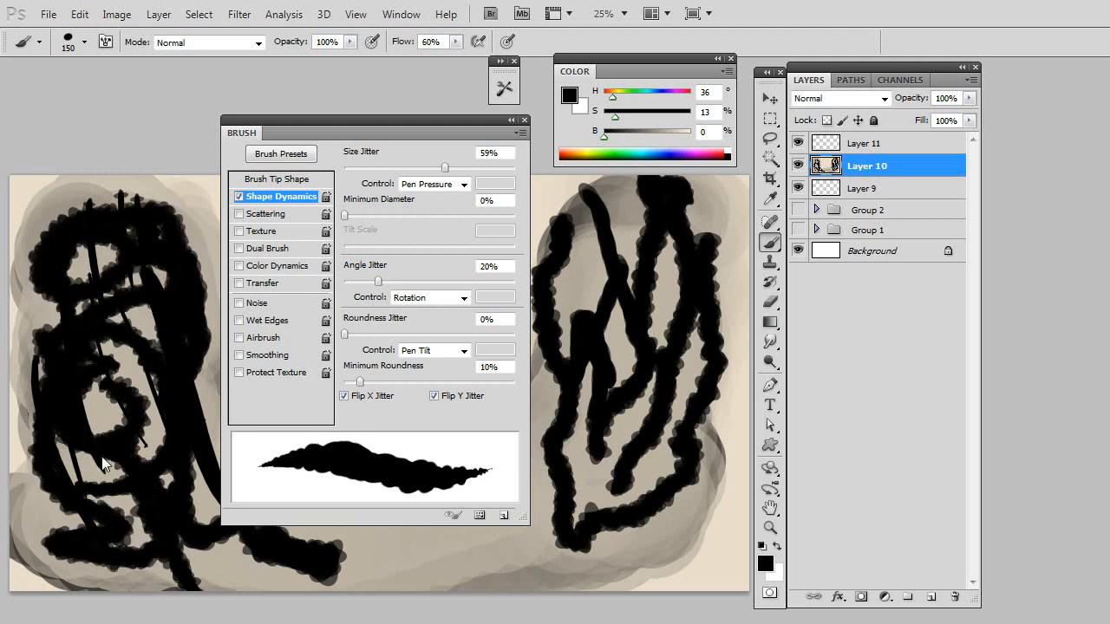
click(464, 298)
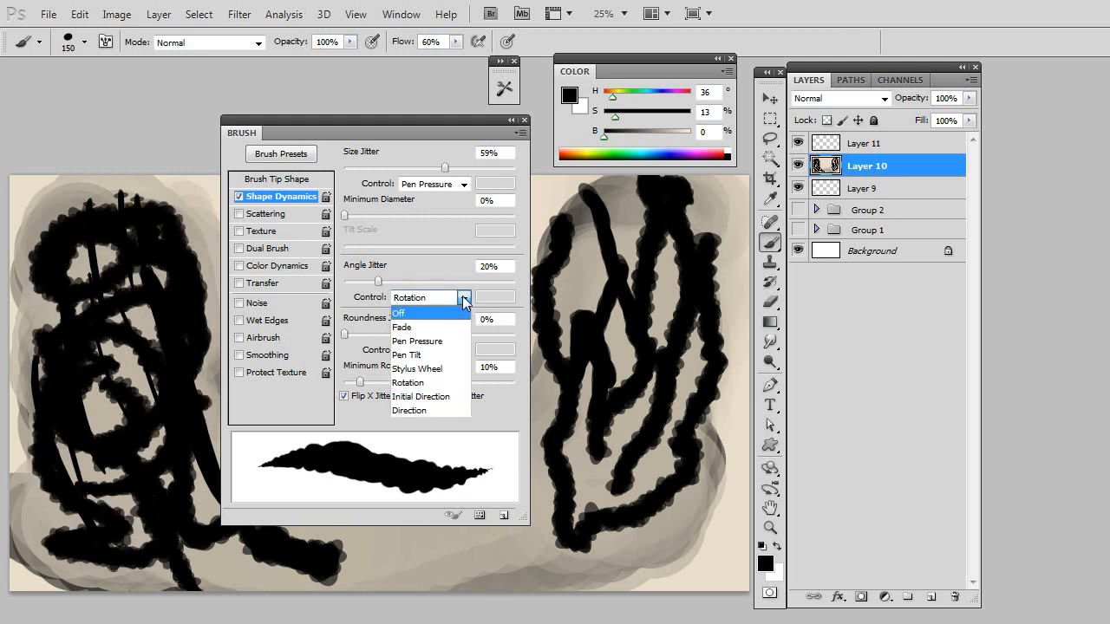
mouse_move(425, 396)
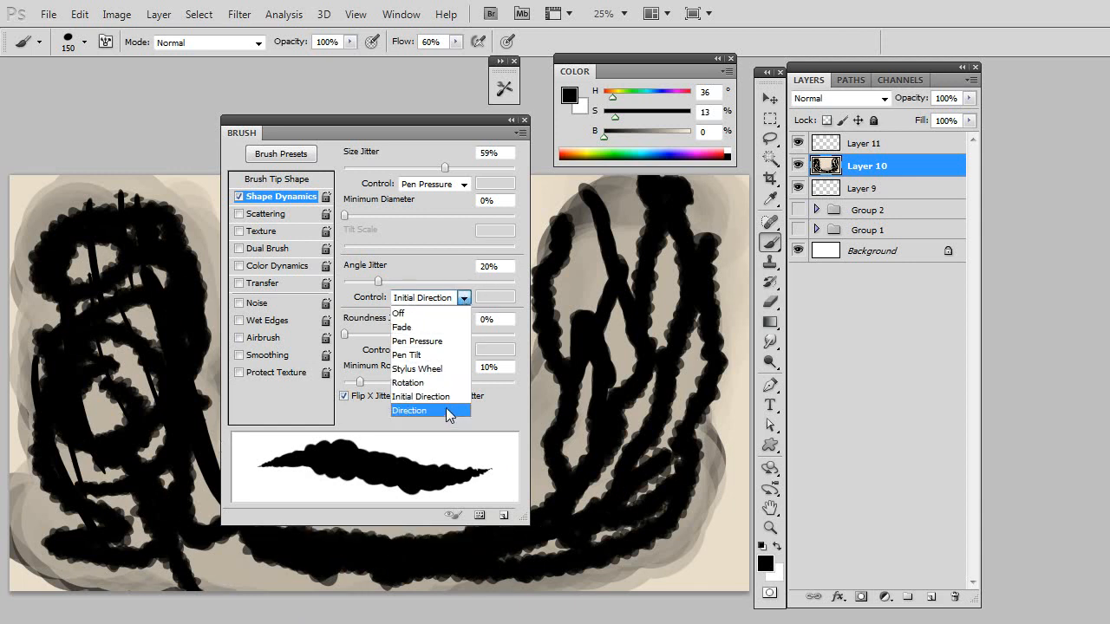
click(411, 410)
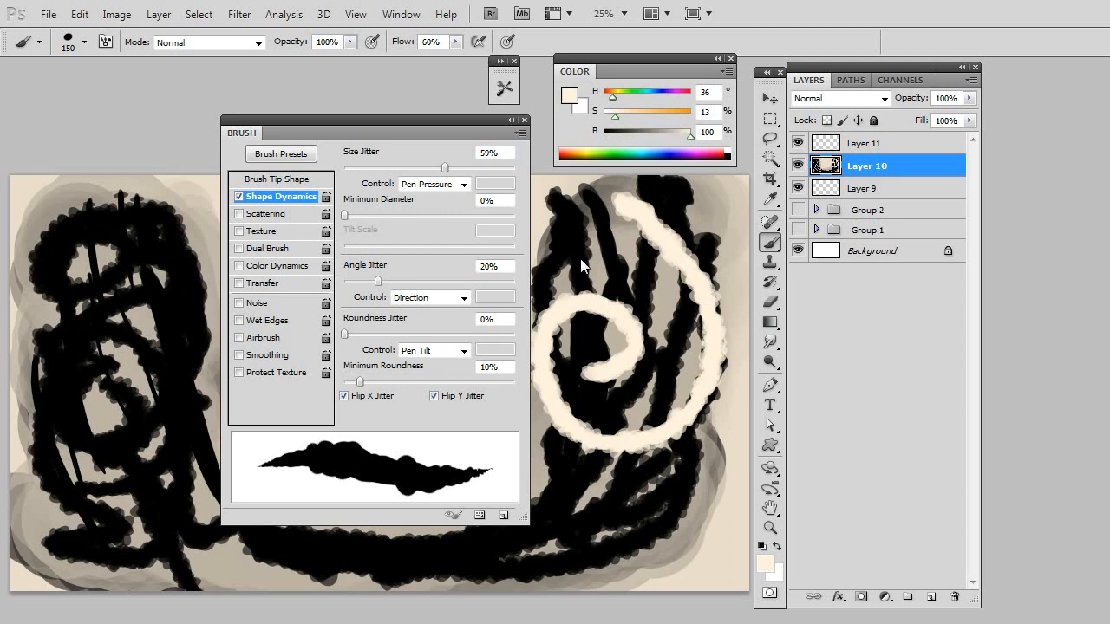
mouse_move(566, 300)
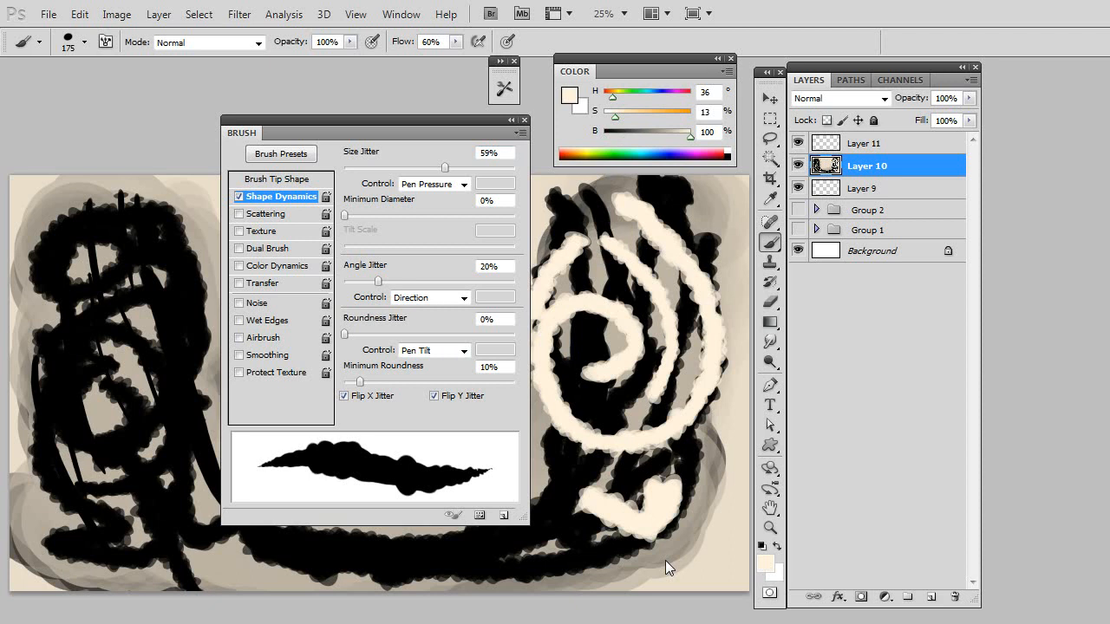
mouse_move(423, 274)
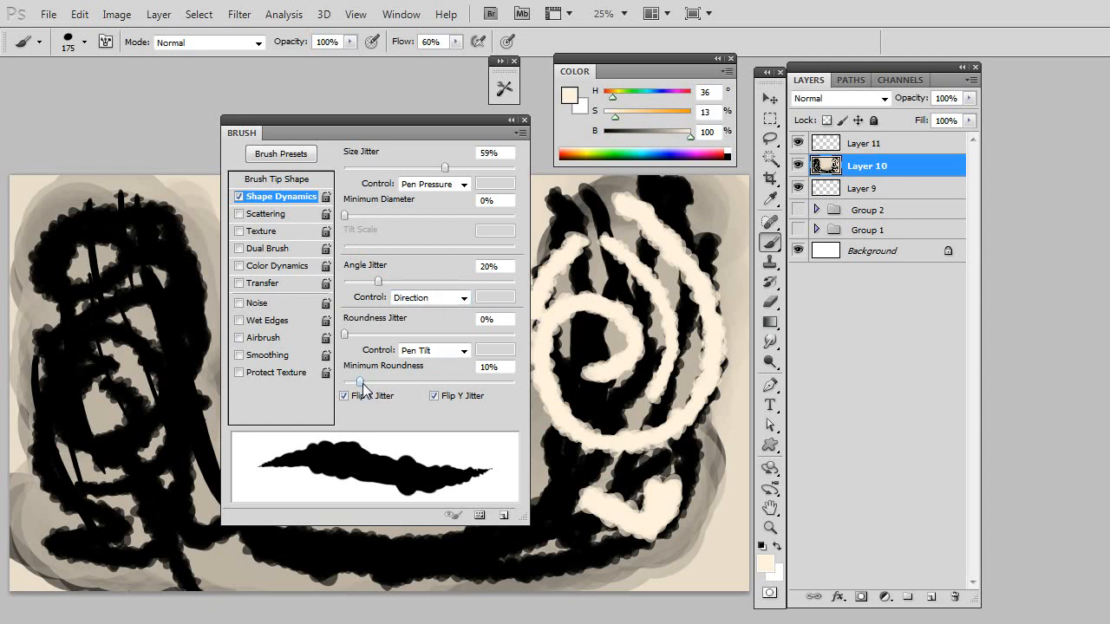
click(465, 351)
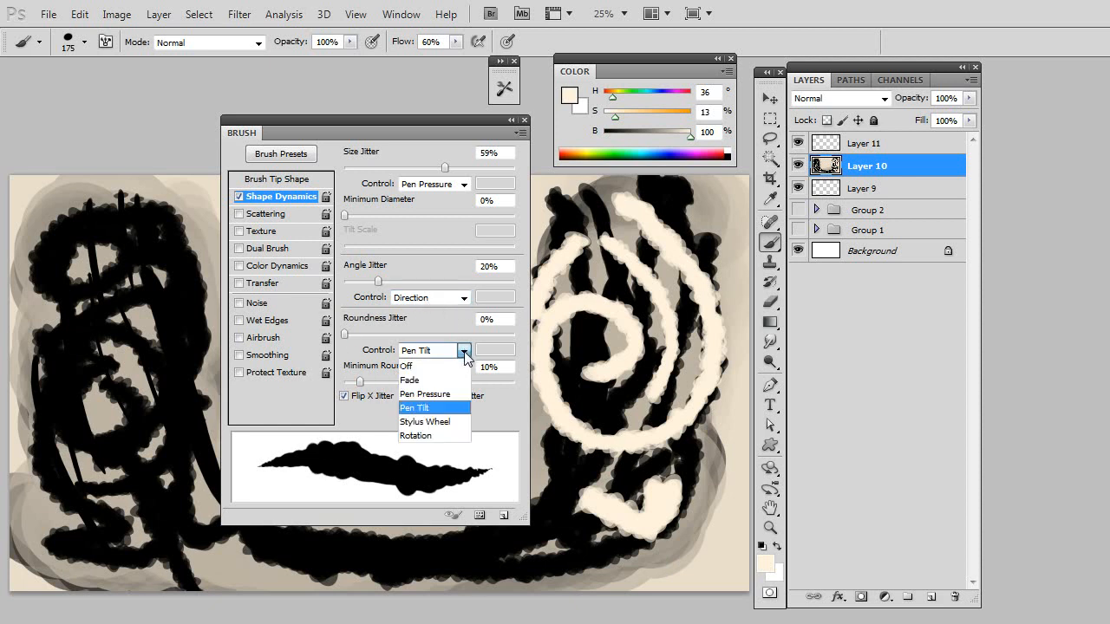
click(416, 408)
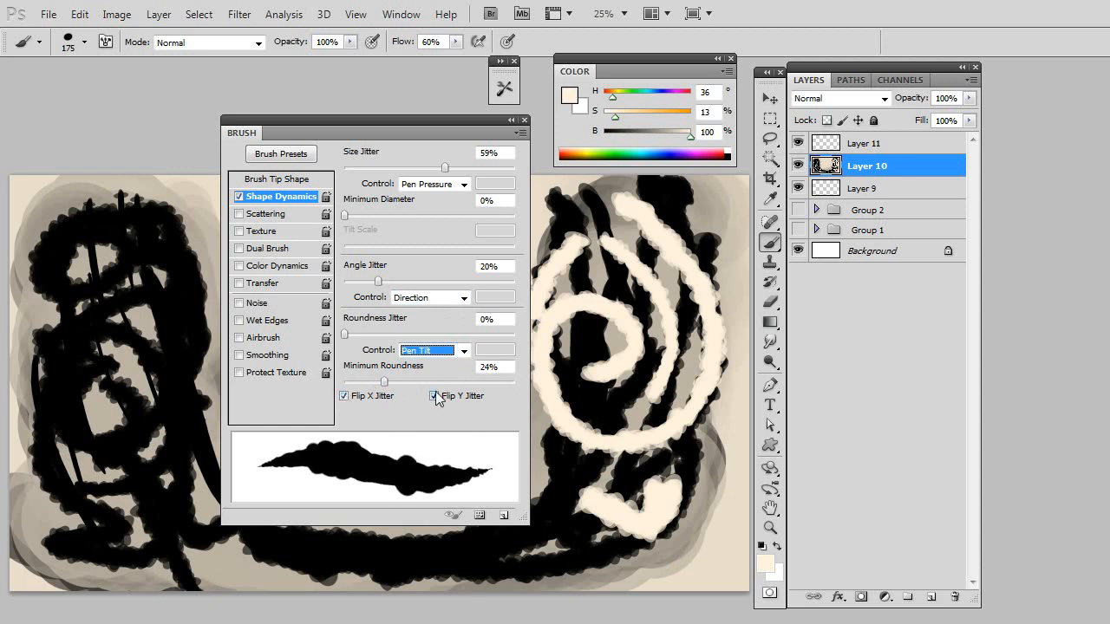
Enable Scattering at count 12, 75% count jitter, 1000% scatter, and paint strokes over both figures.
click(267, 214)
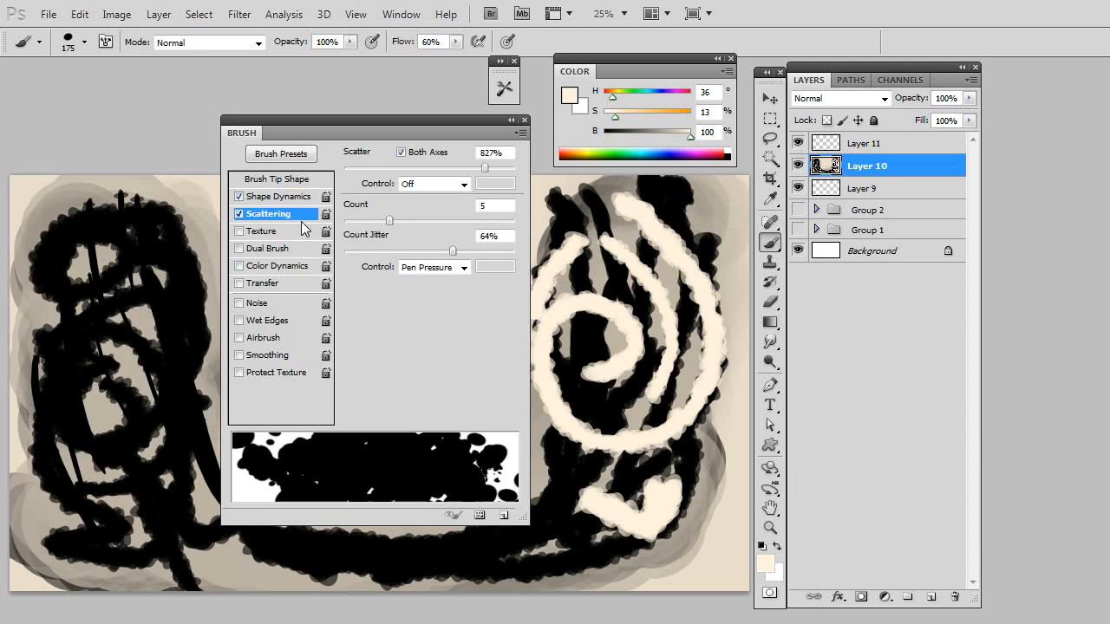
mouse_move(392, 226)
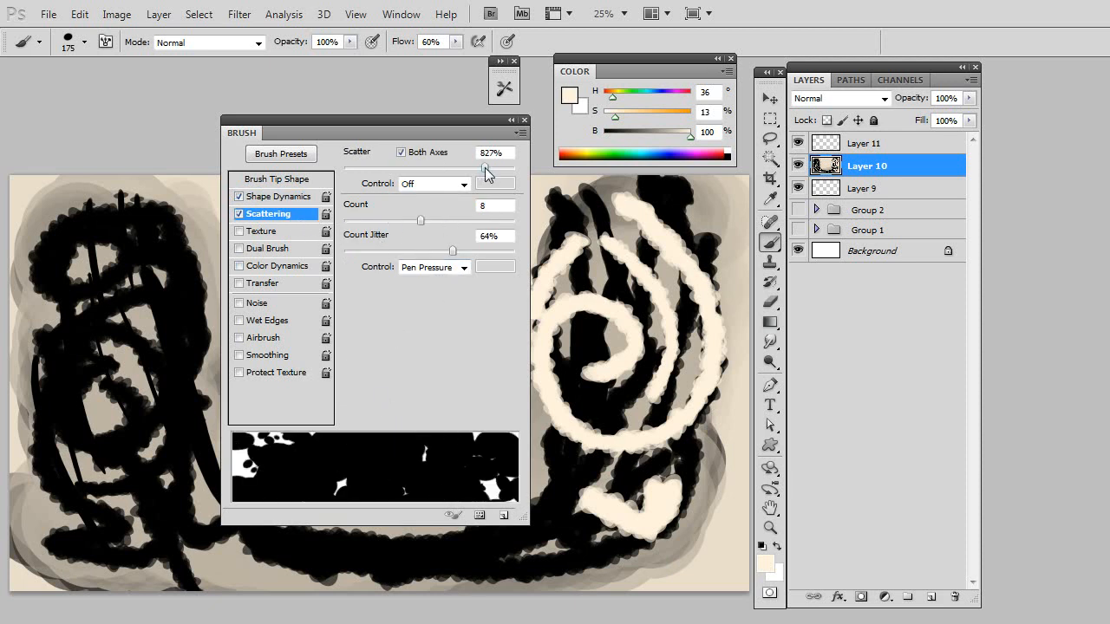
drag(485, 166, 377, 167)
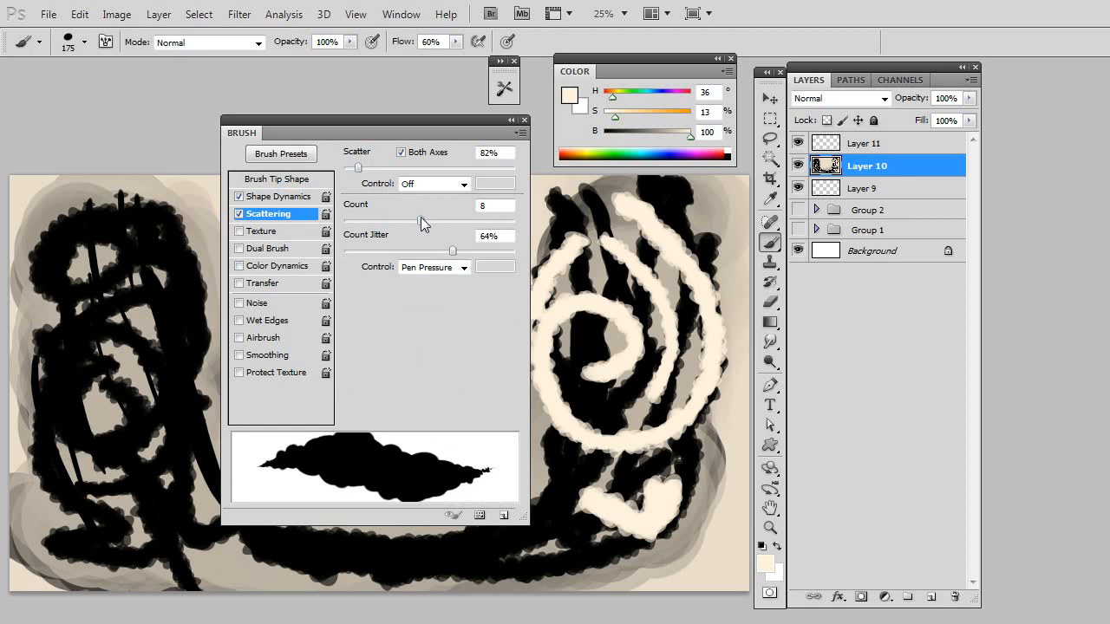
drag(420, 221, 467, 221)
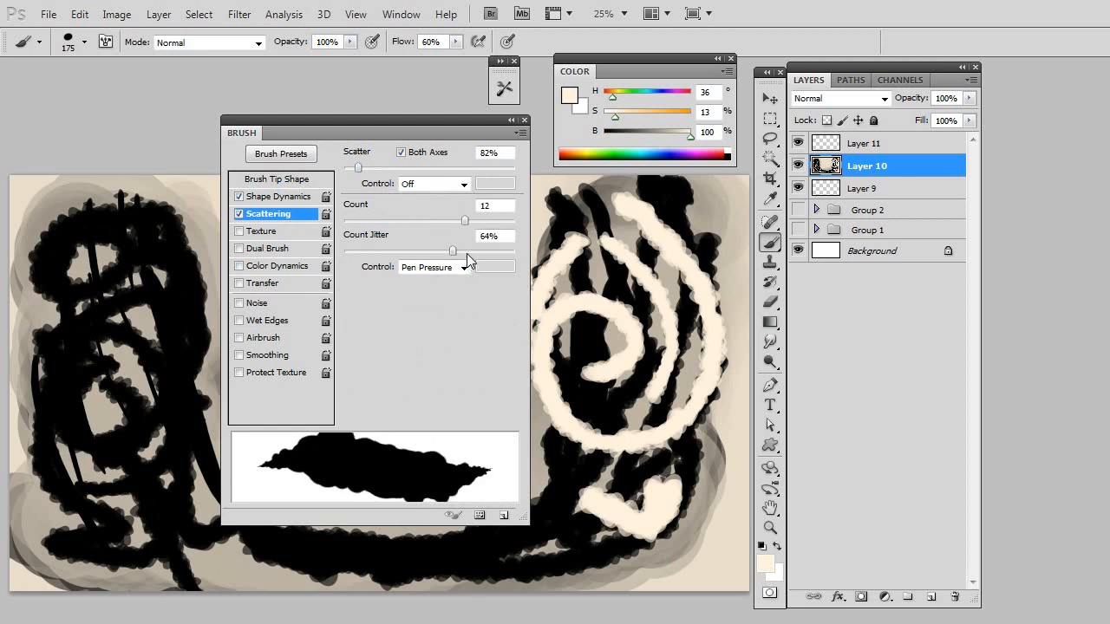
drag(451, 250, 471, 250)
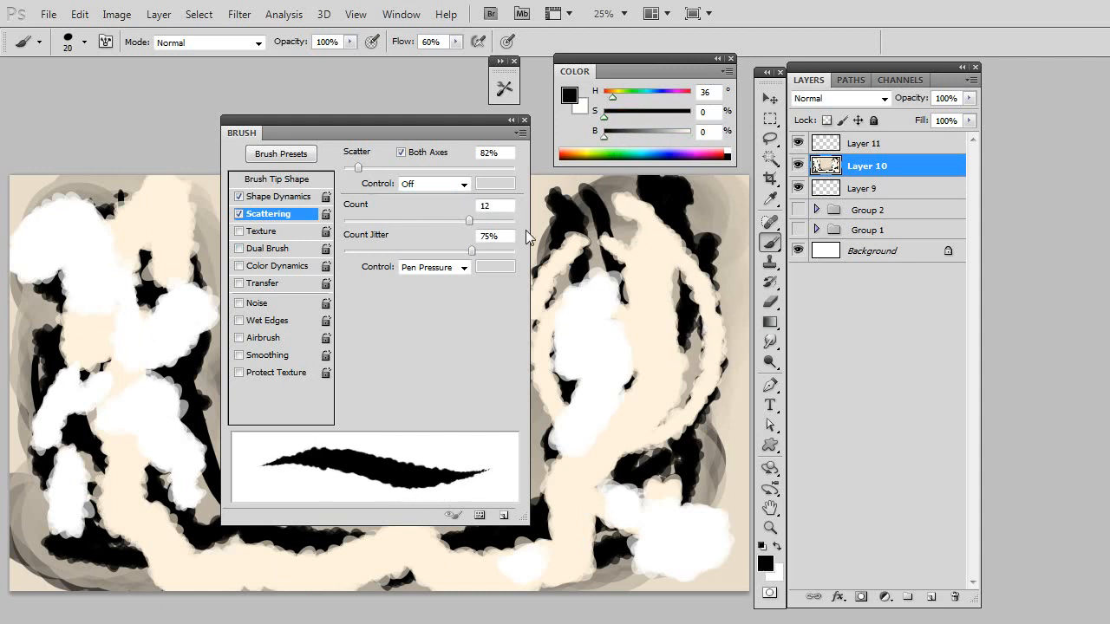
drag(377, 166, 407, 167)
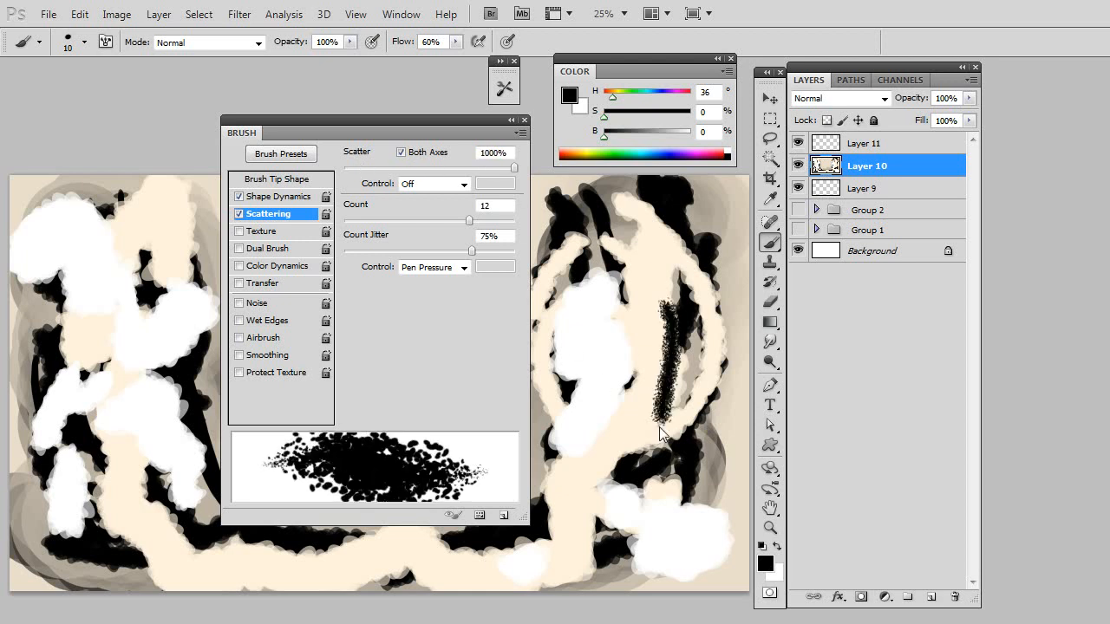
drag(650, 303, 607, 503)
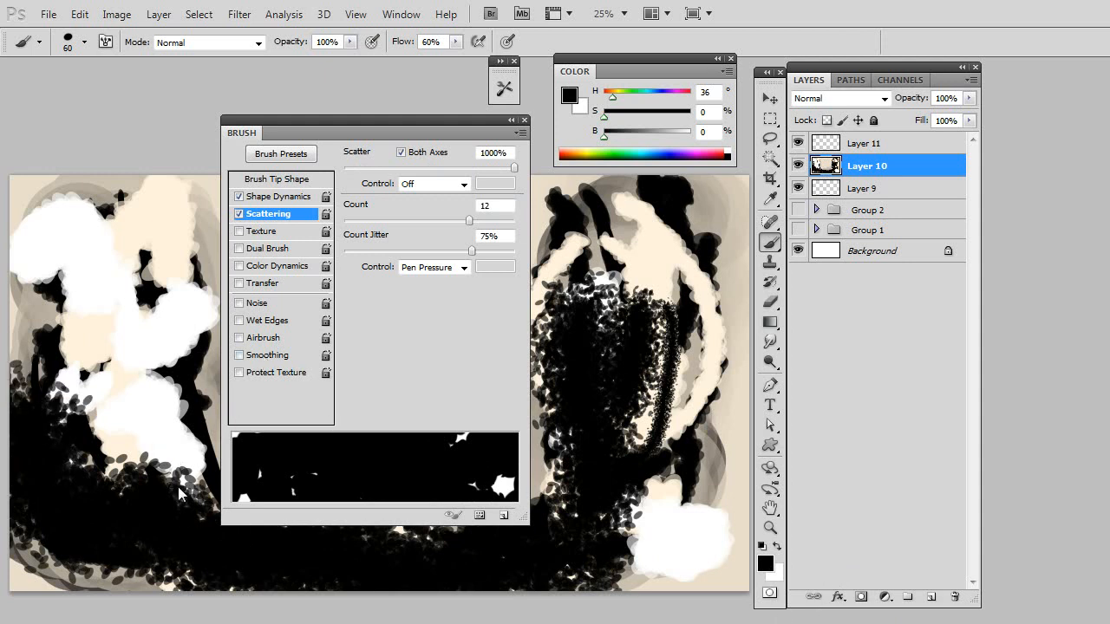
drag(182, 494, 117, 334)
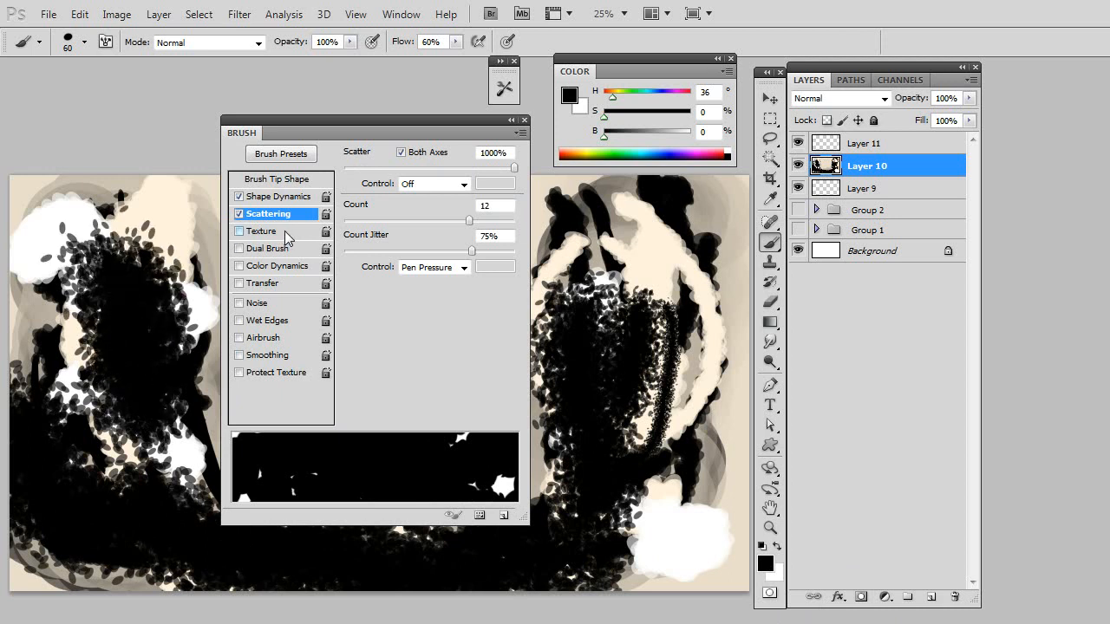
Enable Texture, re-check Texture Each Tip, keep Subtract mode, and open the depth jitter Control.
click(262, 231)
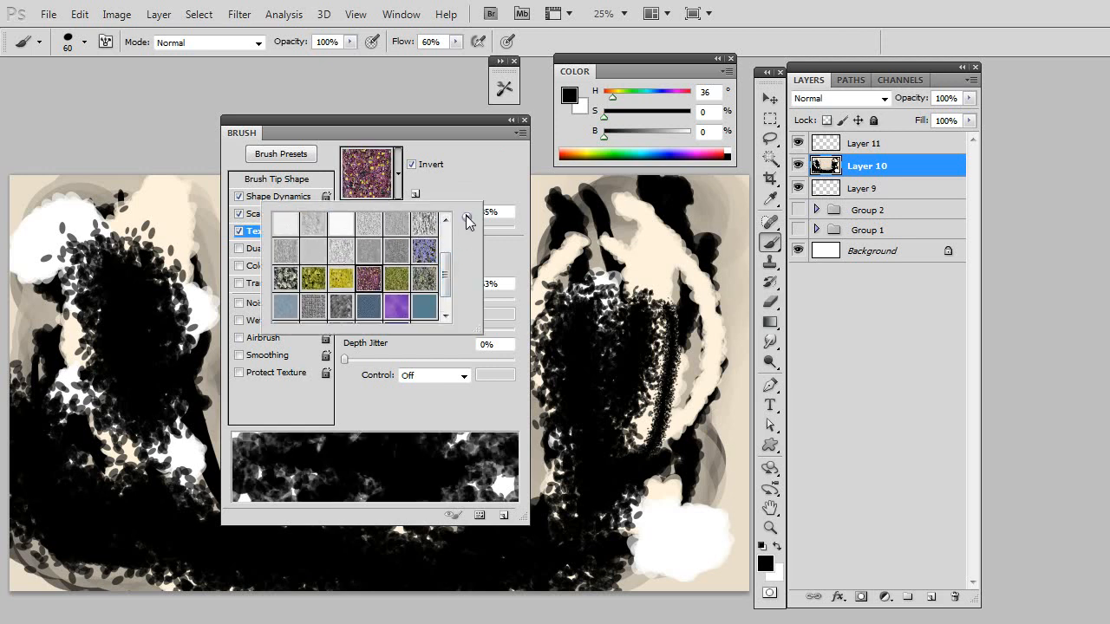
click(468, 218)
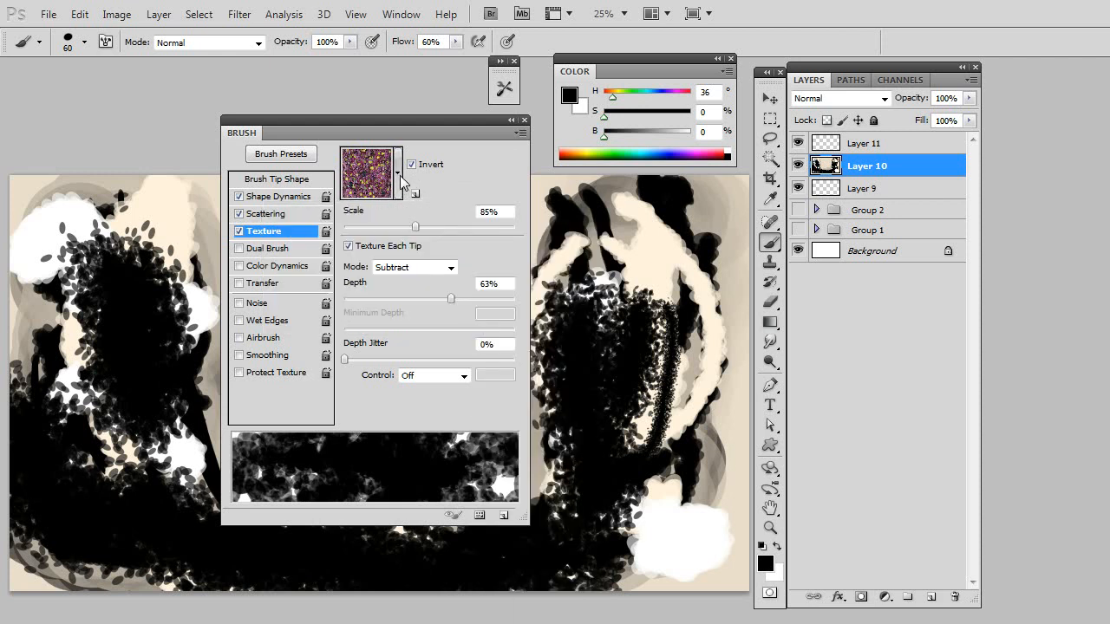
mouse_move(313, 199)
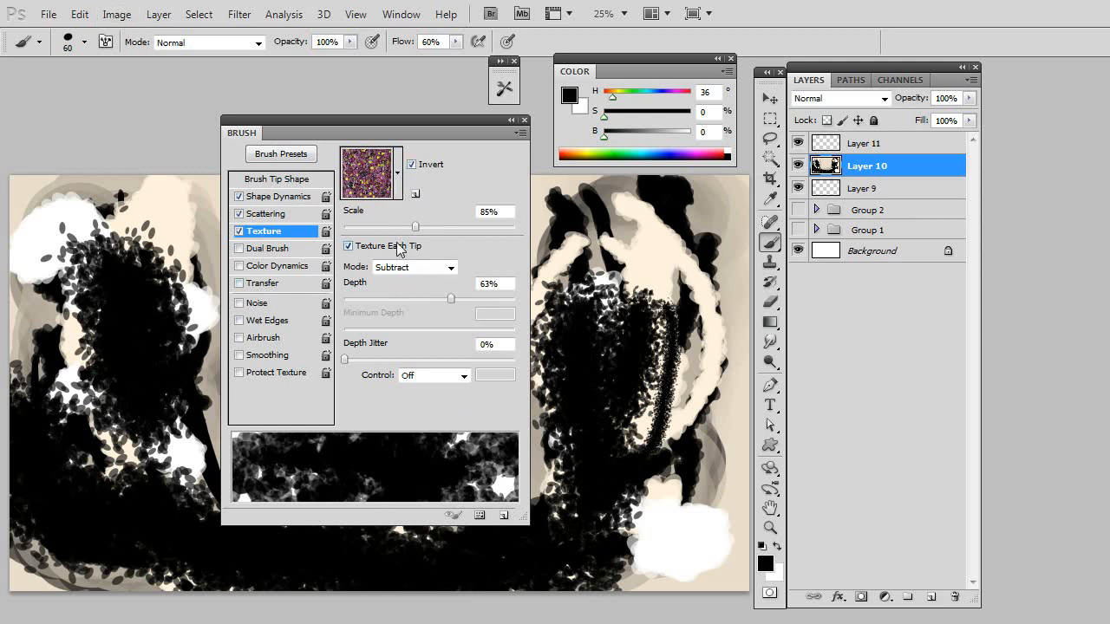
click(349, 246)
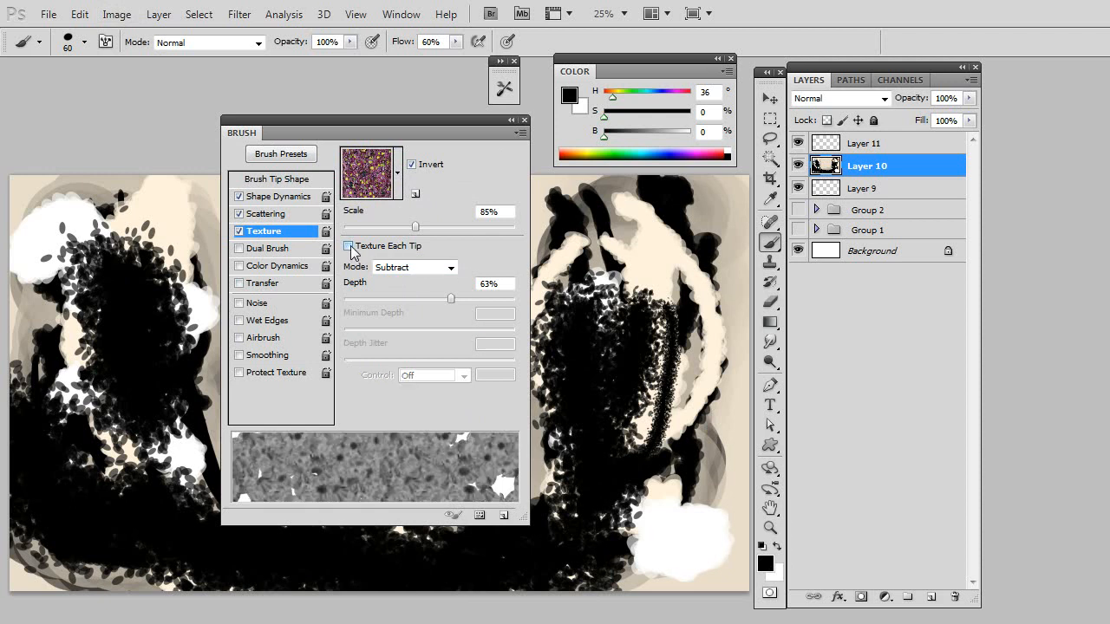
click(348, 246)
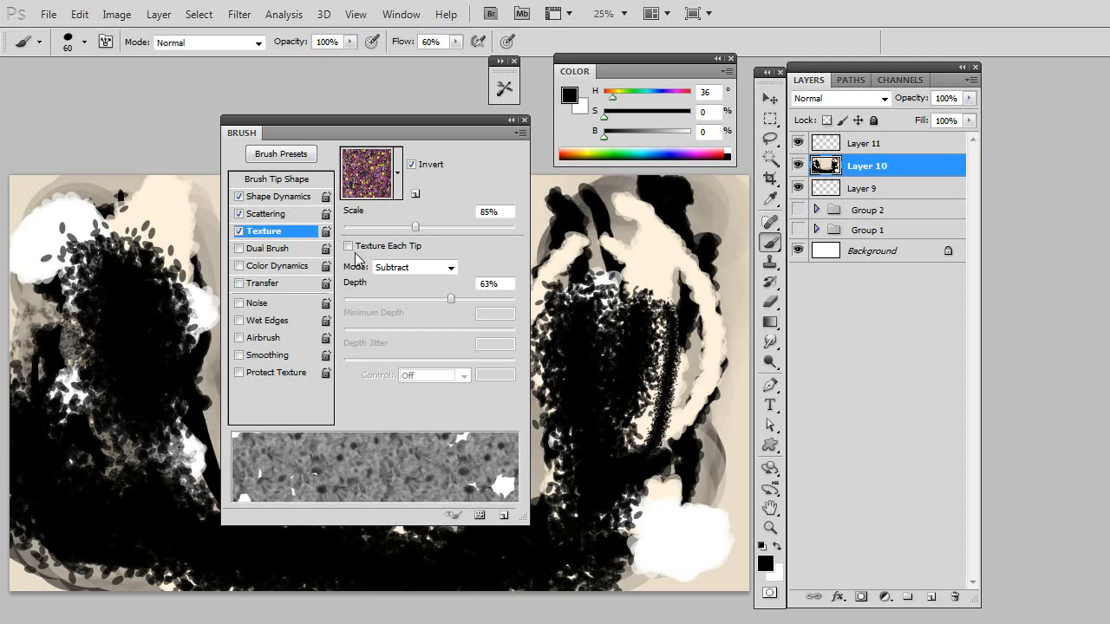
click(348, 247)
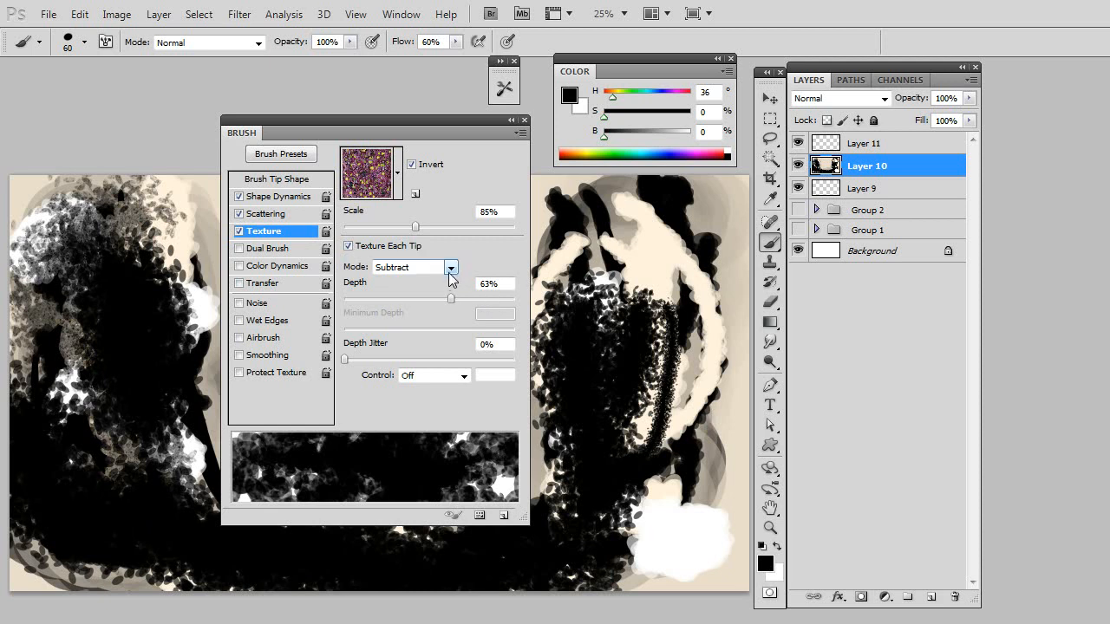
mouse_move(355, 273)
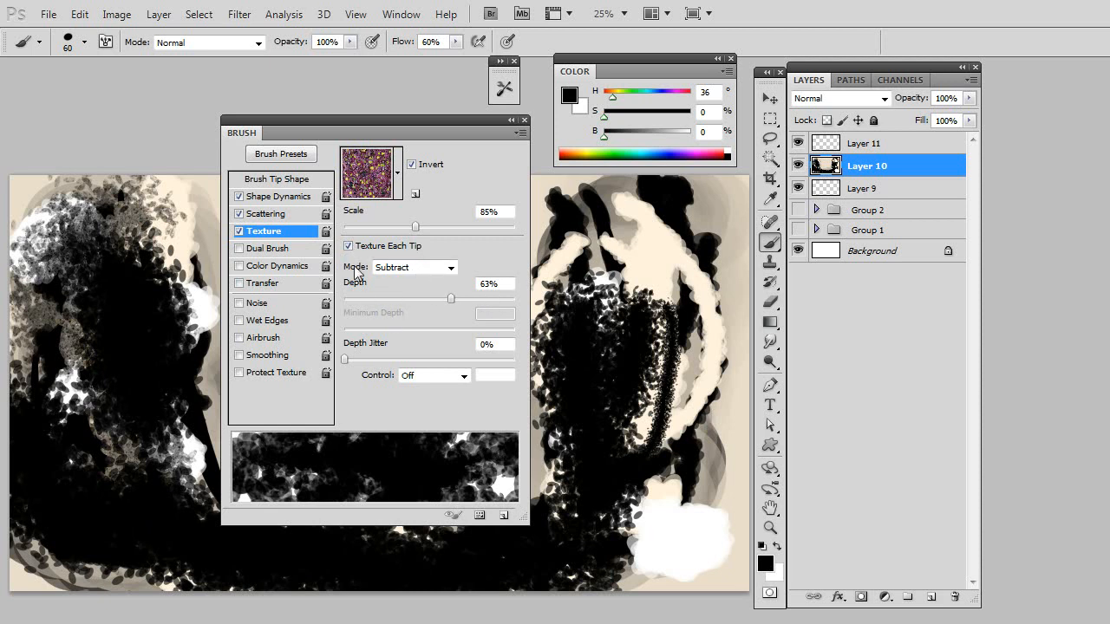
click(450, 267)
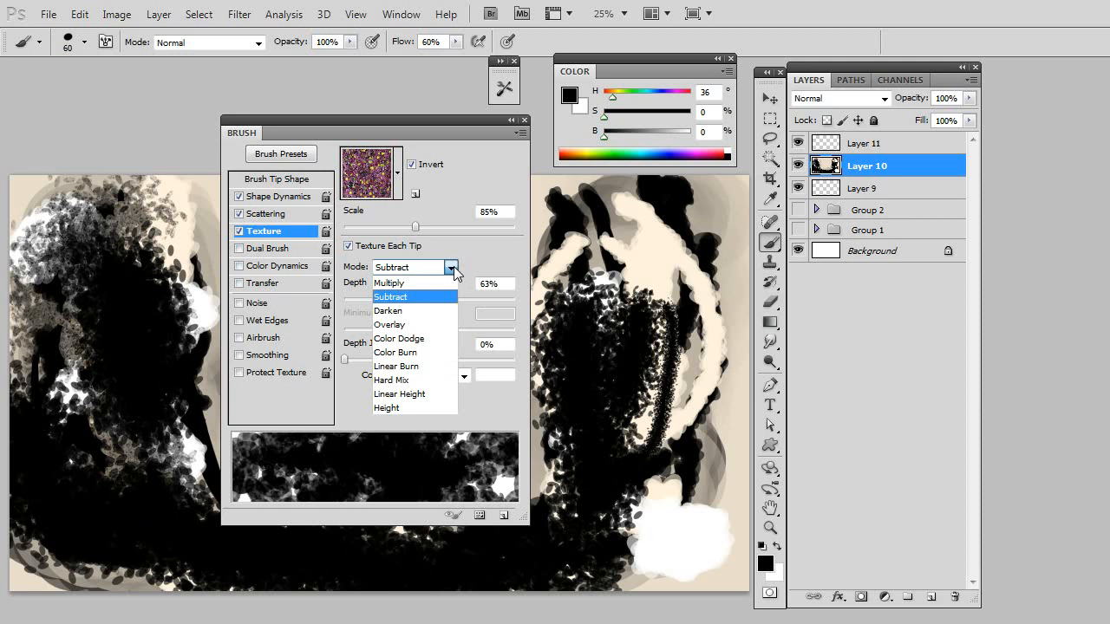
mouse_move(450, 299)
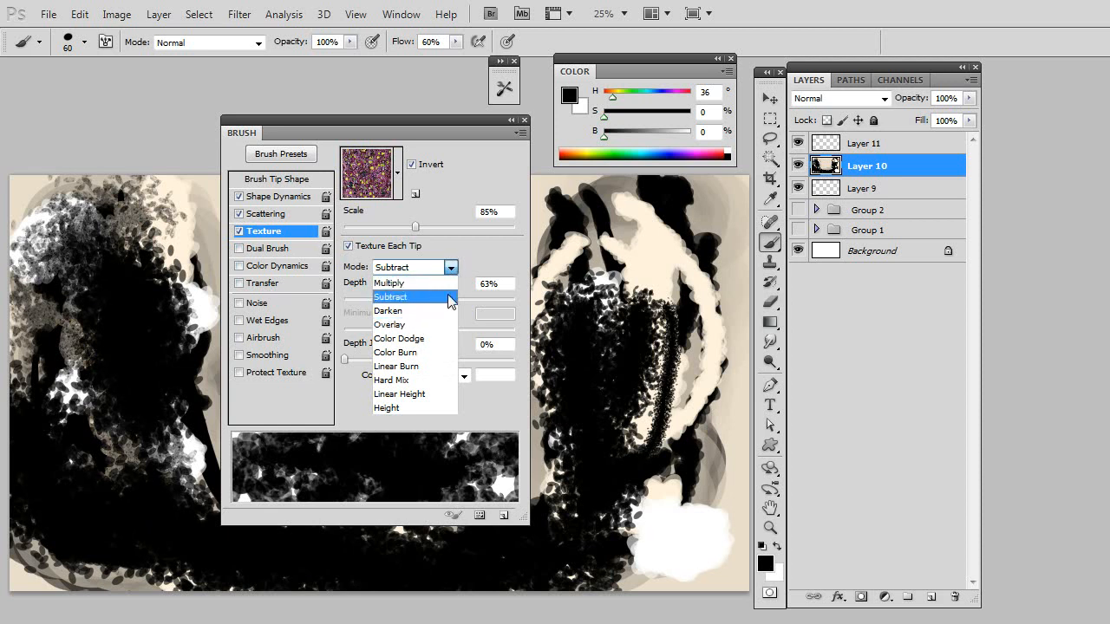
click(389, 297)
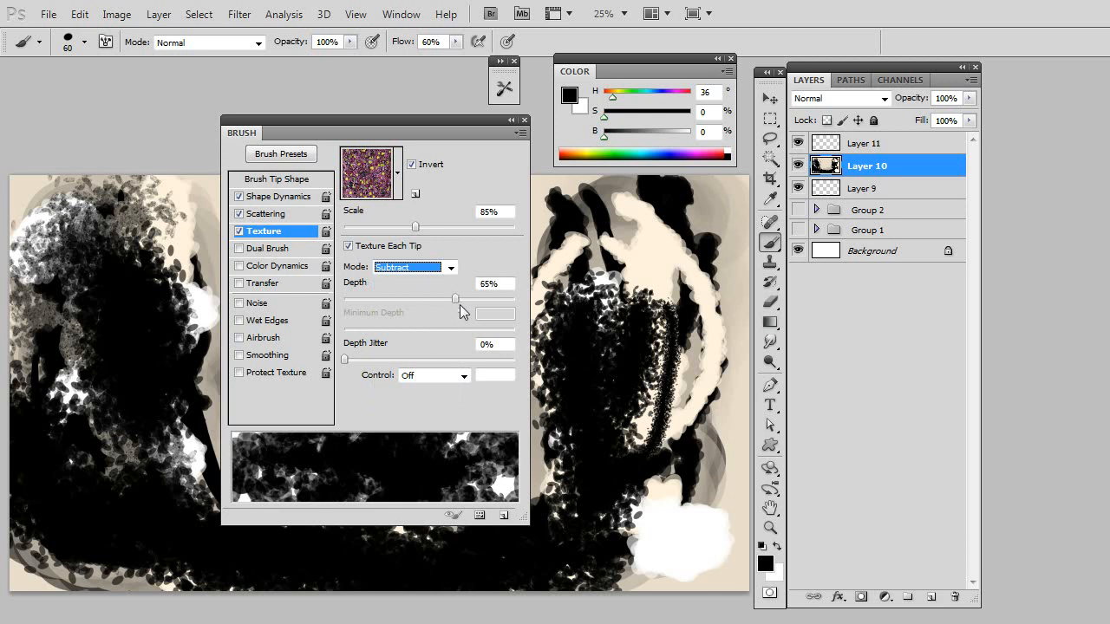
click(464, 374)
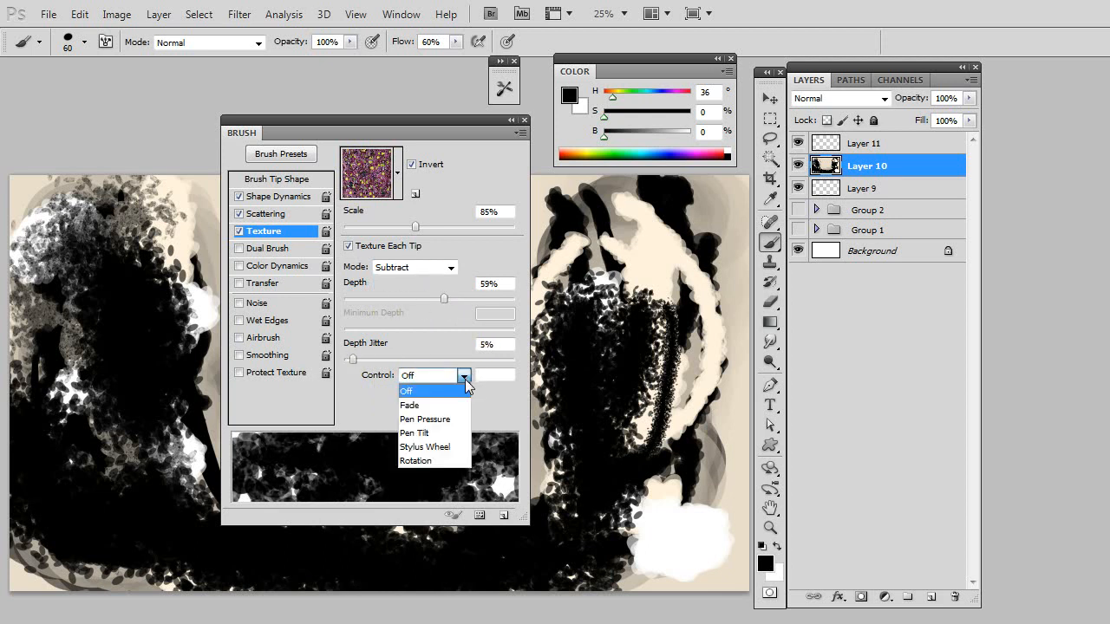
Enable Dual Brush, try large secondary tips, and dab white paint to test it.
click(268, 249)
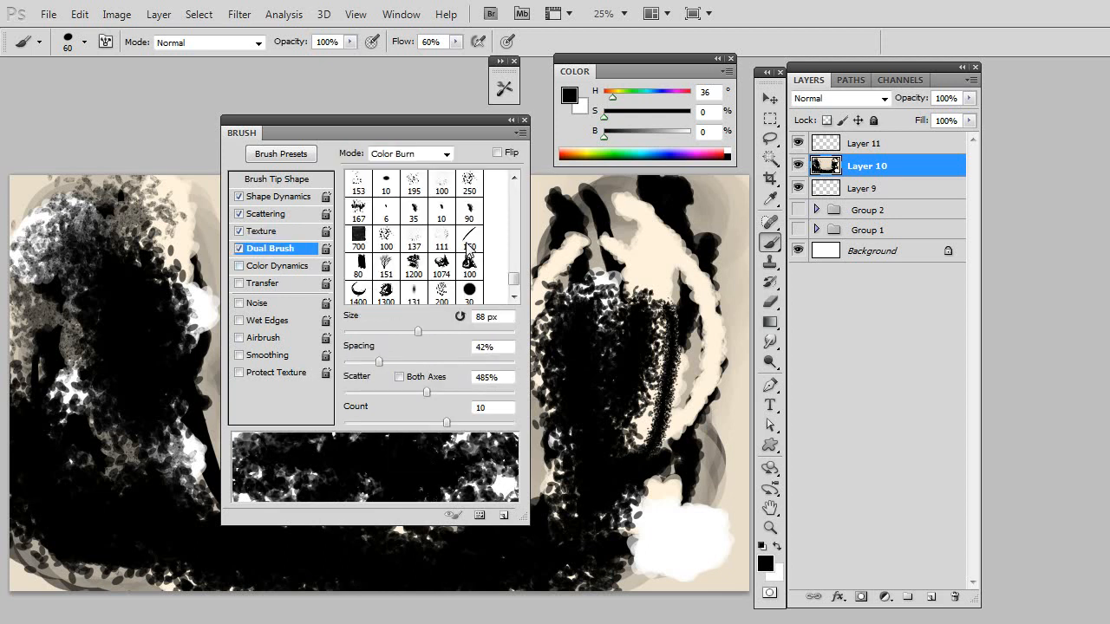
click(441, 263)
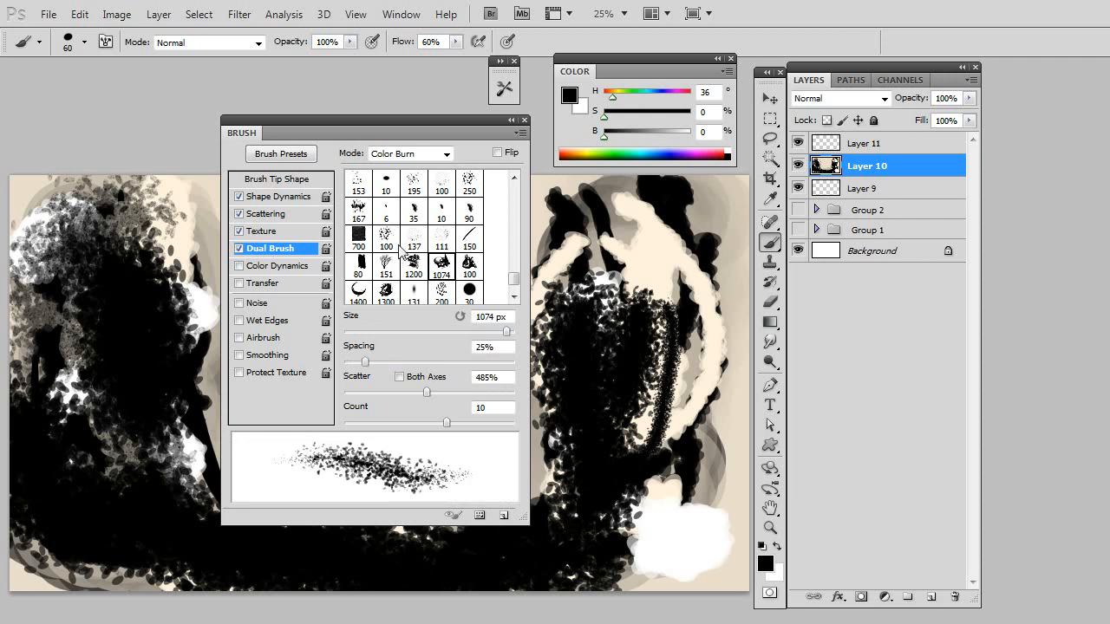
click(413, 292)
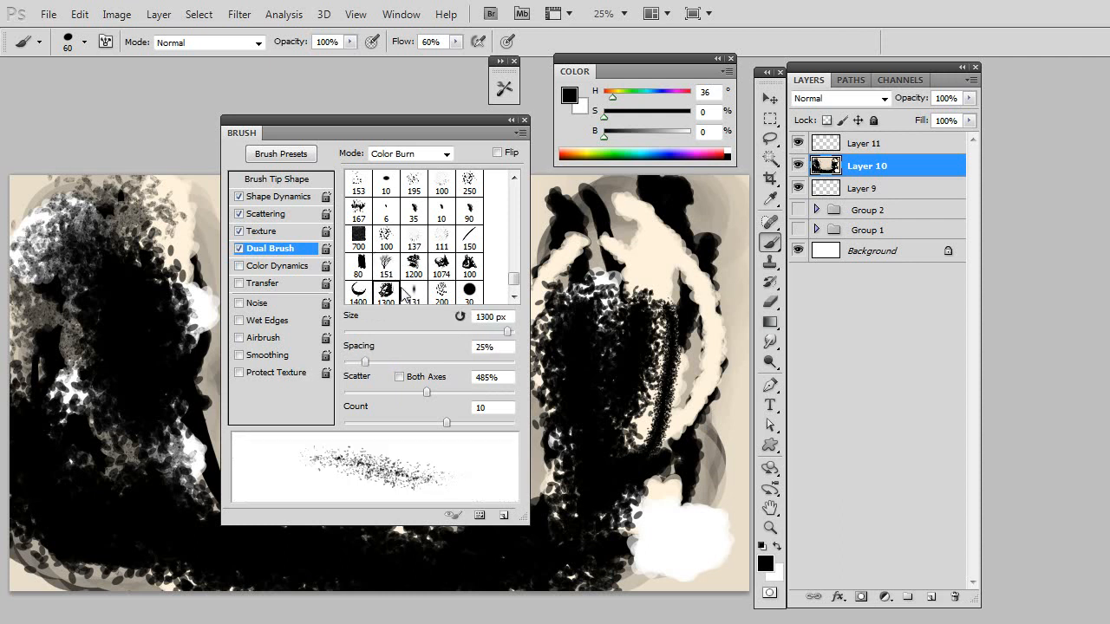
mouse_move(334, 422)
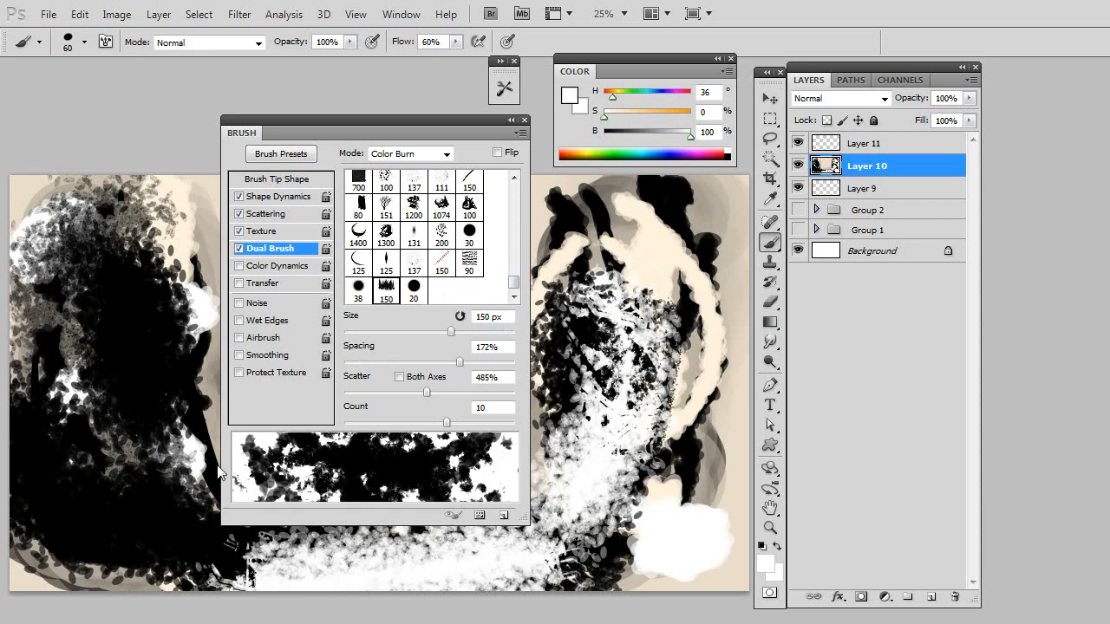
click(143, 520)
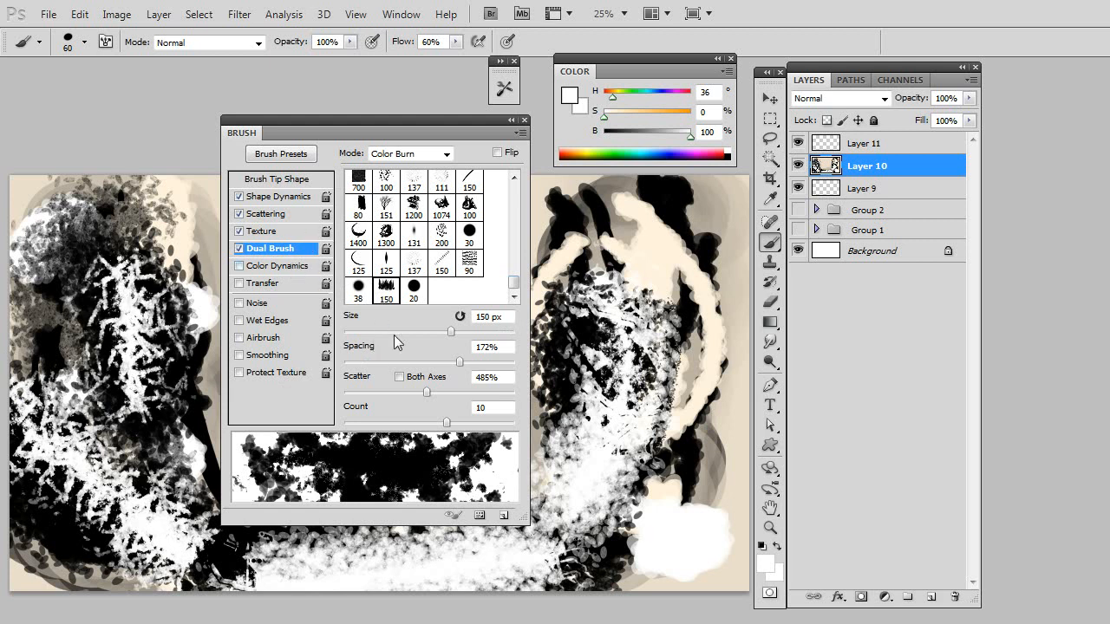
mouse_move(404, 379)
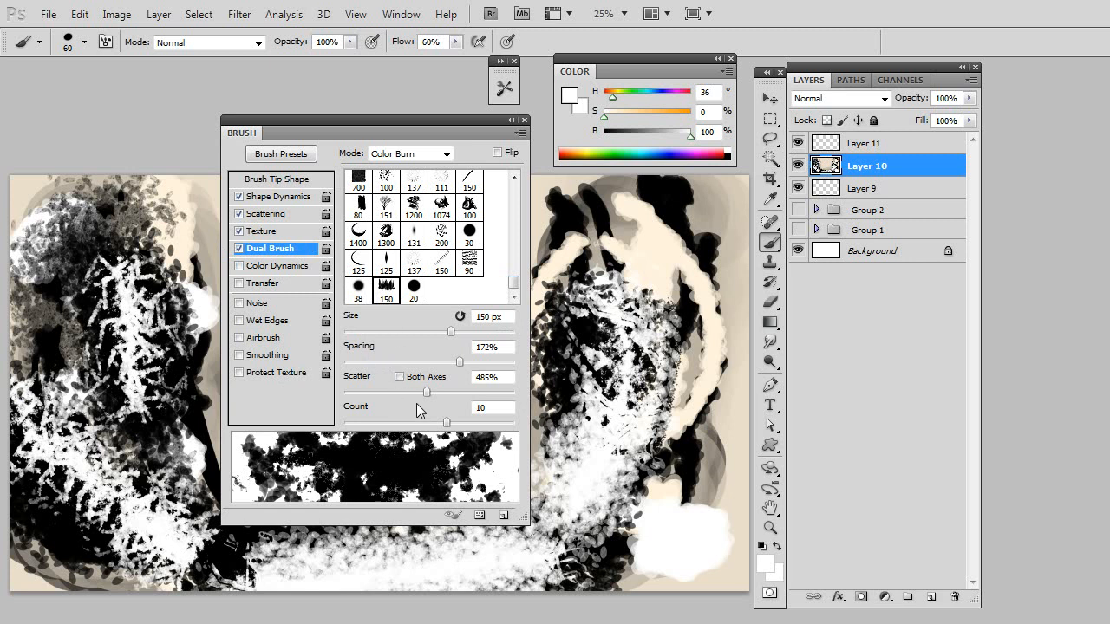
mouse_move(397, 405)
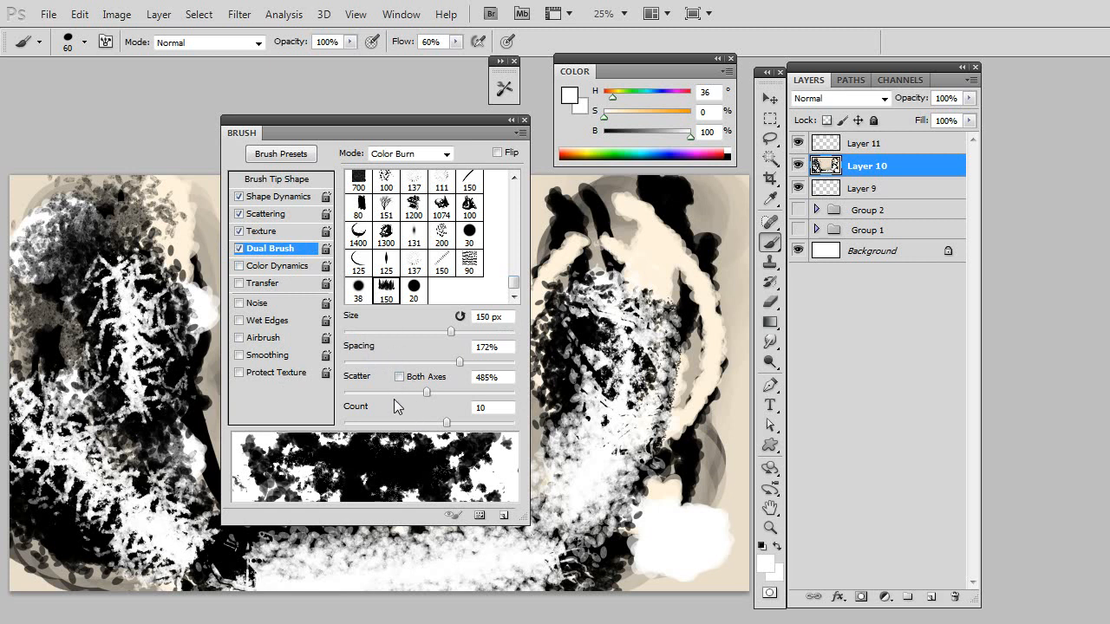
mouse_move(310, 275)
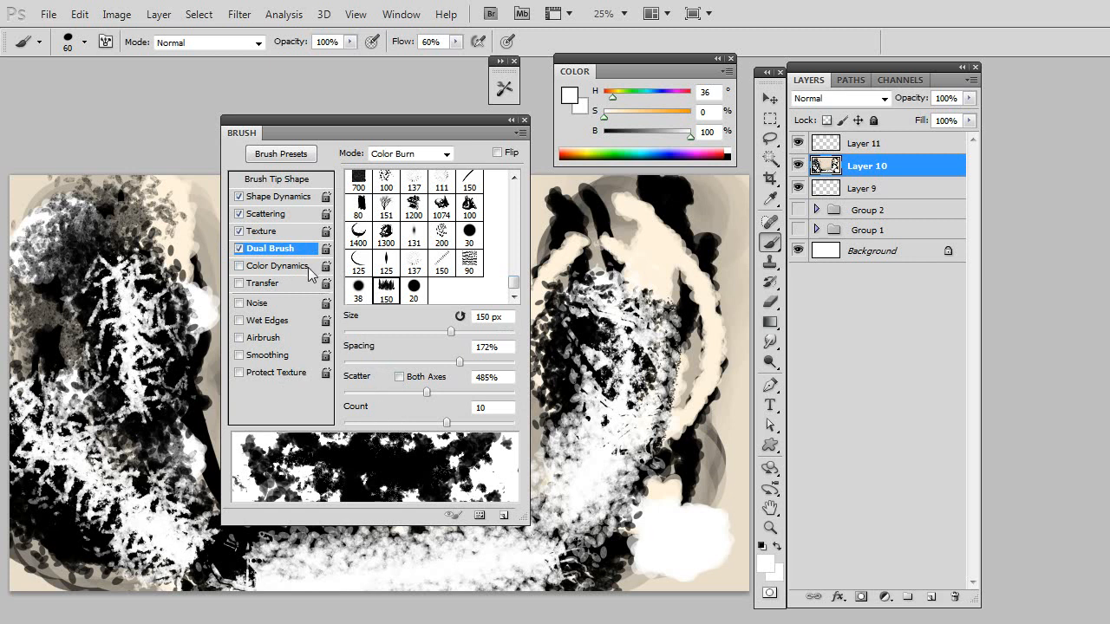
Enable Color Dynamics, shift the colour to pink, and paint pink strokes on the right figure.
click(278, 266)
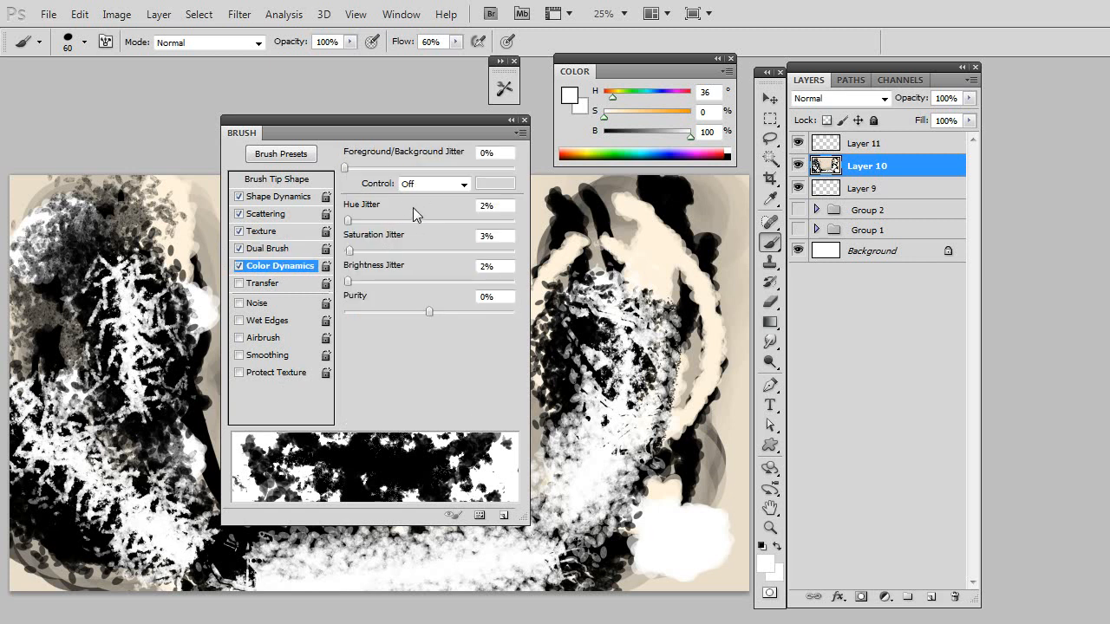
mouse_move(354, 262)
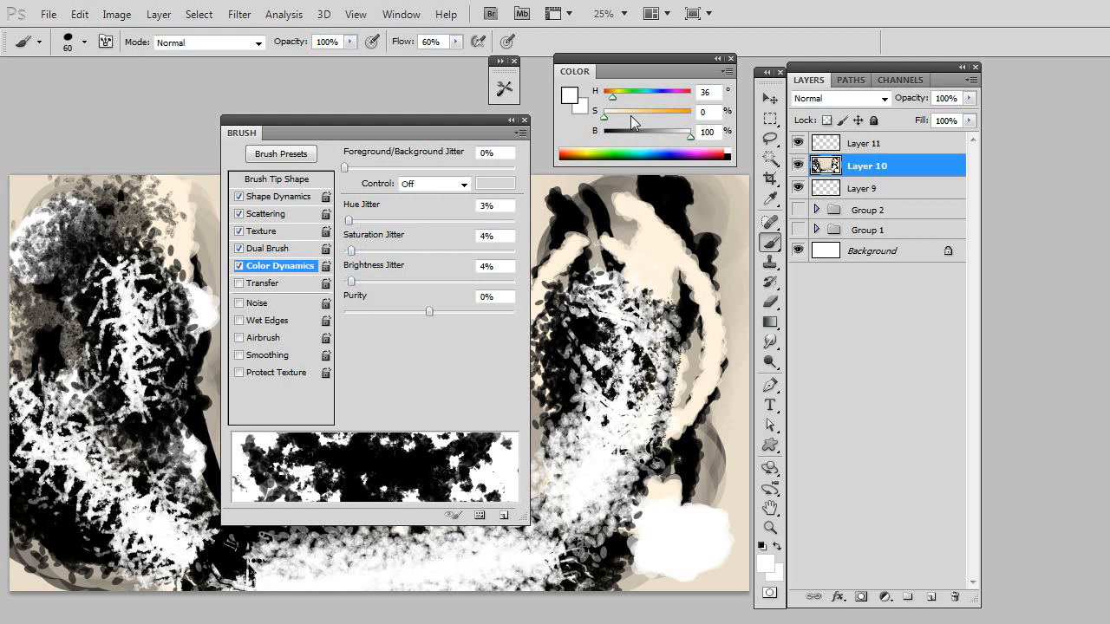
drag(611, 111, 638, 111)
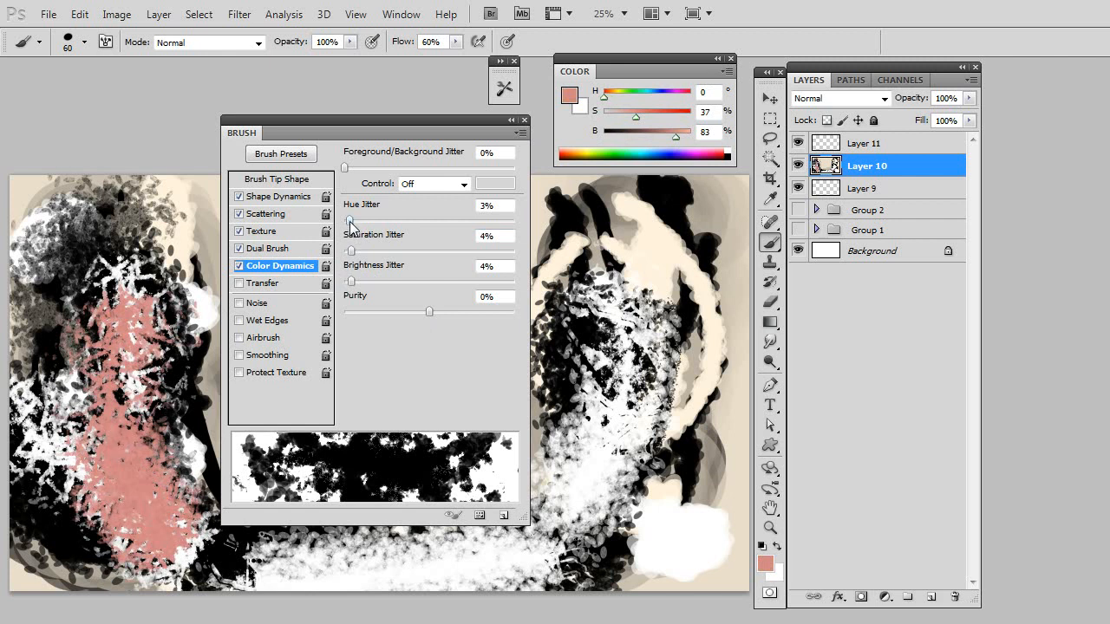
mouse_move(482, 208)
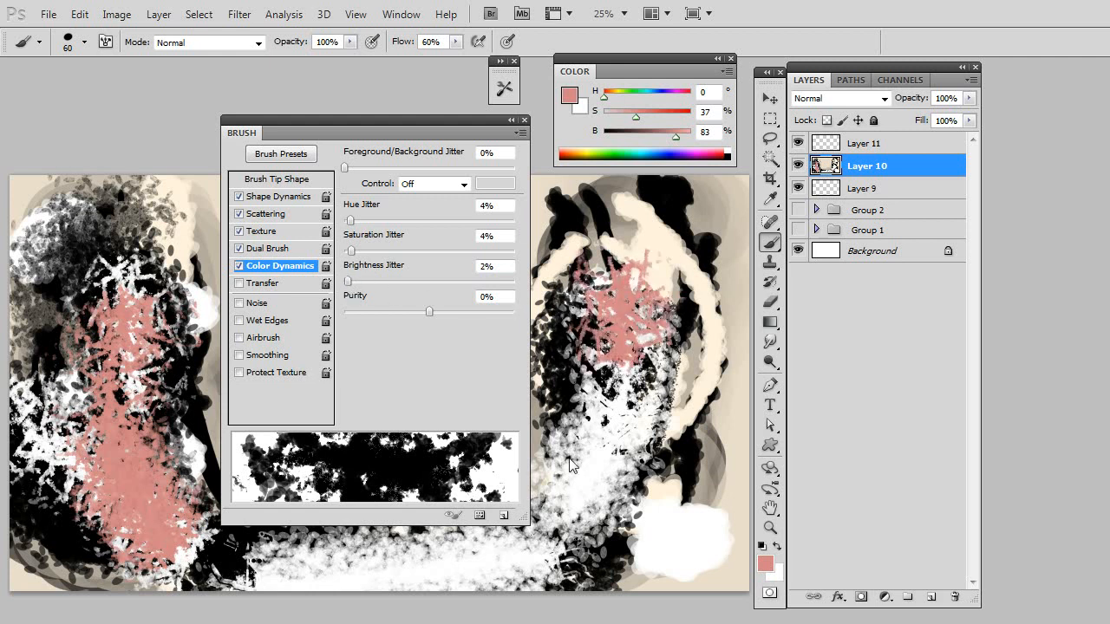
drag(572, 469, 631, 432)
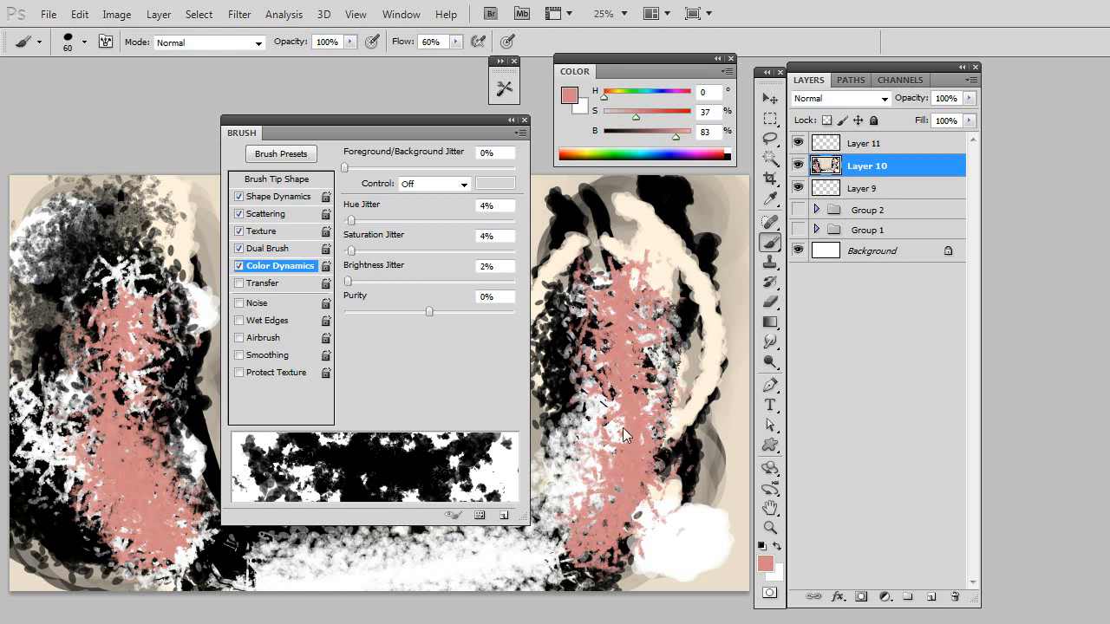
mouse_move(603, 416)
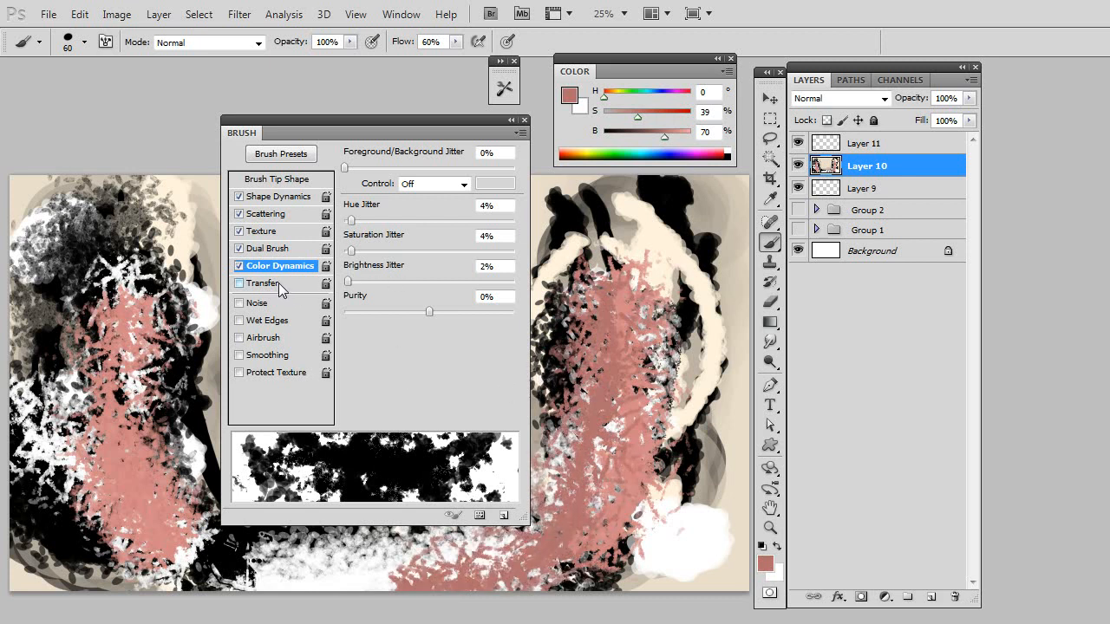
Set Transfer to pen pressure and paint soft pale pink test strokes across the dark canvas.
click(240, 283)
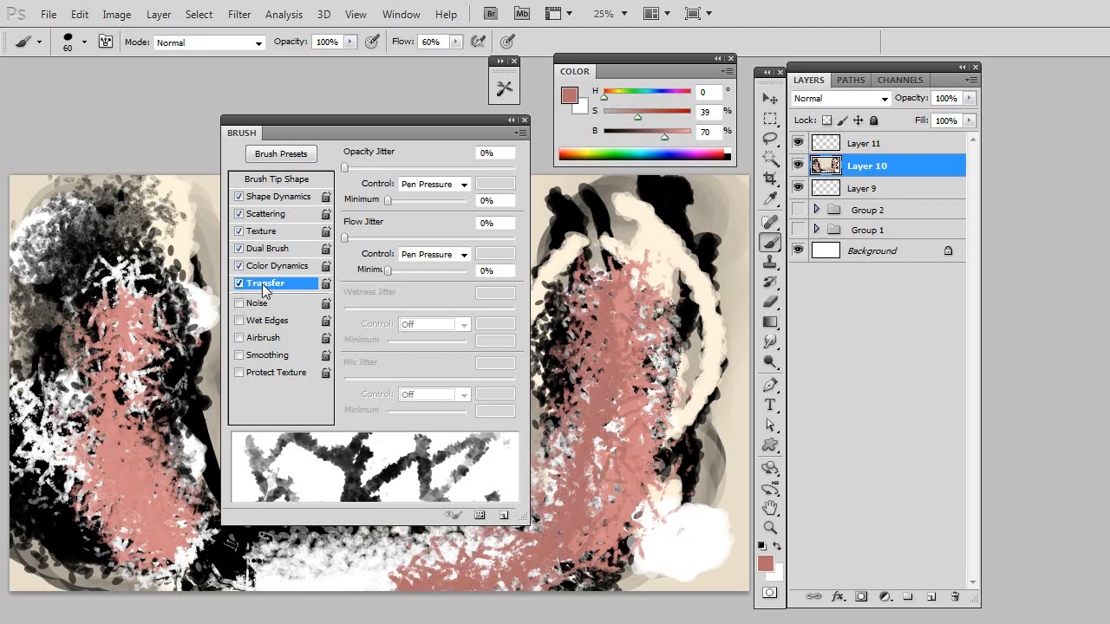
mouse_move(362, 177)
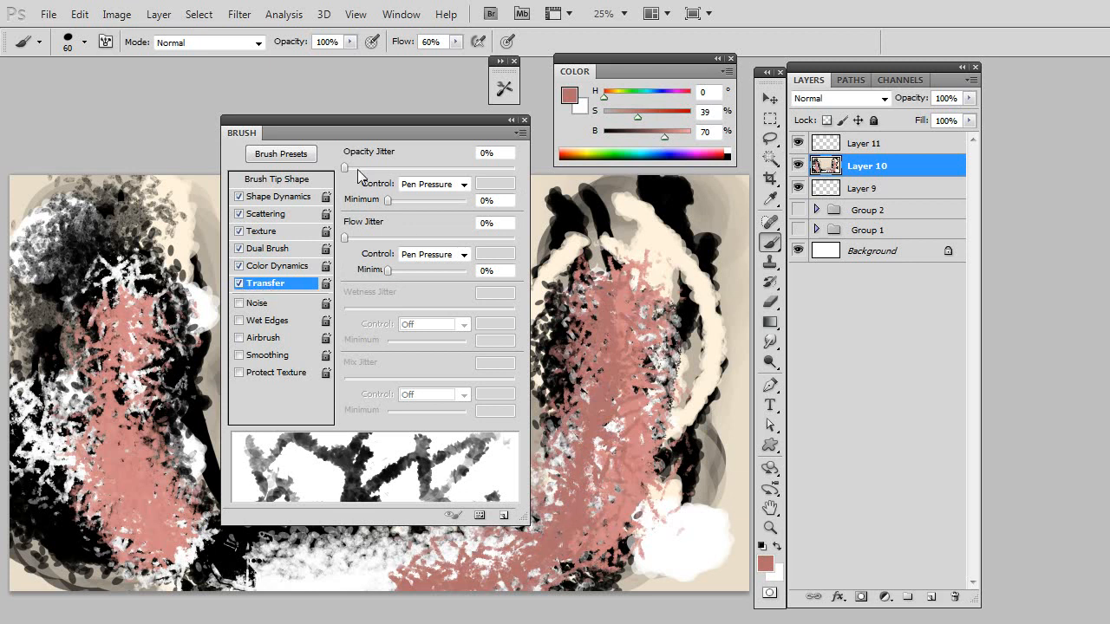
mouse_move(371, 186)
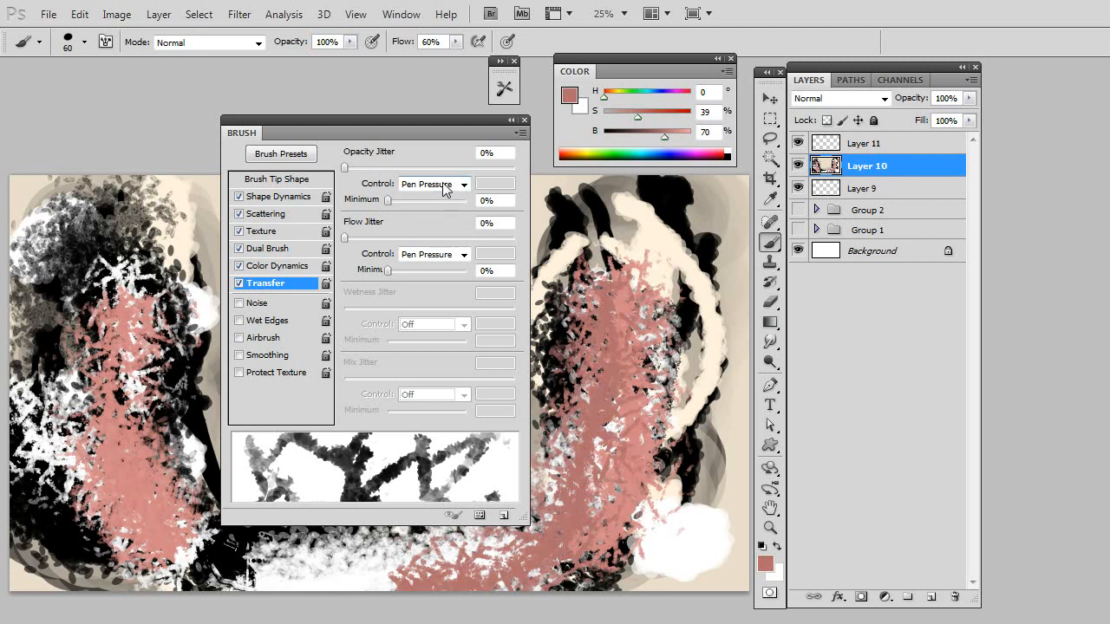
mouse_move(445, 264)
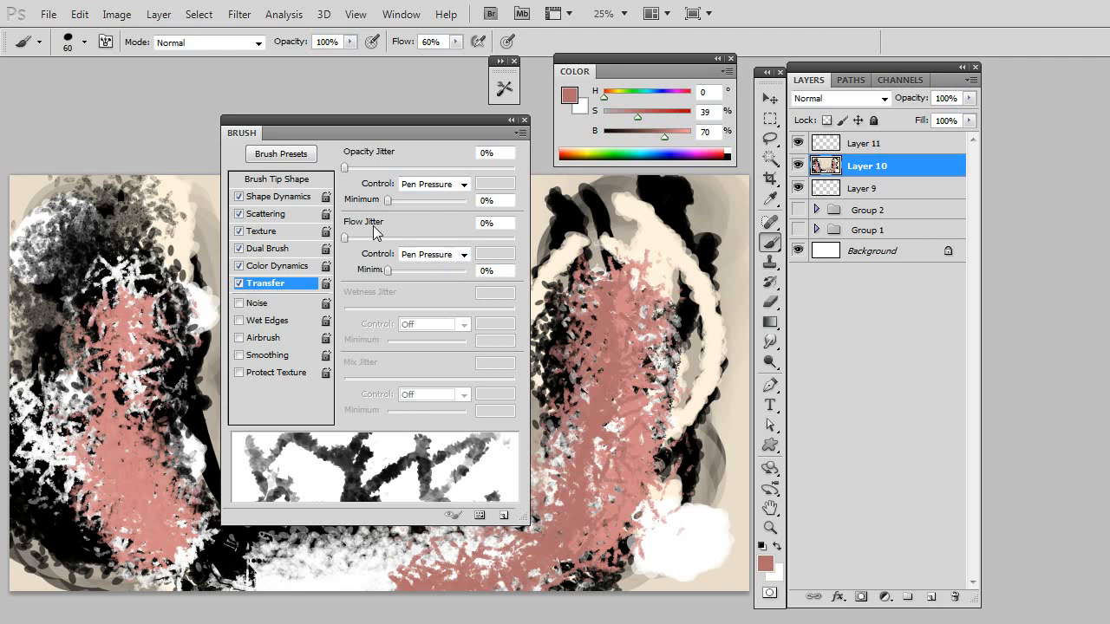
mouse_move(377, 166)
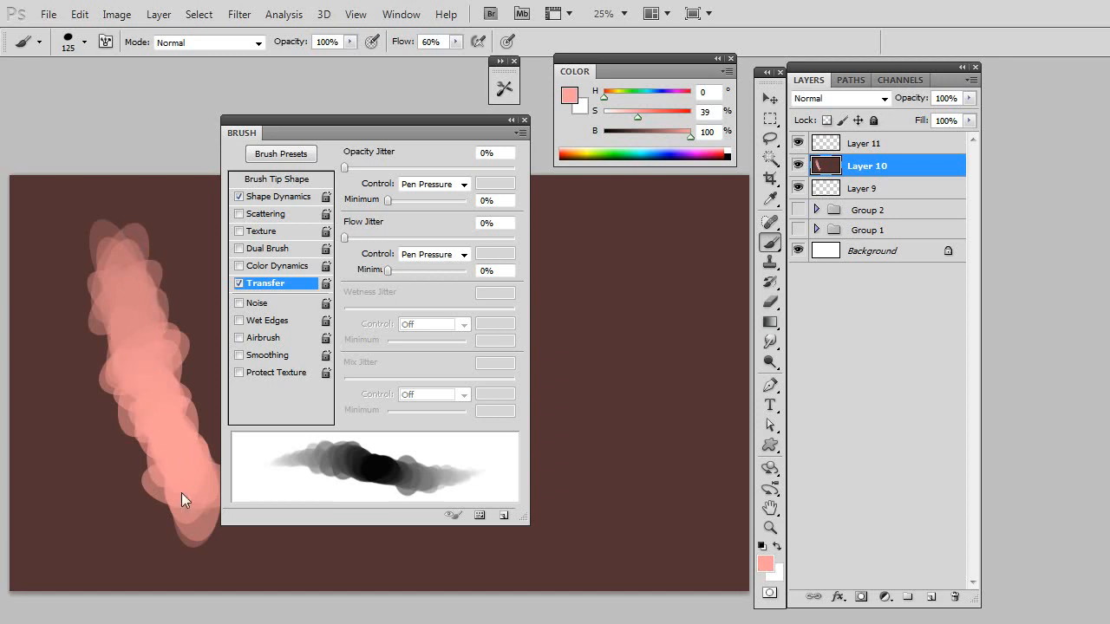
drag(633, 247, 577, 520)
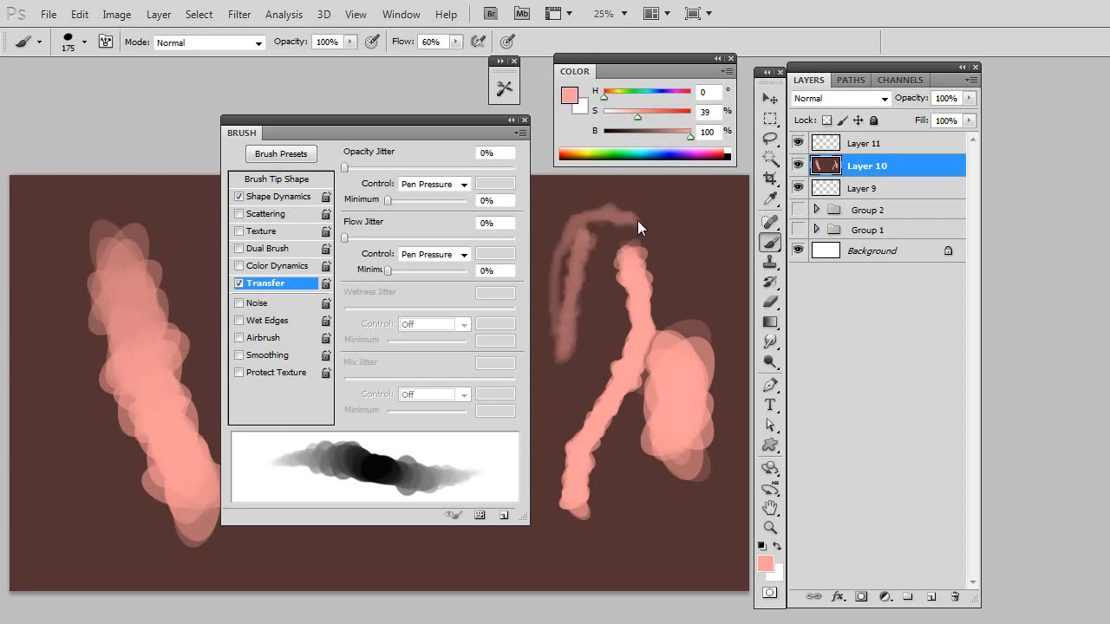
drag(637, 228, 729, 369)
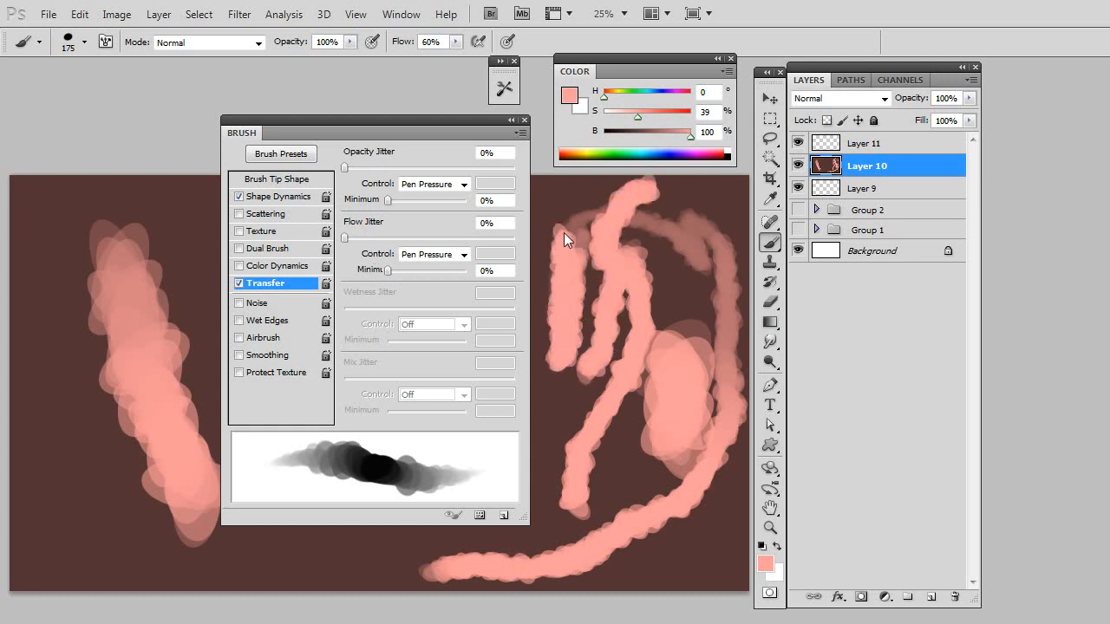
drag(564, 238, 685, 323)
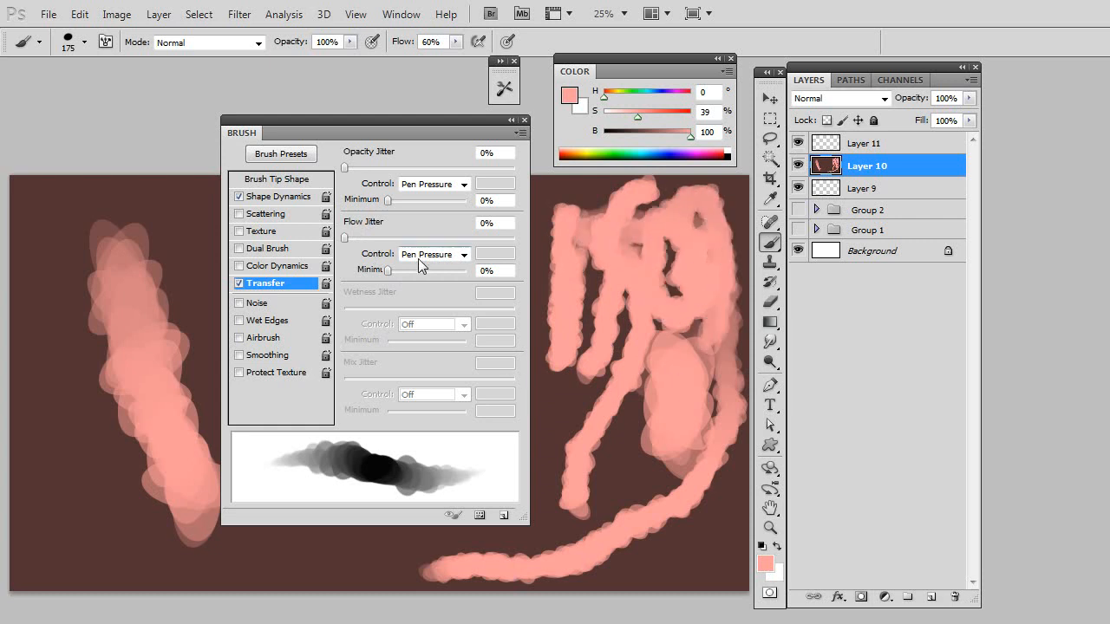
Add Noise and Wet Edges to the brush, painting a looping stroke and a test stroke.
click(239, 303)
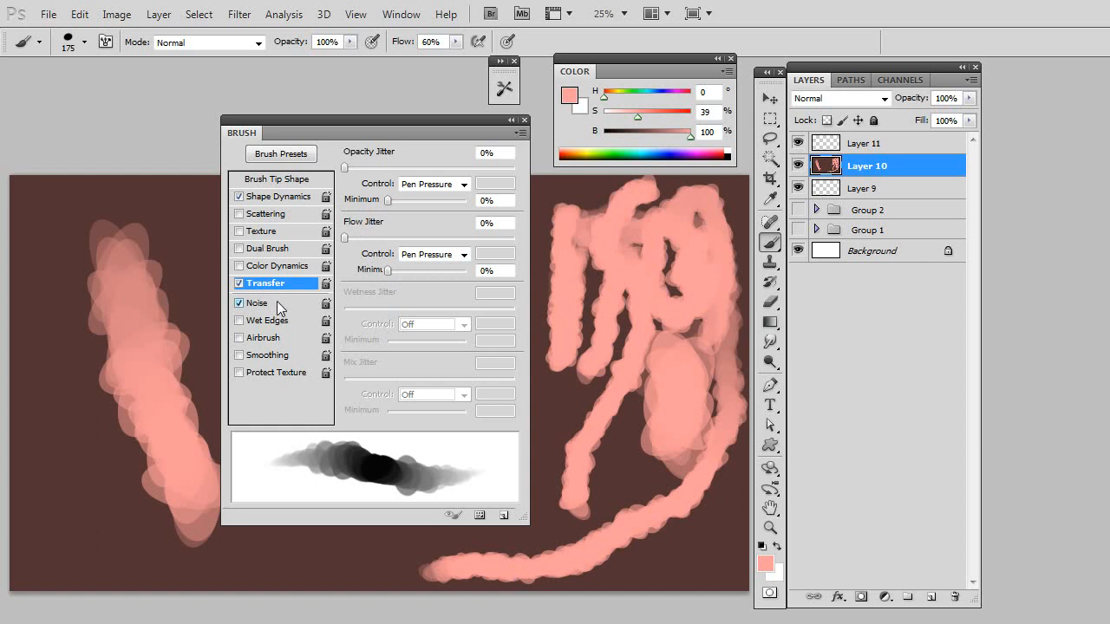
mouse_move(631, 269)
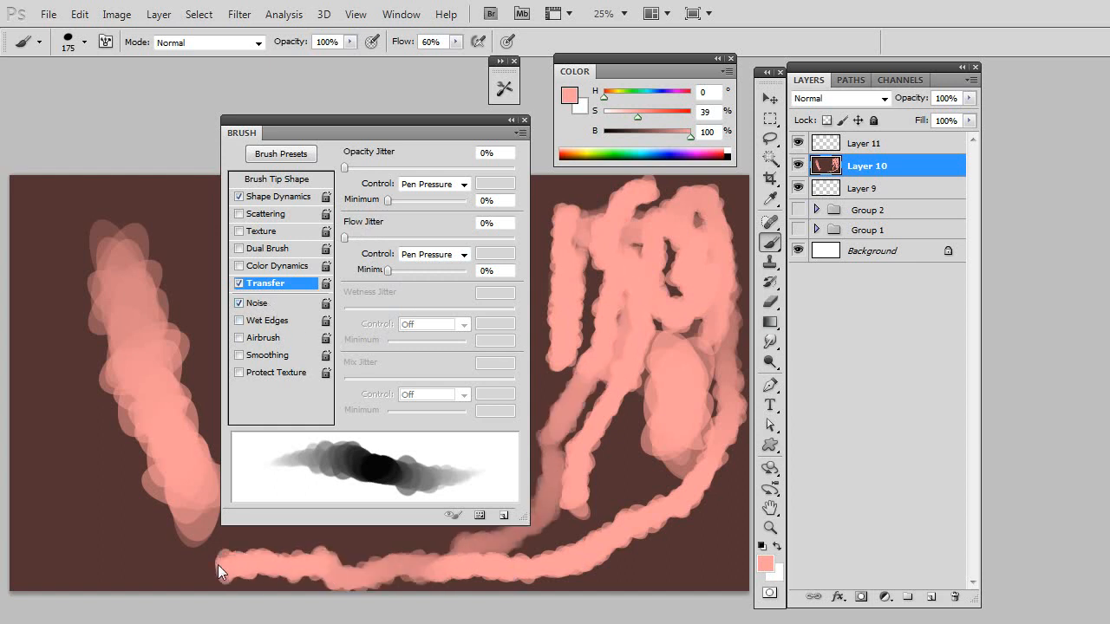
drag(221, 573, 78, 251)
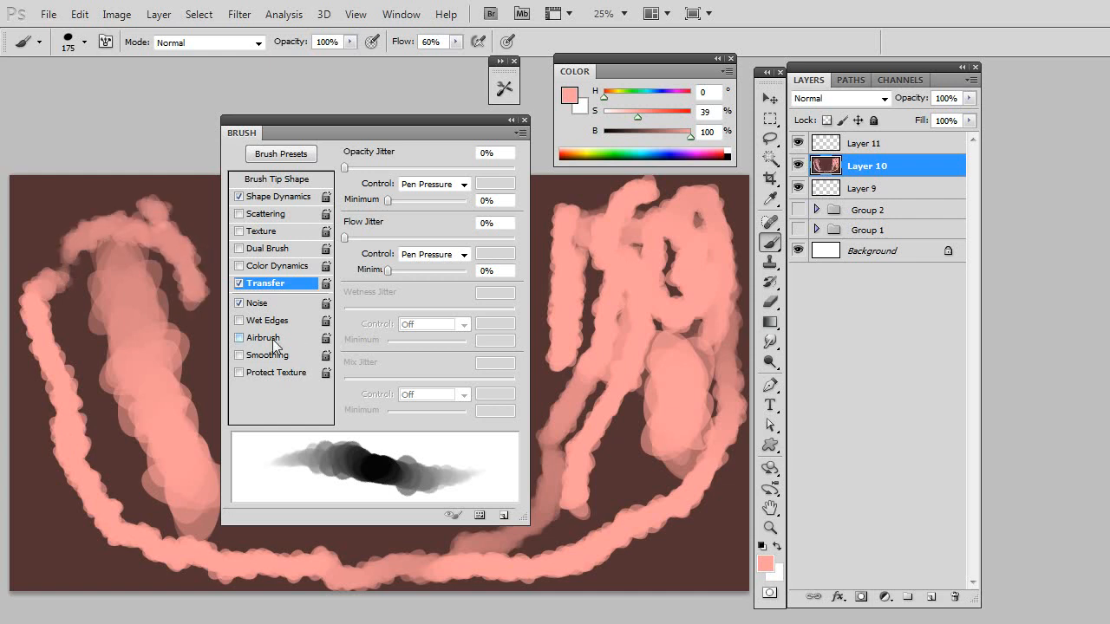
click(240, 320)
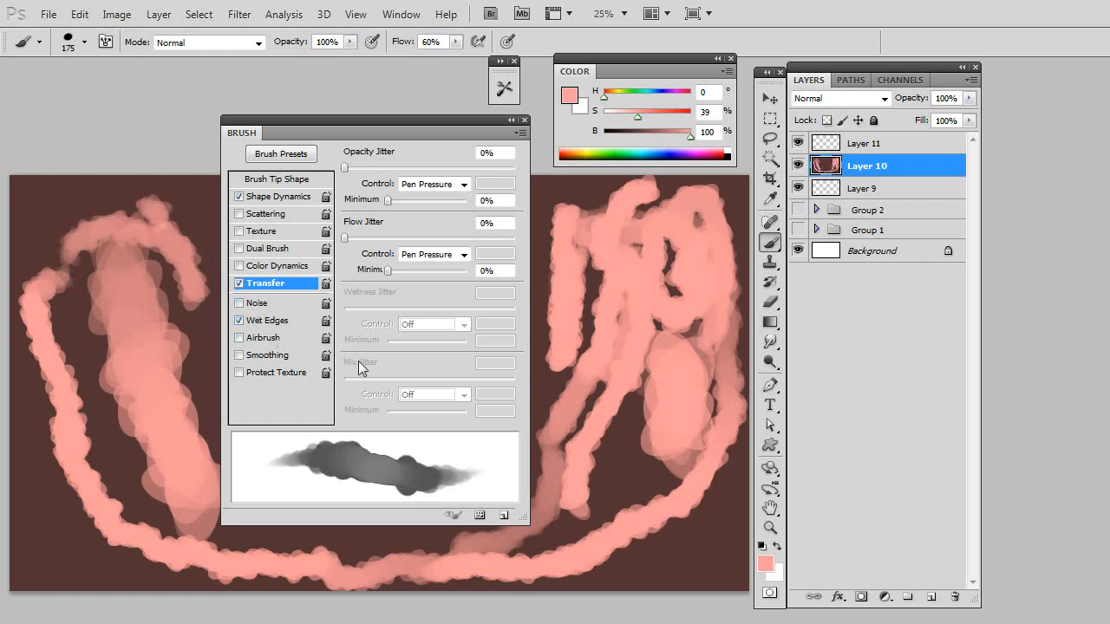
drag(703, 131, 662, 131)
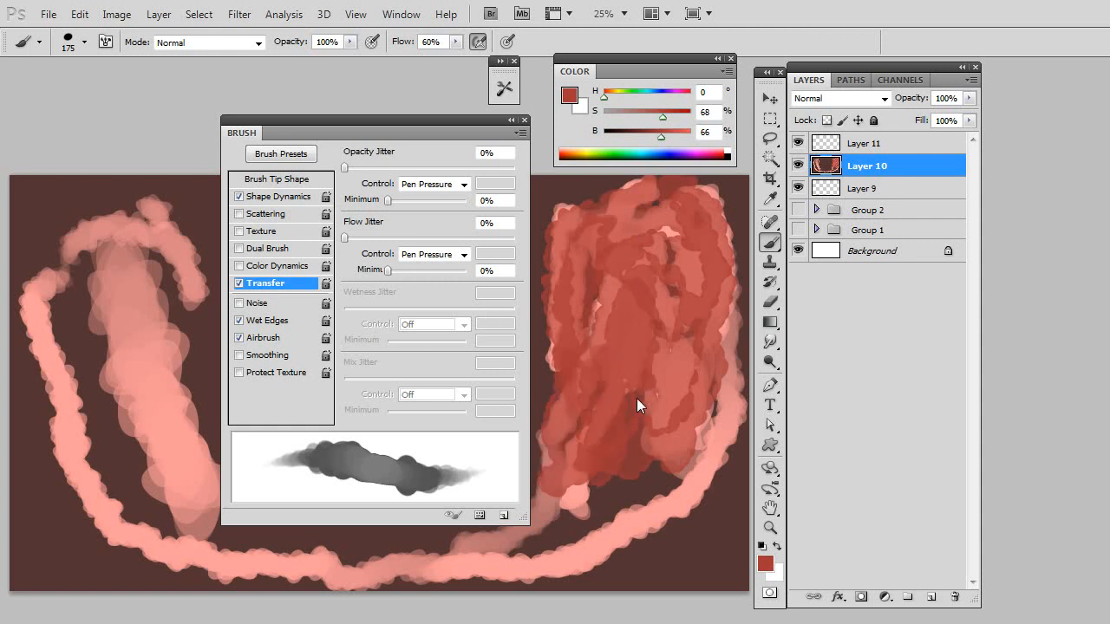
mouse_move(597, 419)
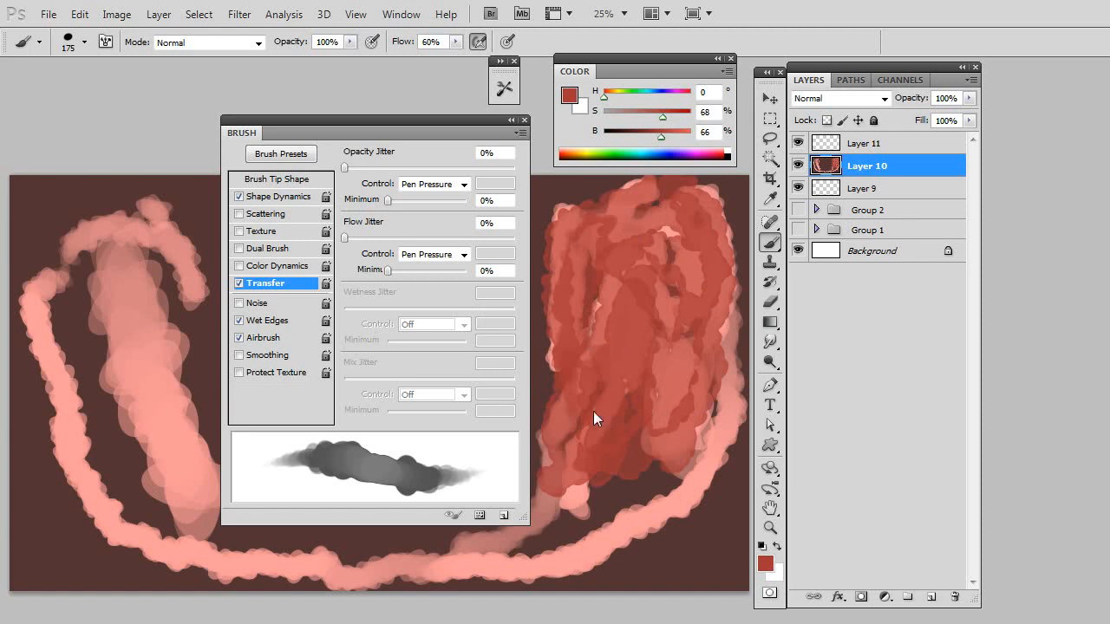
Turn off Airbrush, enable Smoothing and Protect Texture, and paint dark red over the left shape.
click(239, 337)
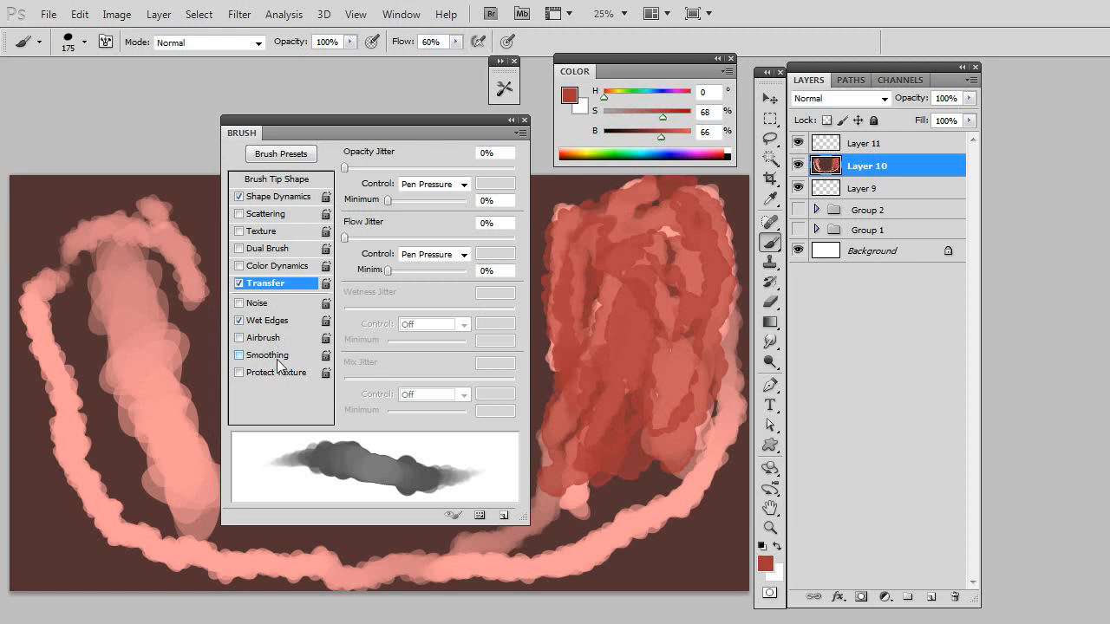
click(239, 356)
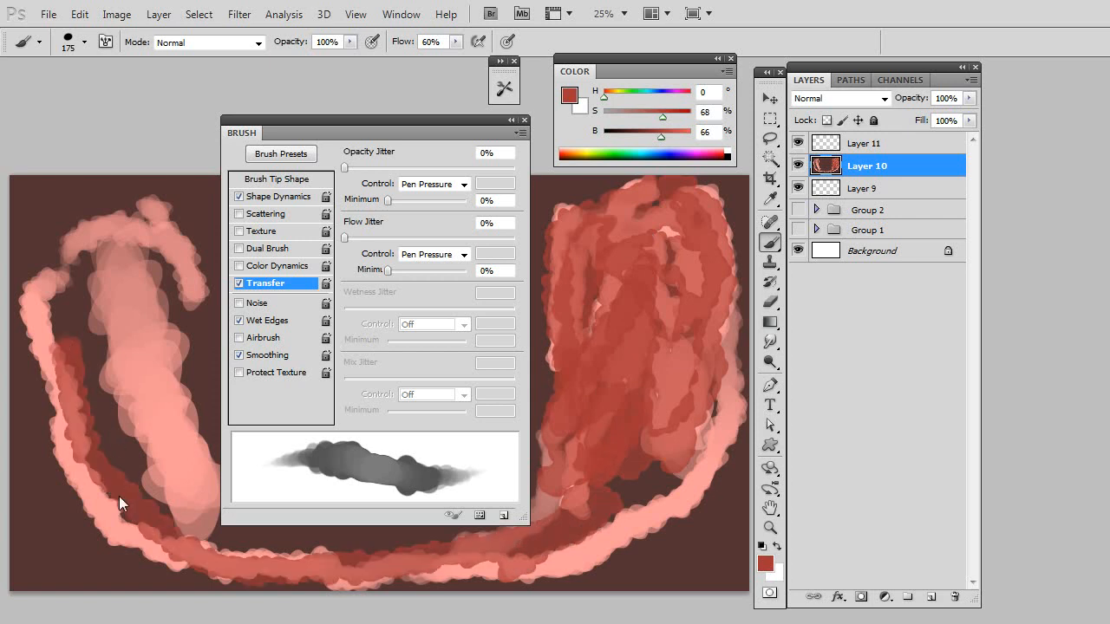
drag(121, 503, 104, 449)
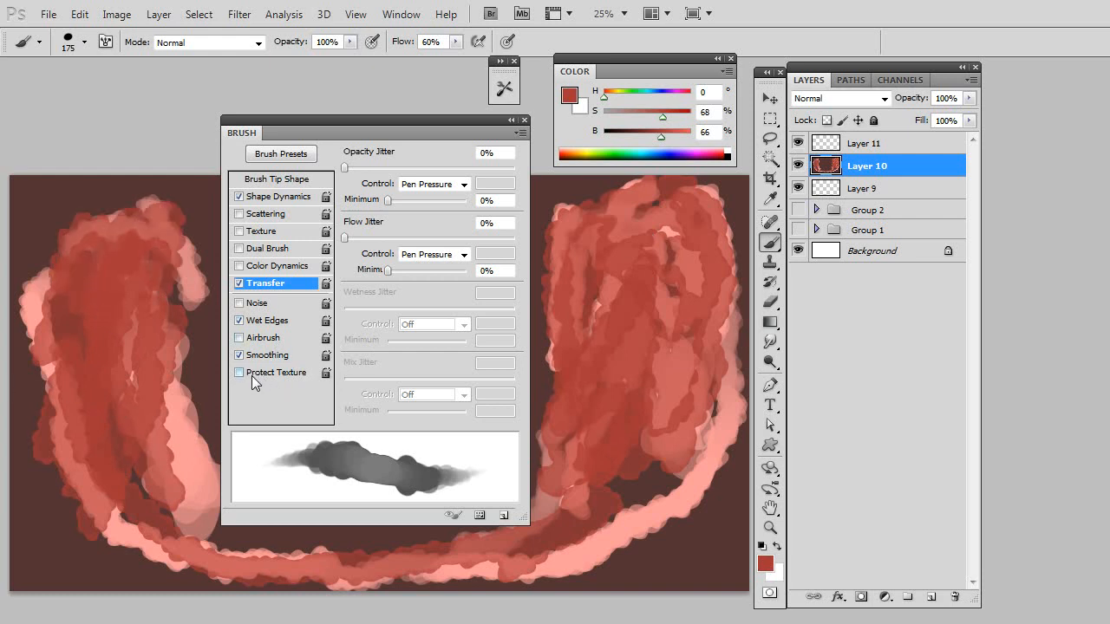
click(240, 372)
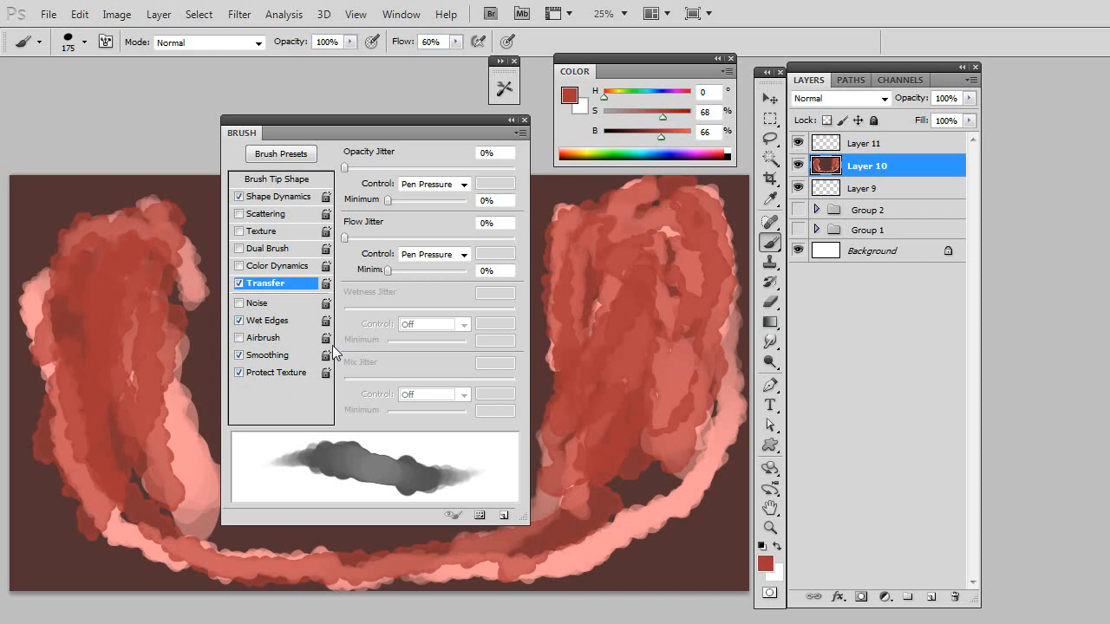
mouse_move(371, 309)
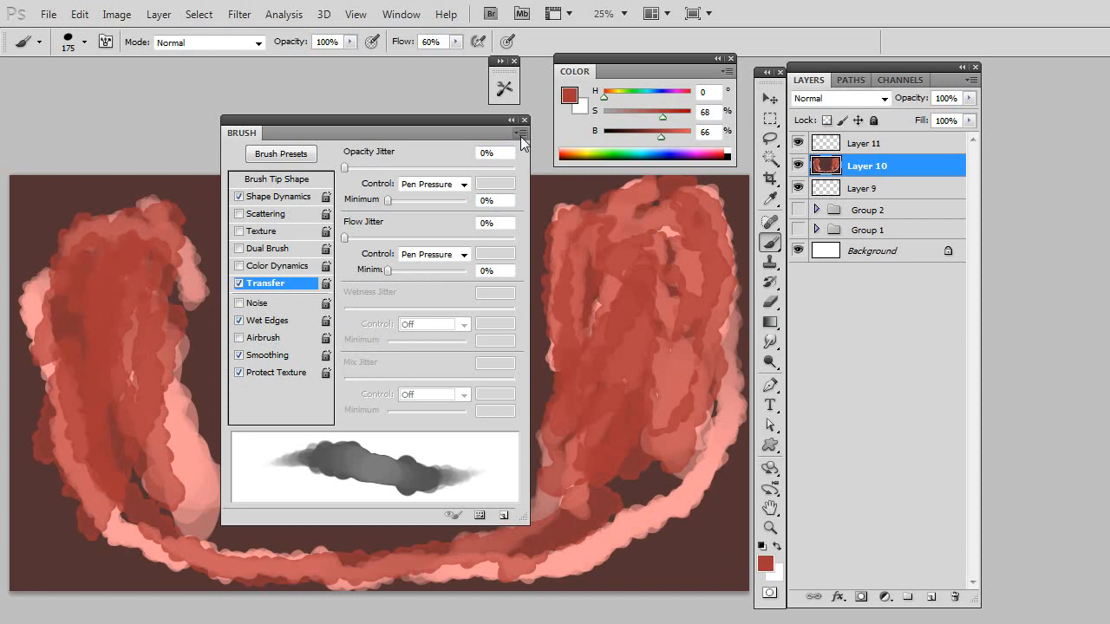
Save the customised brush from the Brush panel menu as preset 'crazybrush'.
click(520, 133)
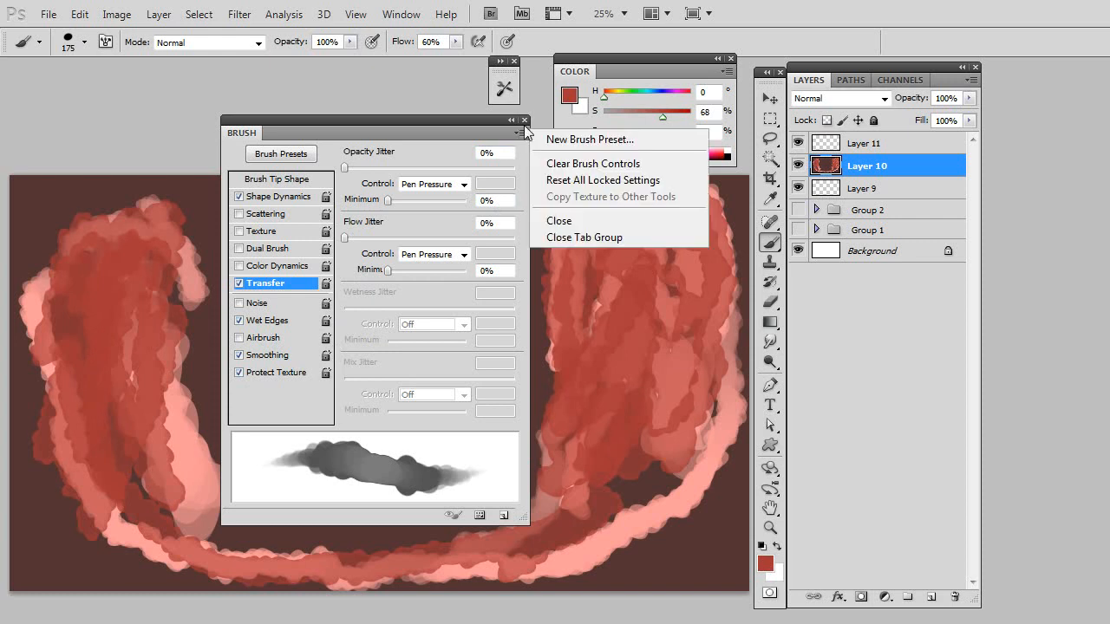
mouse_move(573, 145)
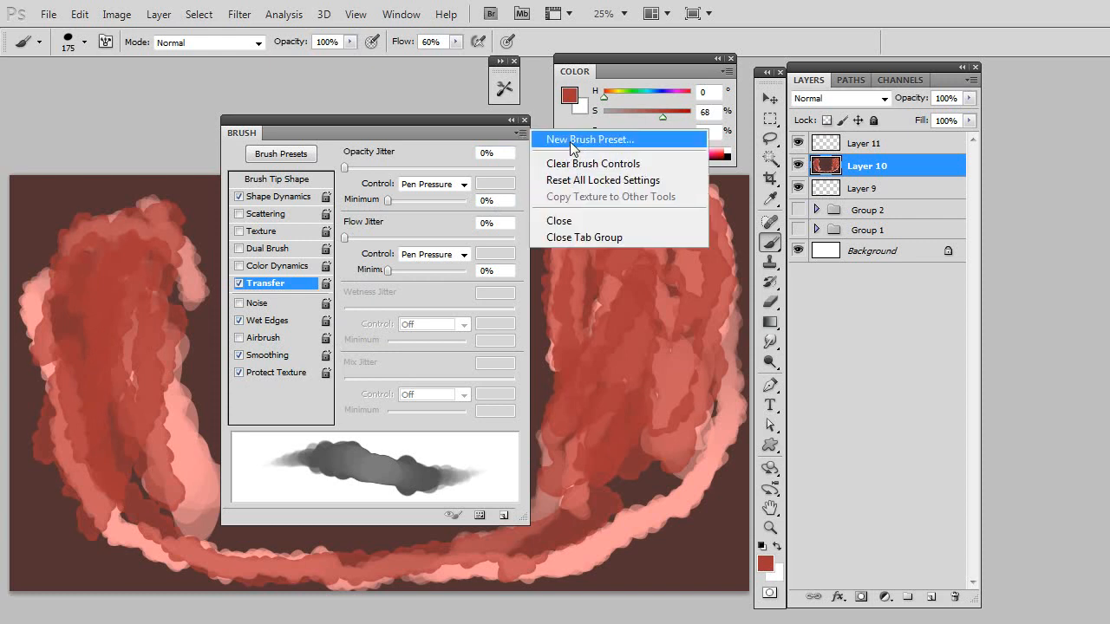
click(591, 139)
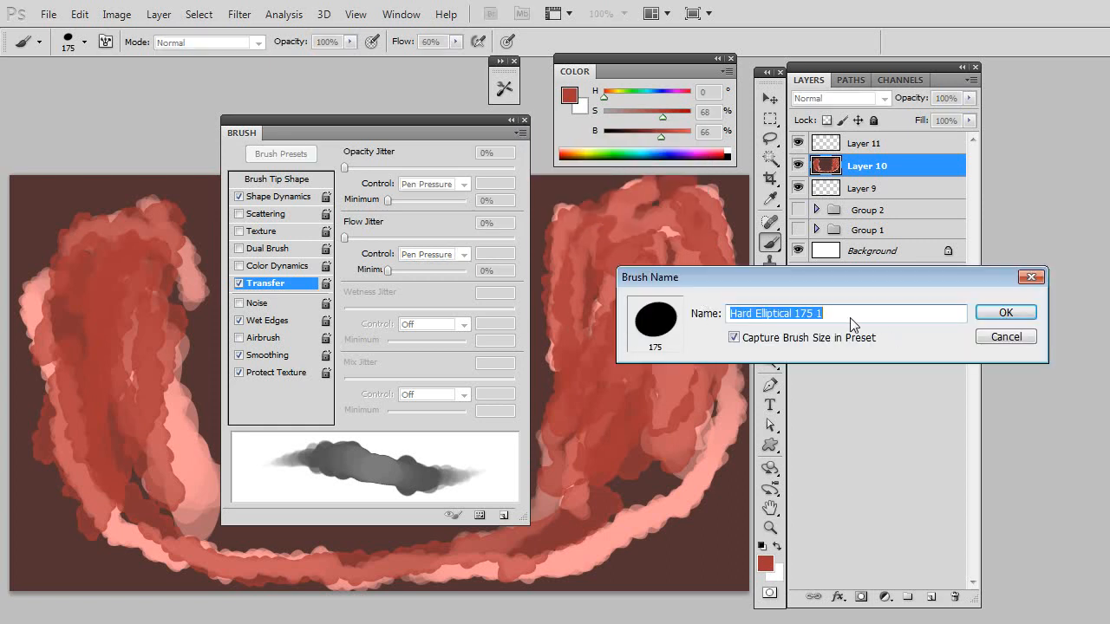
mouse_move(894, 315)
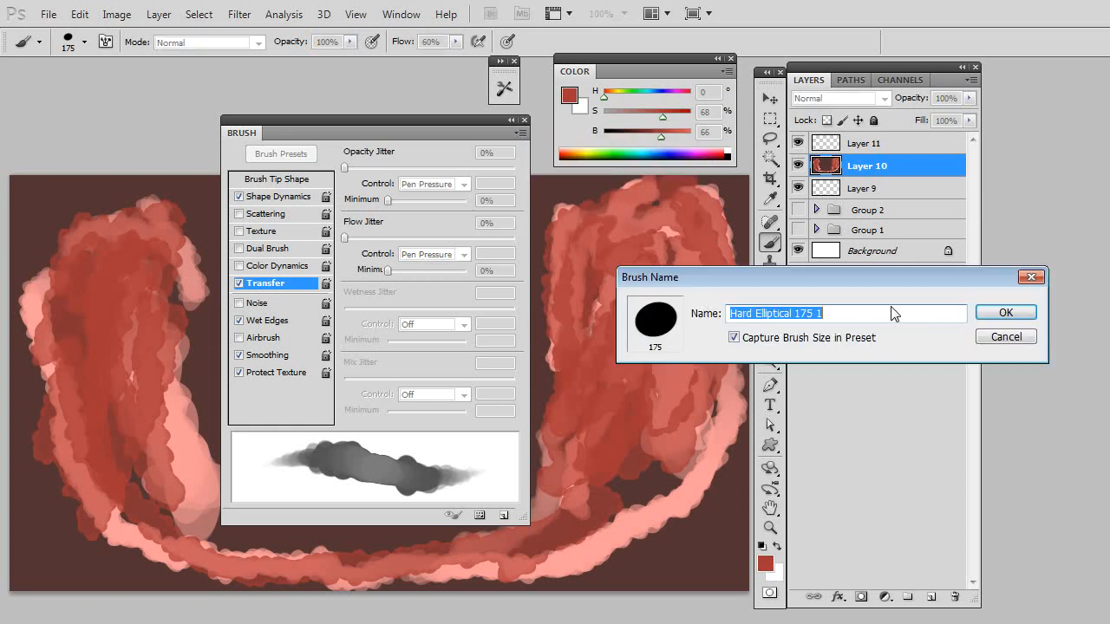
text(caraxy)
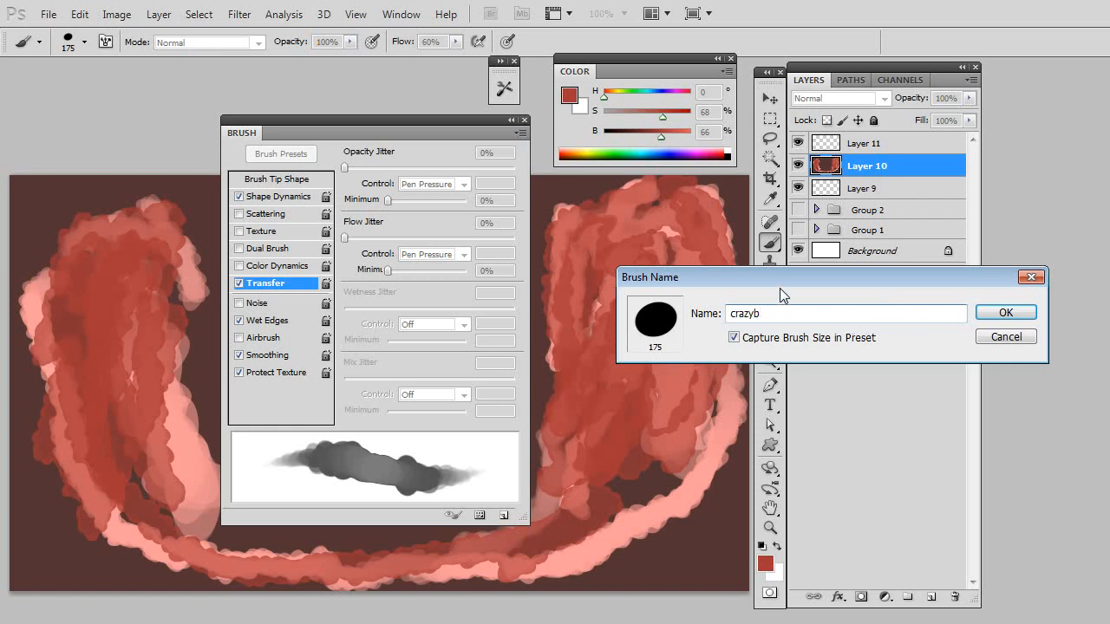
text(rush)
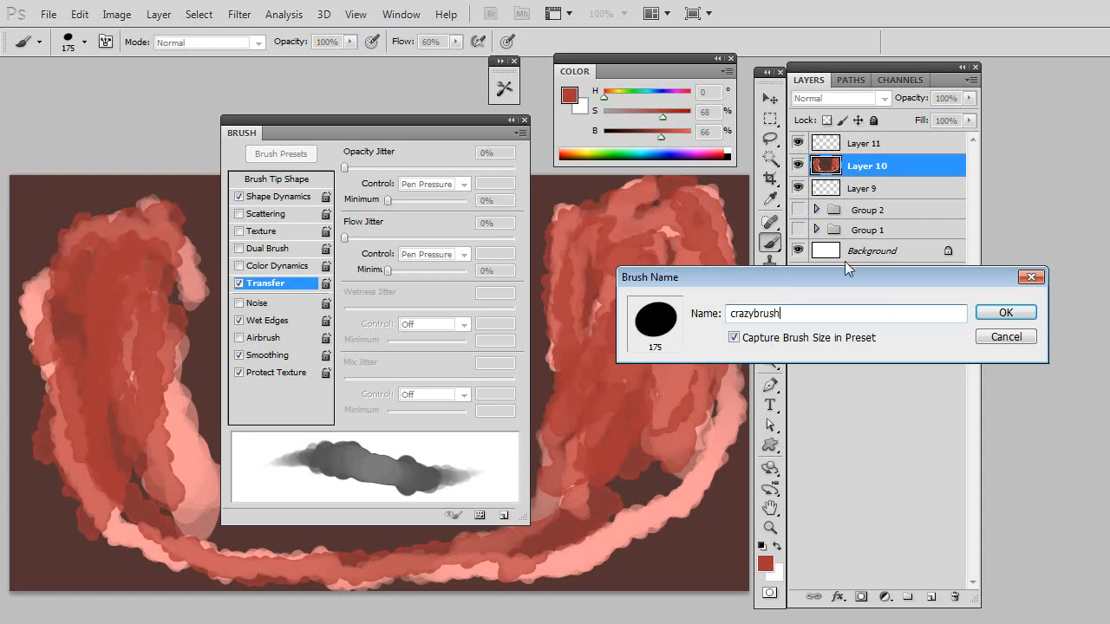
click(1005, 313)
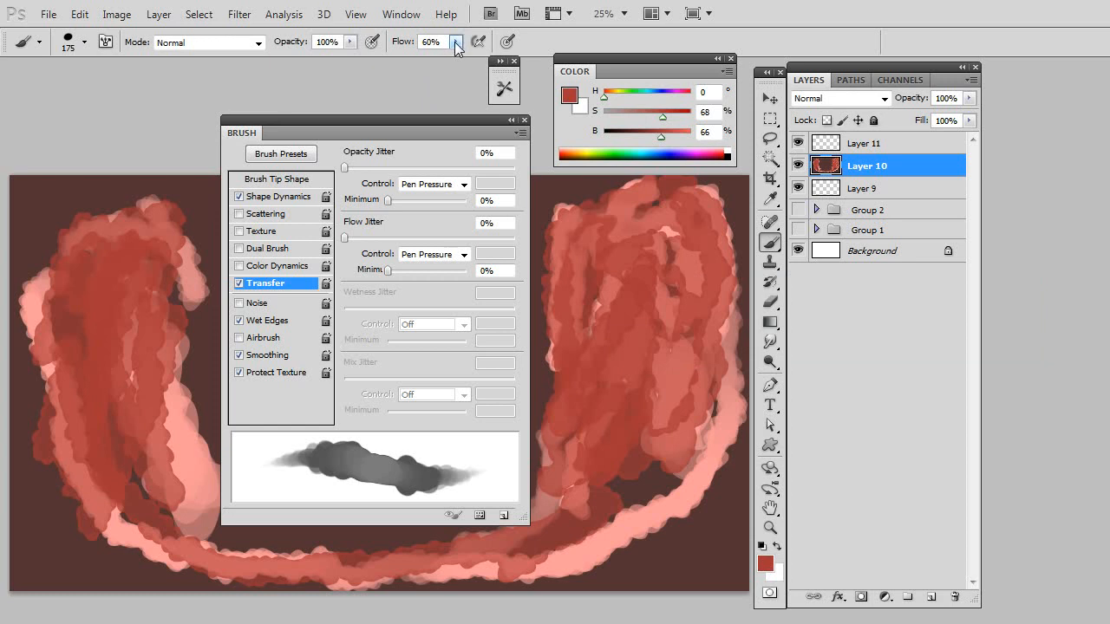
click(456, 42)
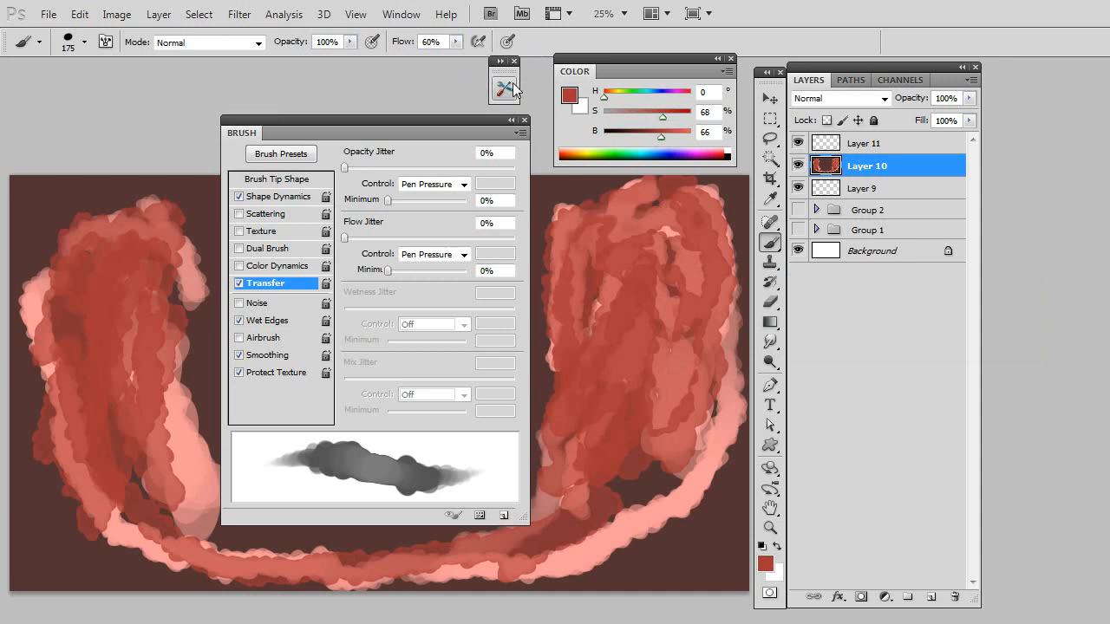
Create the tool preset 'Brush Tool crazybrush 1' from the Tool Presets list.
click(505, 90)
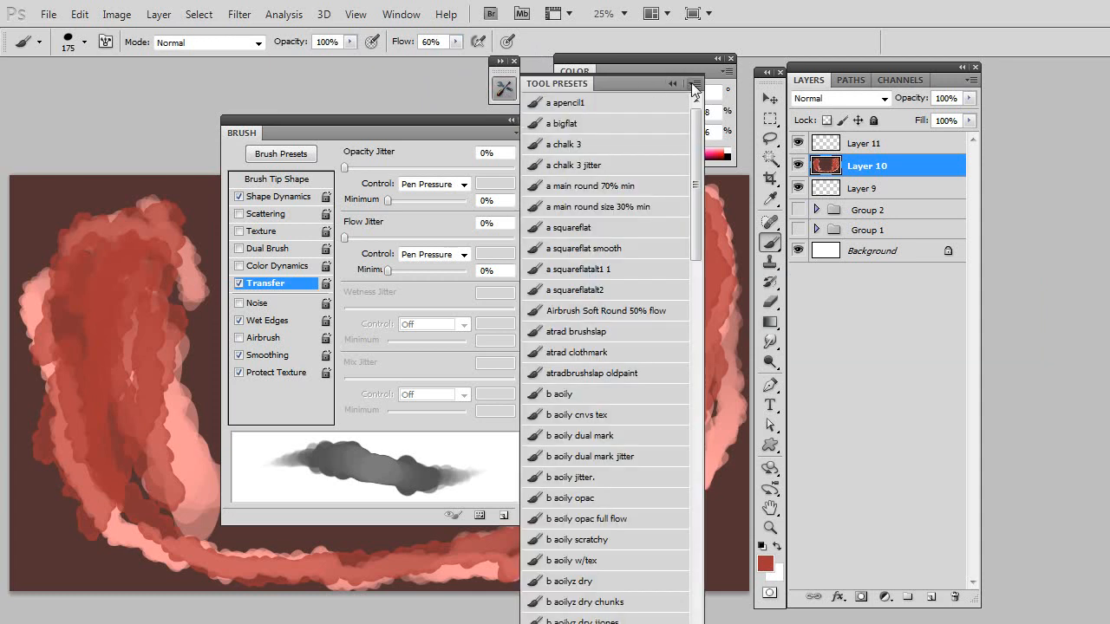
click(694, 83)
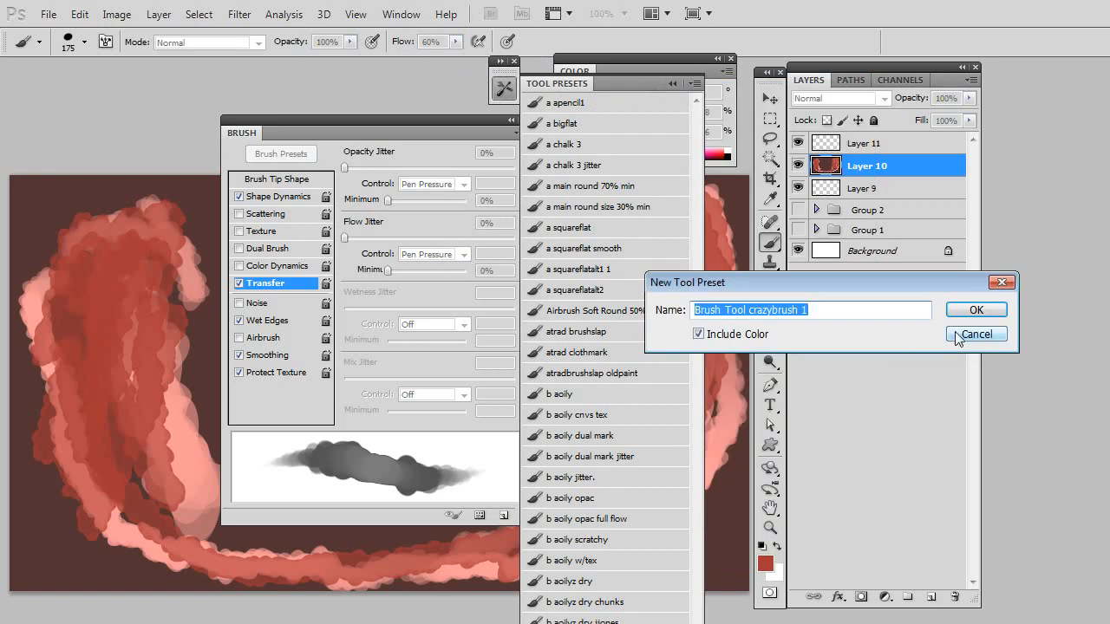
click(976, 334)
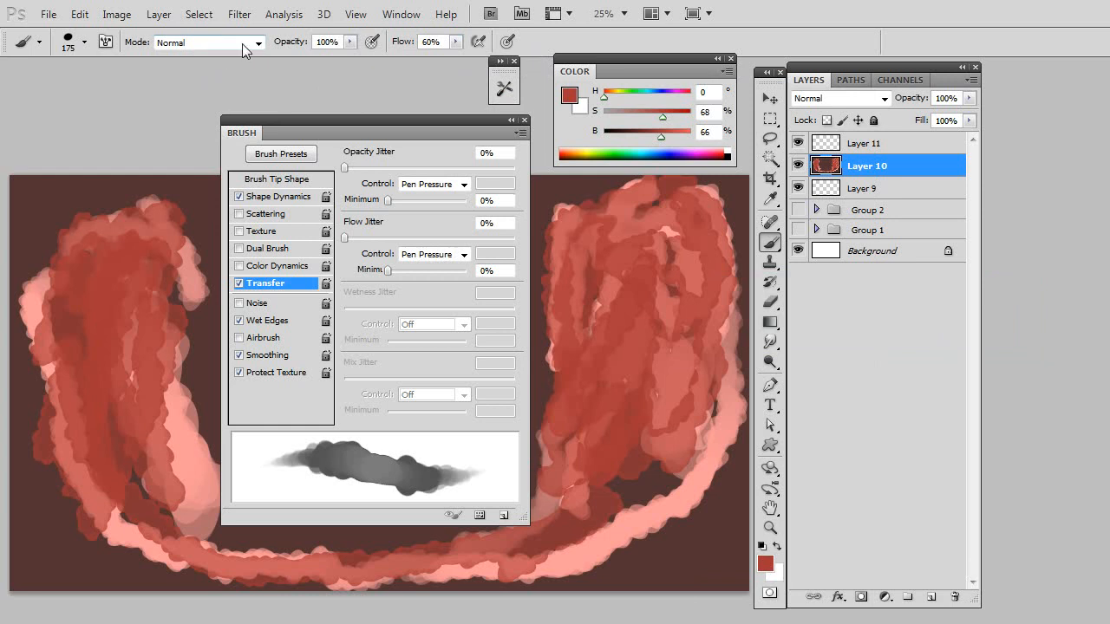
Paint orange-red strokes over the left shape in Color Dodge, then switch mode to Lighter Color.
click(250, 41)
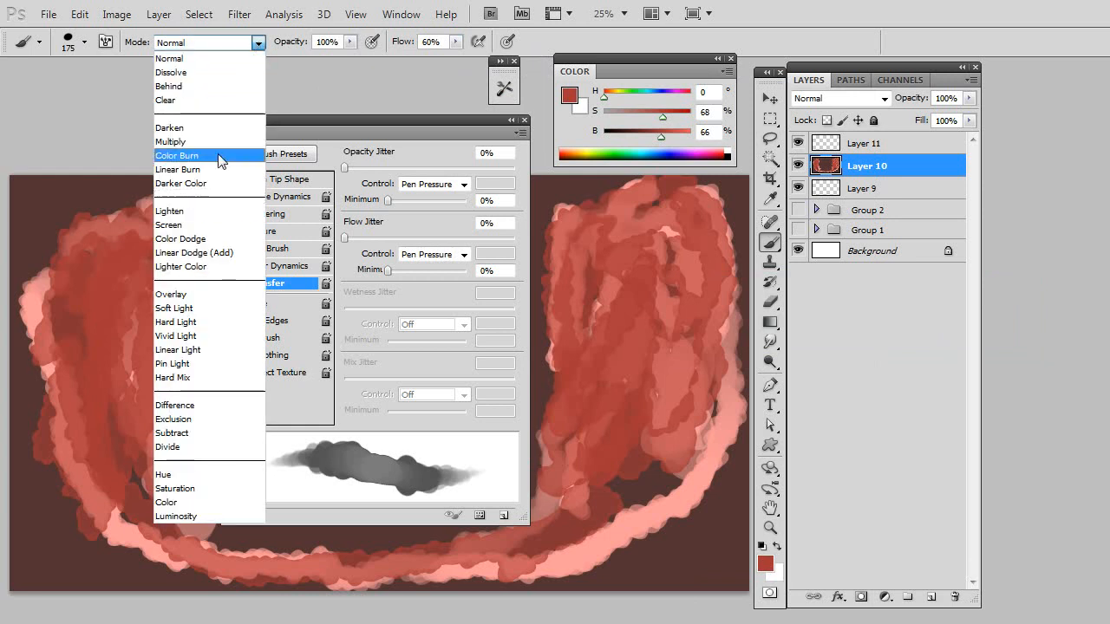
click(181, 239)
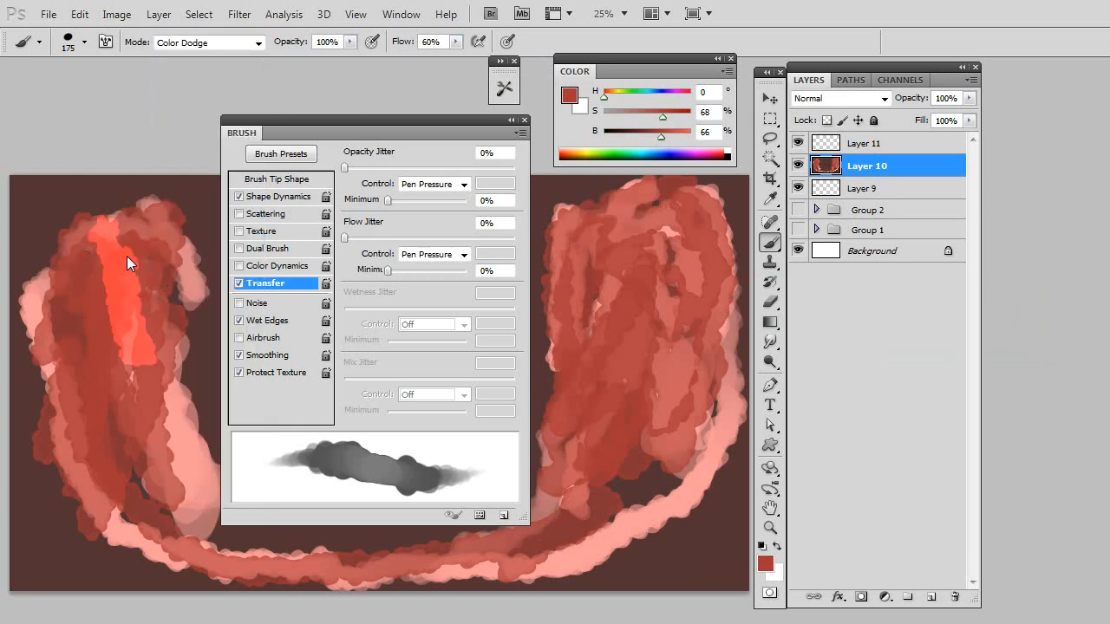
drag(127, 262, 60, 342)
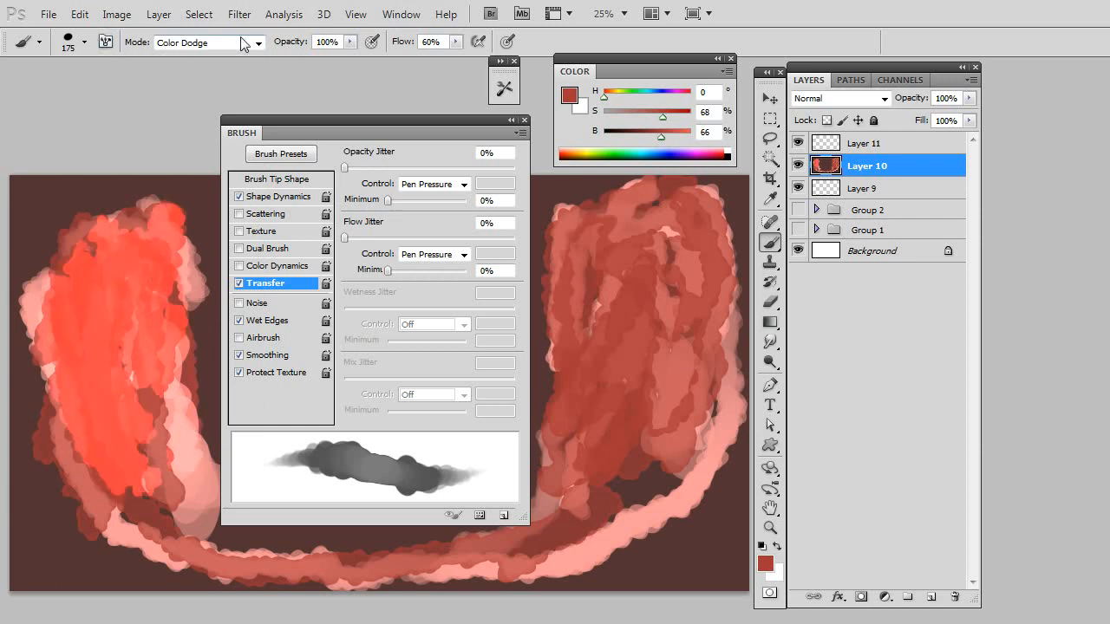
click(200, 42)
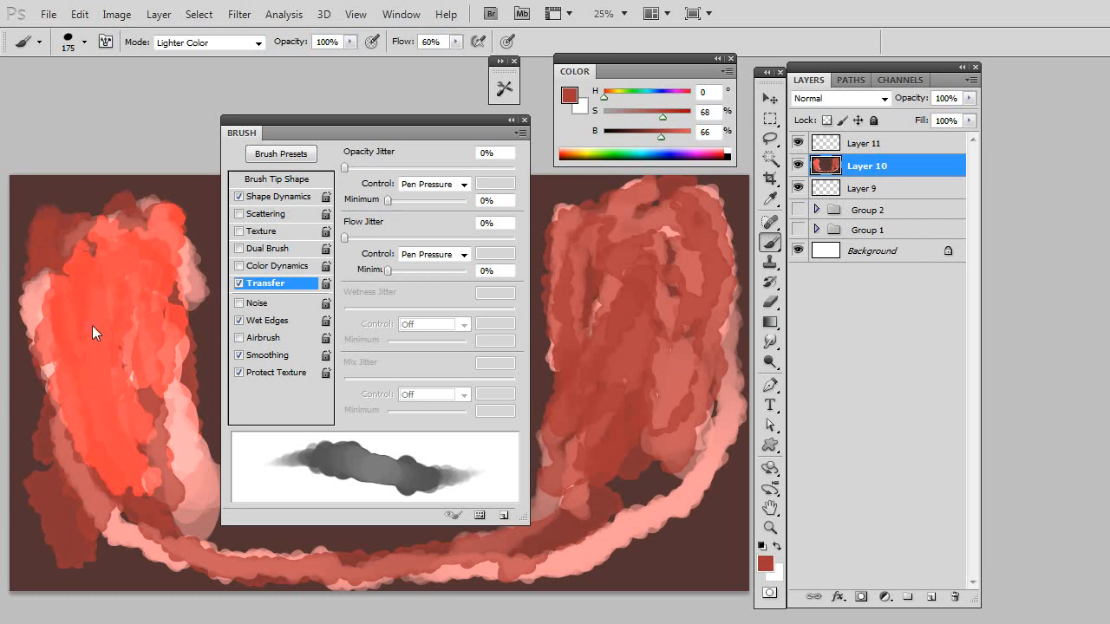
mouse_move(202, 445)
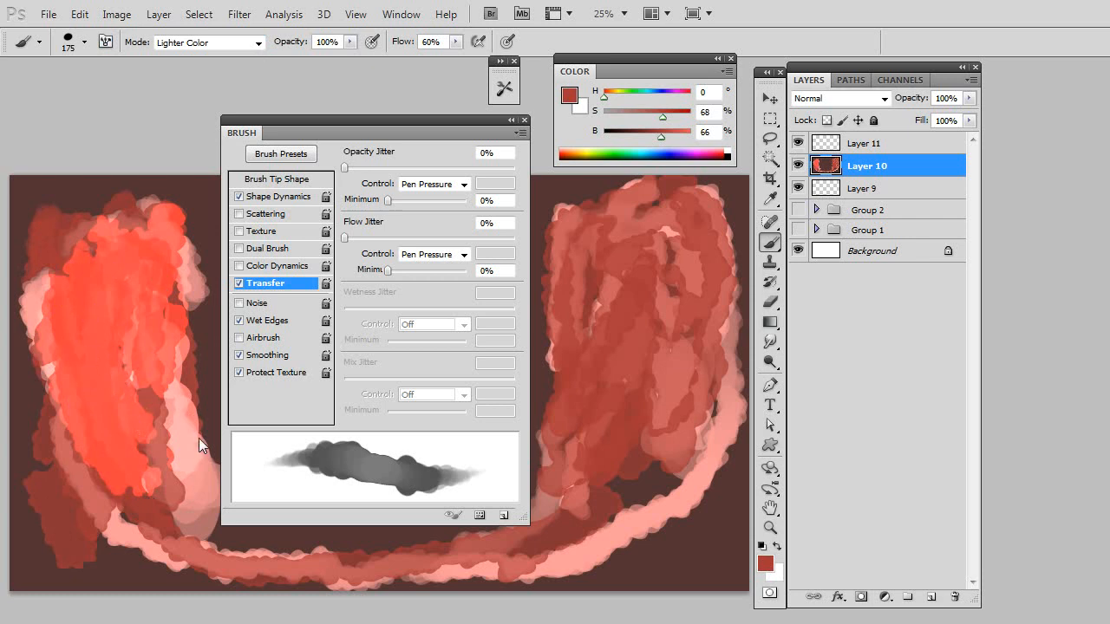
mouse_move(572, 354)
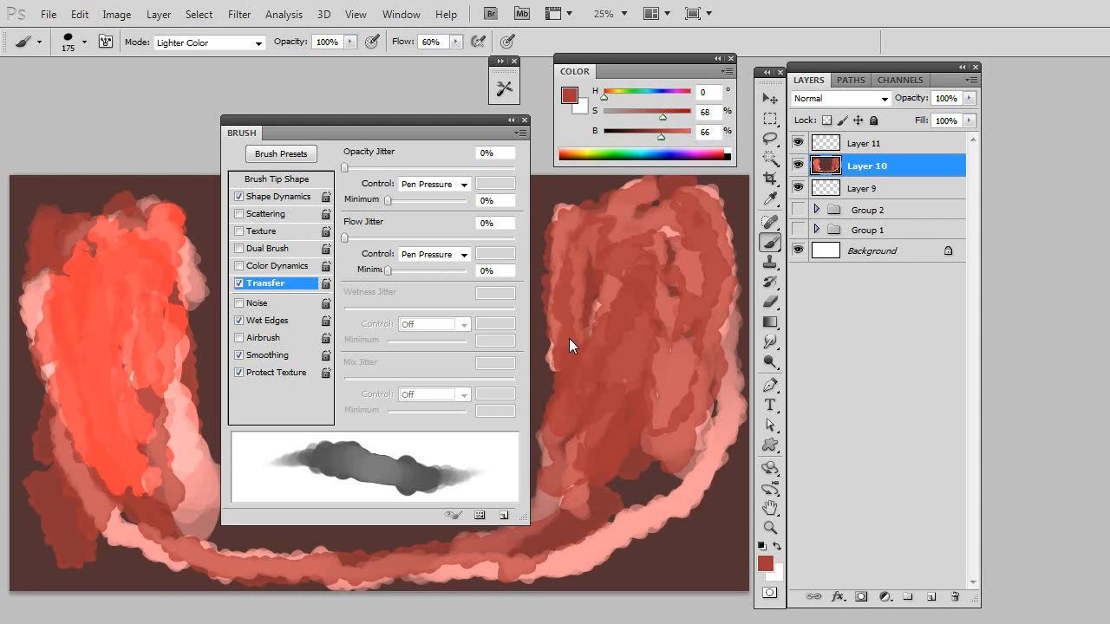
mouse_move(633, 387)
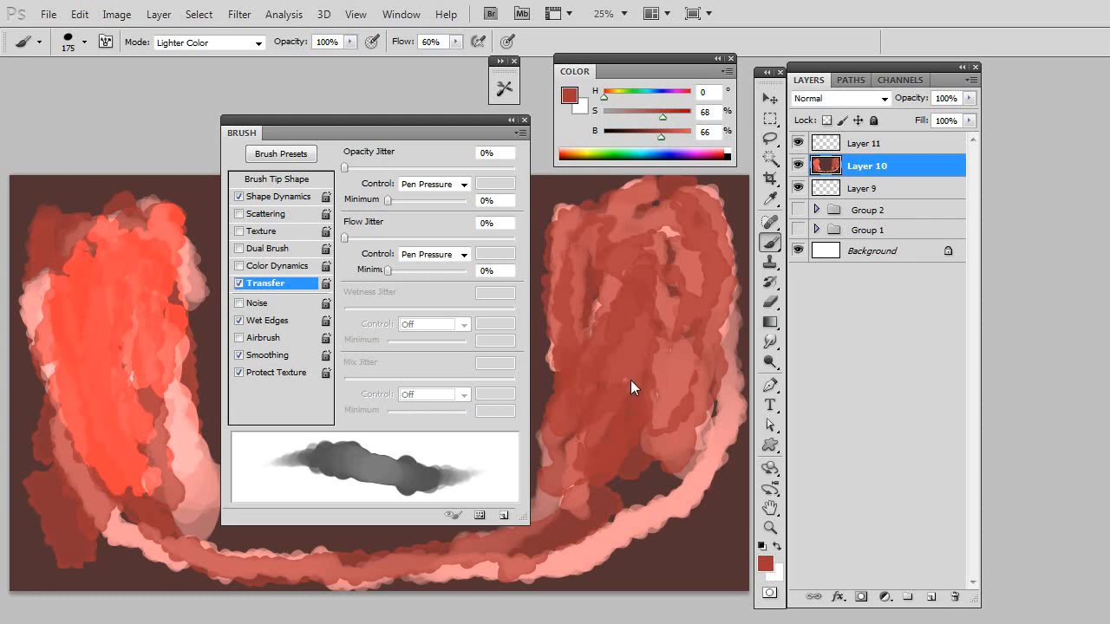
mouse_move(635, 400)
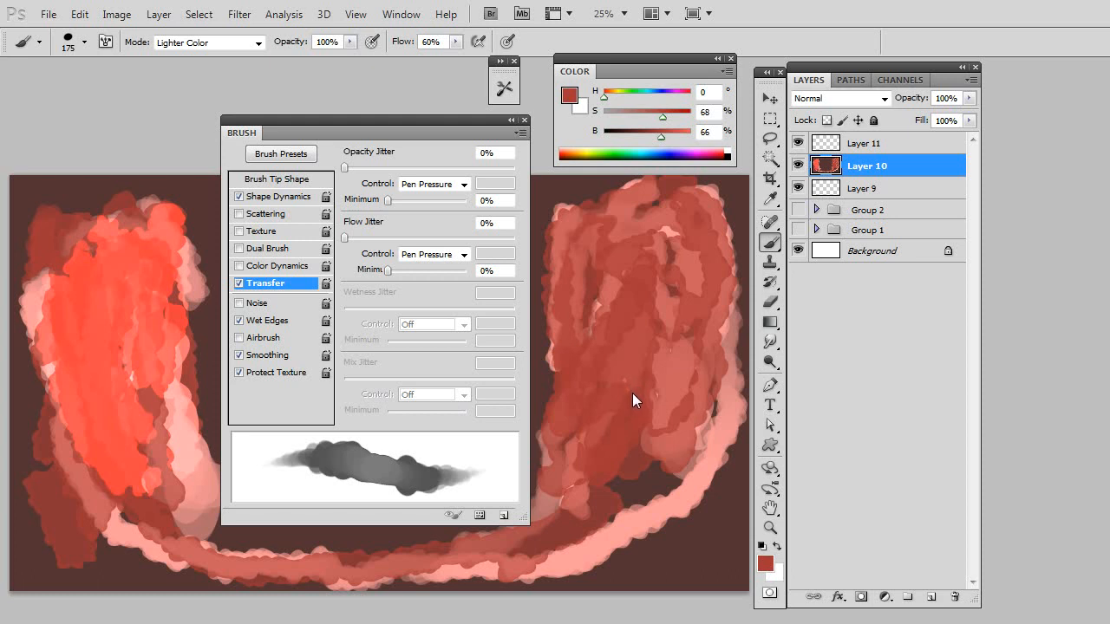
mouse_move(634, 408)
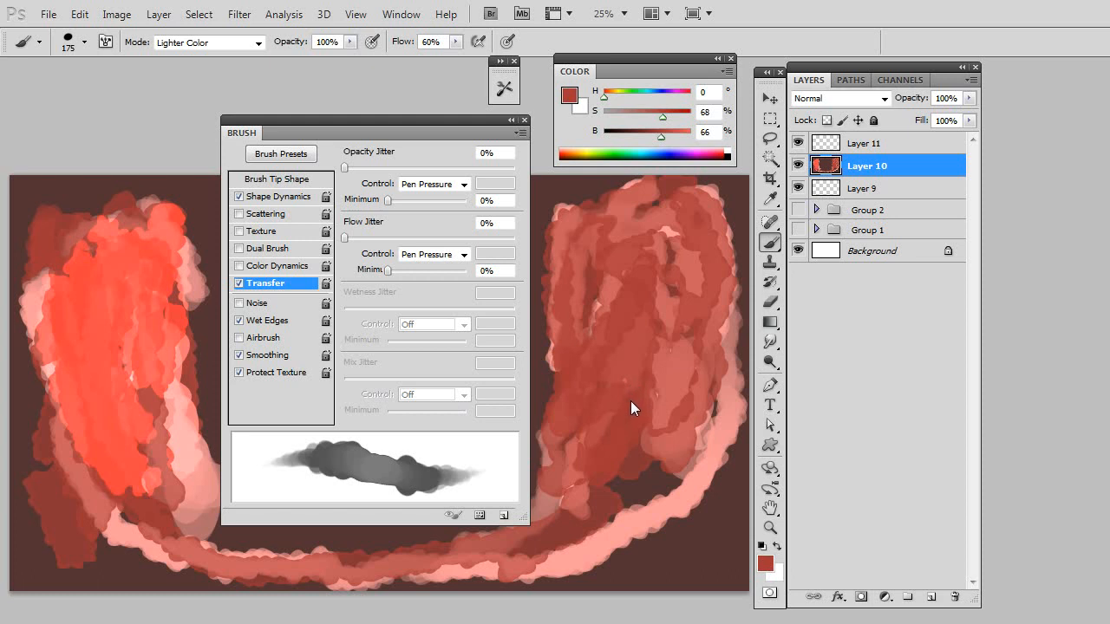